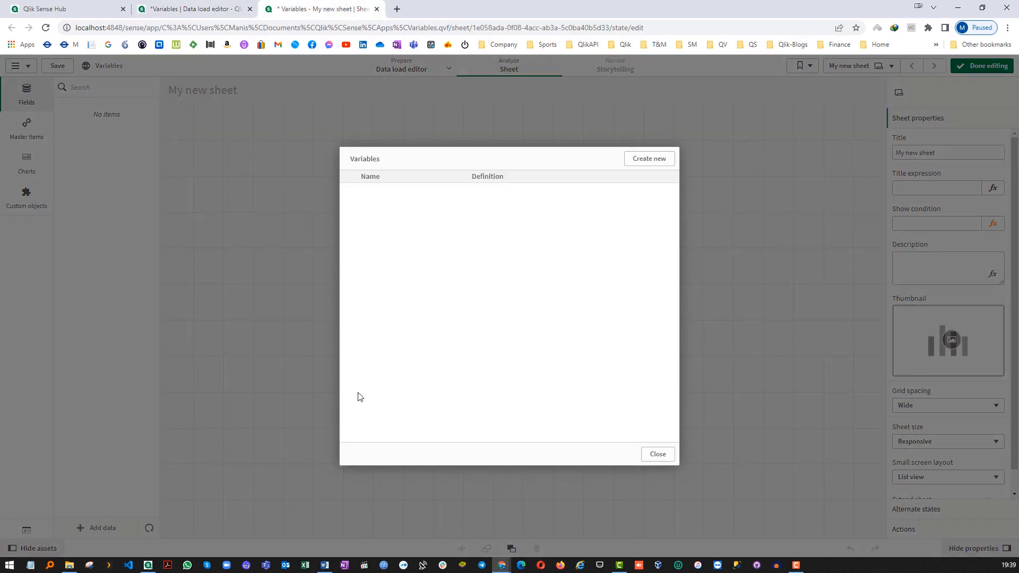
pyautogui.moveTo(657, 453)
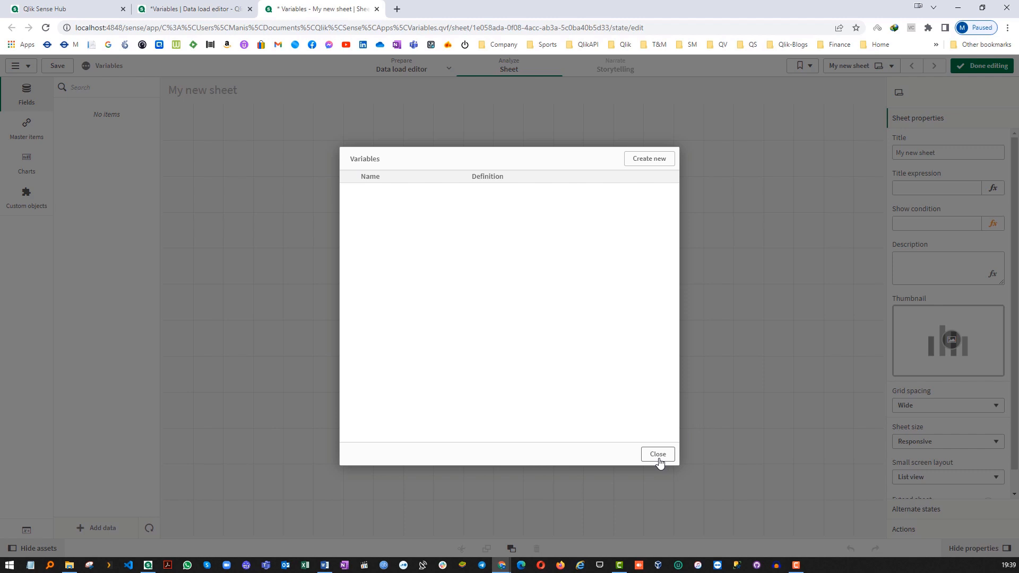
# Step: Close the empty Variables list and return to the app's load script
pyautogui.click(657, 453)
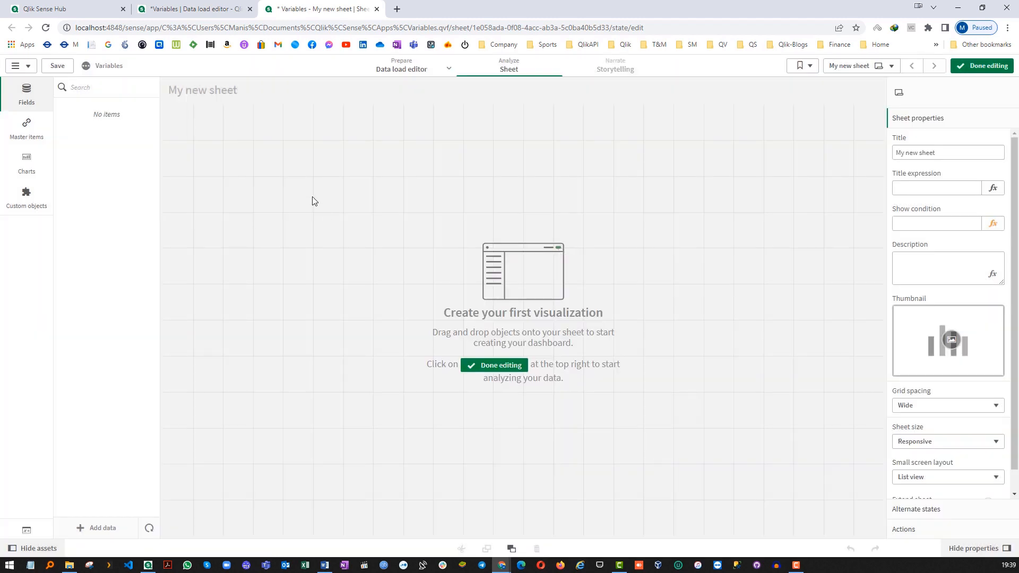
pyautogui.click(195, 9)
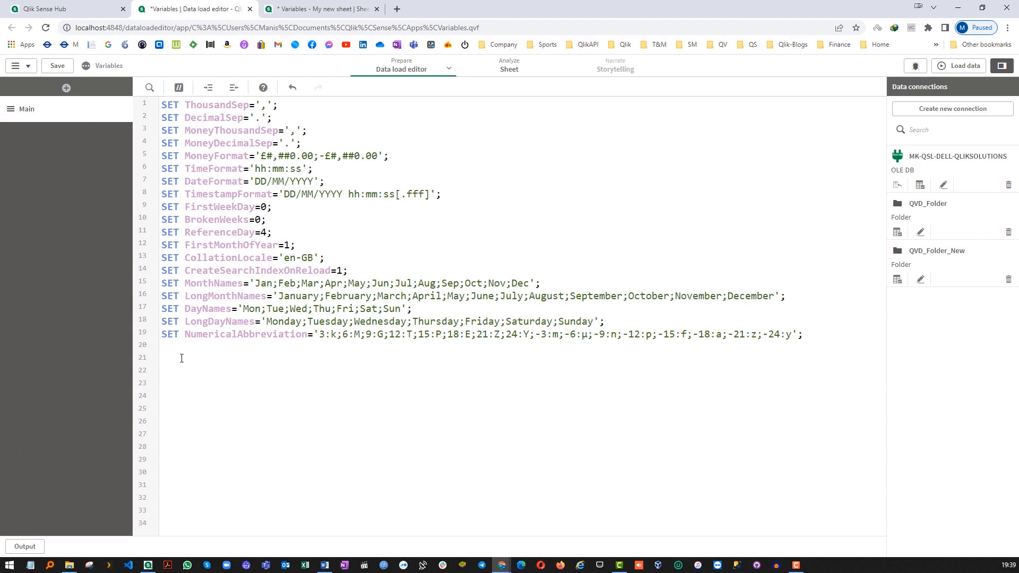
# Step: On line 21, add Set vValue1 = 10 * 50 and Let vValue2 = 10 * 50
pyautogui.press('ctrl+a')
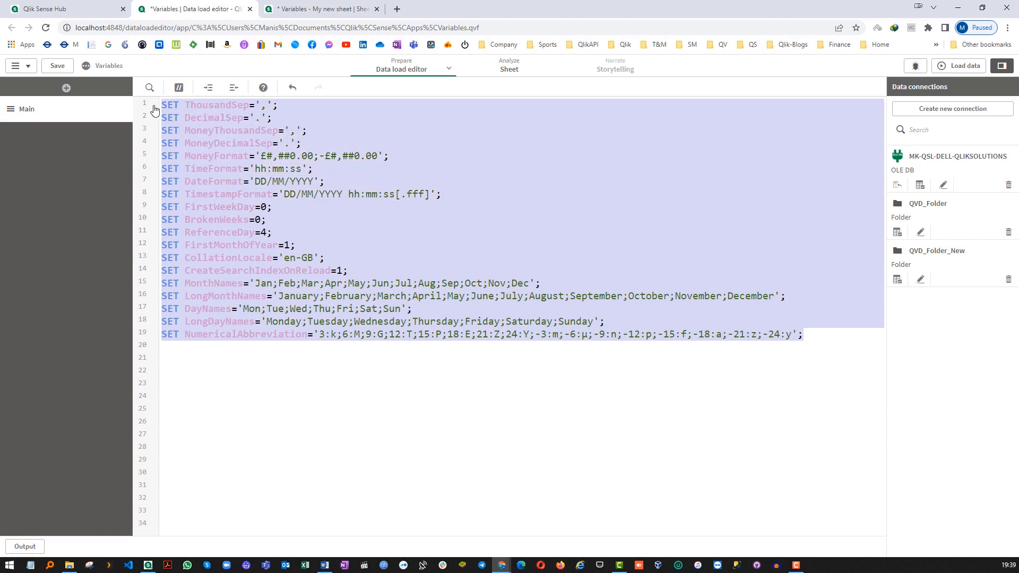
pyautogui.click(252, 394)
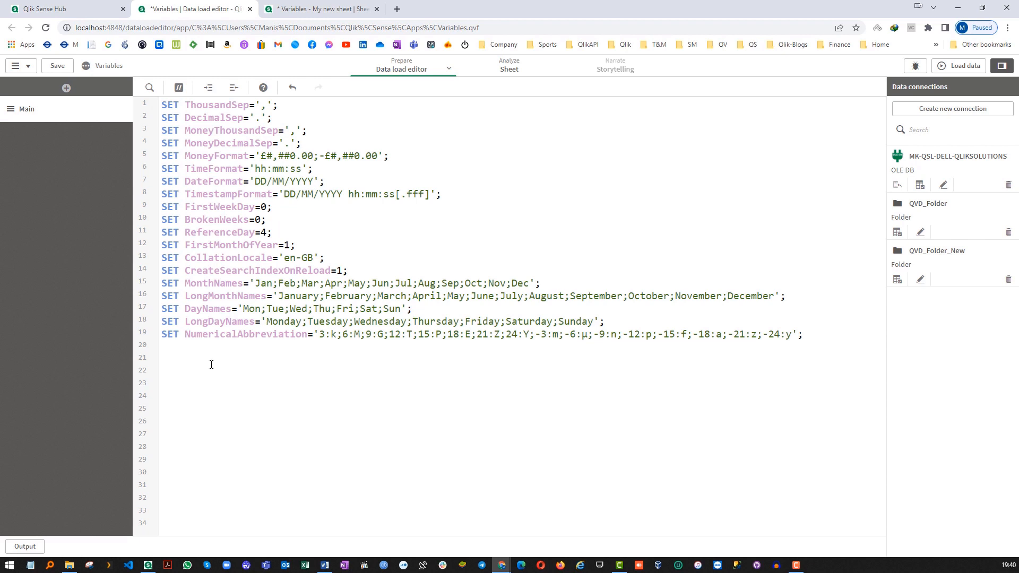
pyautogui.write('Set')
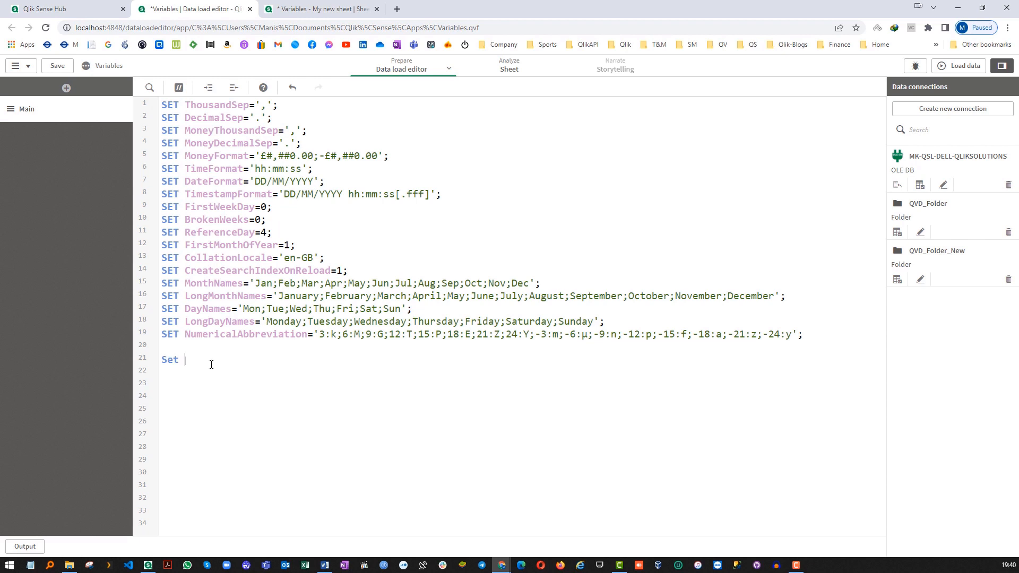
pyautogui.write('vValue = 10 * 50;')
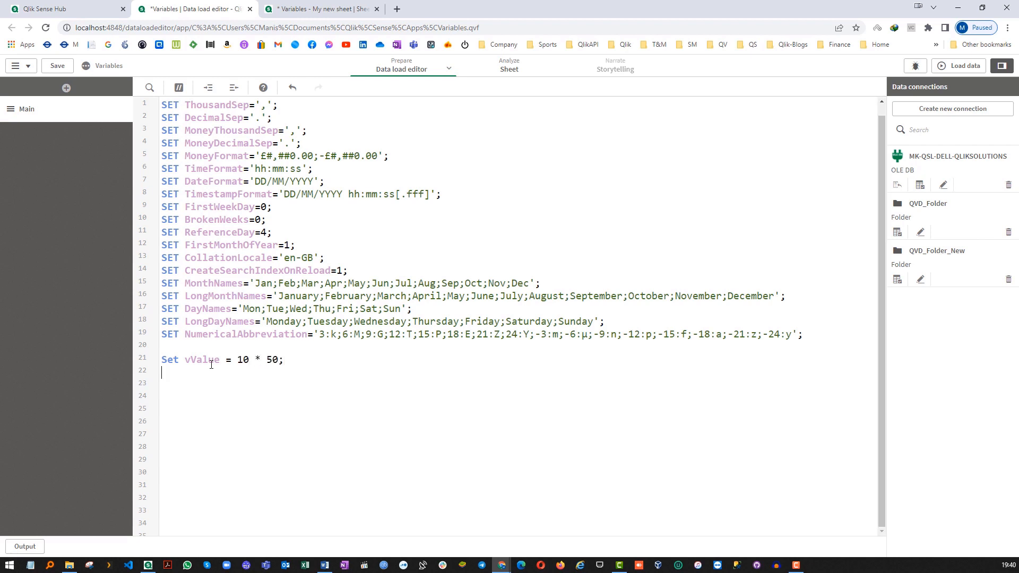
pyautogui.write('Let vValue2 =')
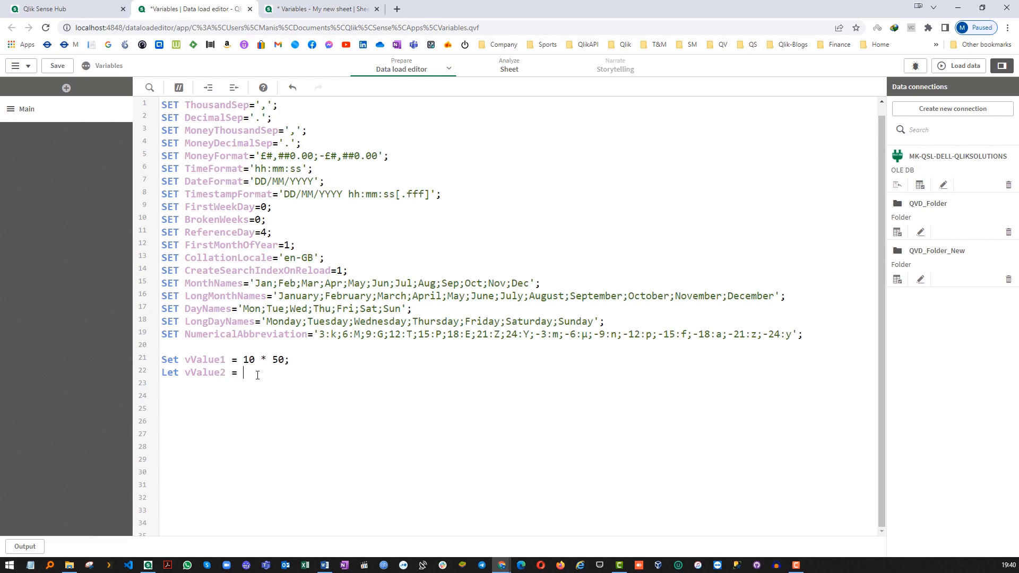
pyautogui.write('10 * 50;')
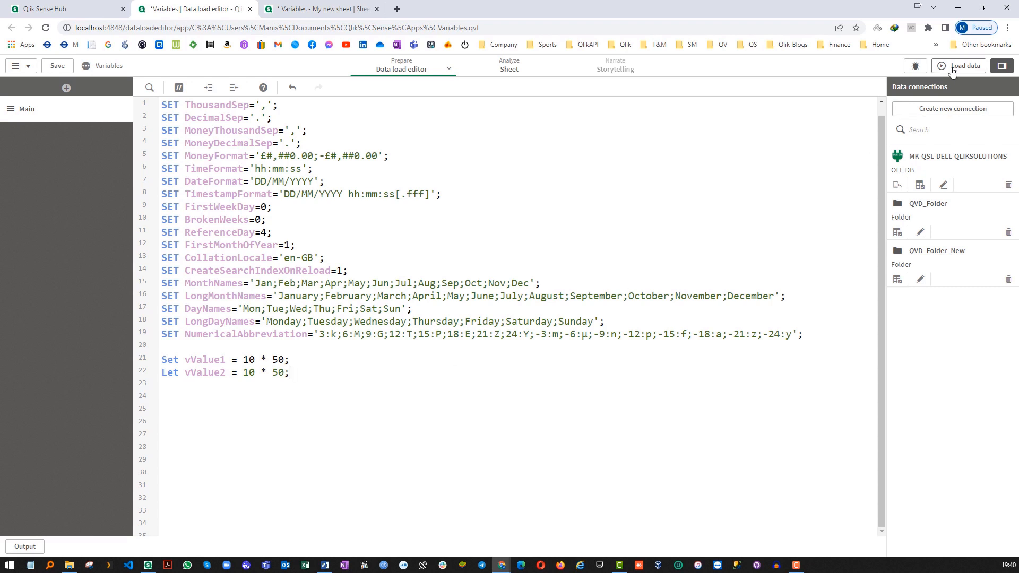
# Step: Reload the app, dismiss the finished progress report, and reopen the load script
pyautogui.click(961, 66)
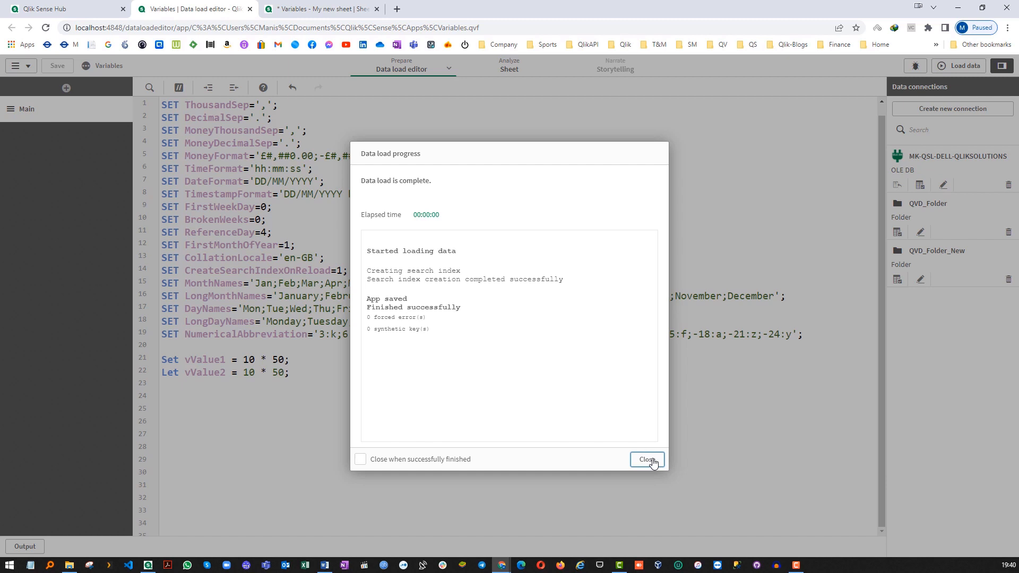
pyautogui.click(647, 460)
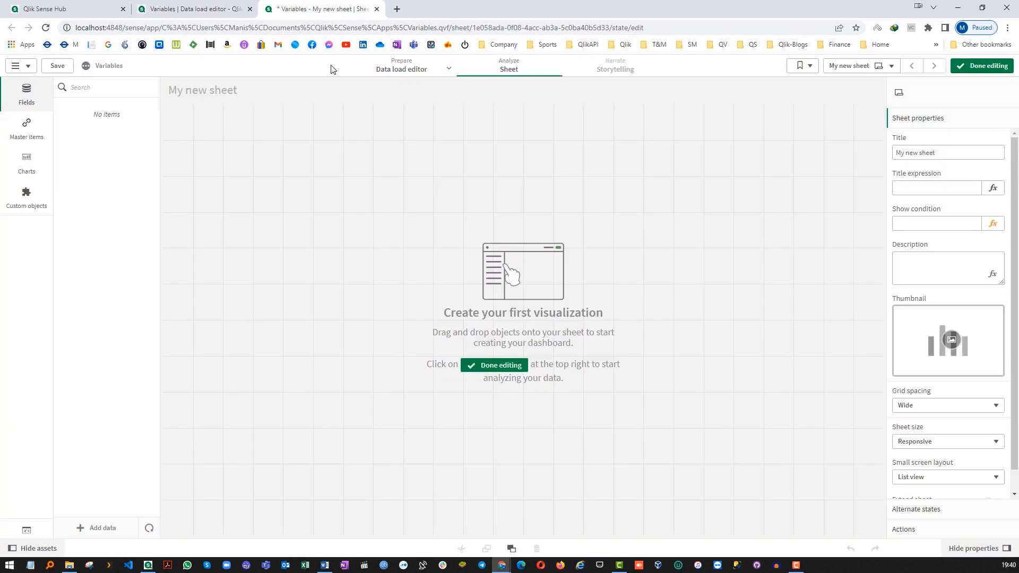
pyautogui.click(104, 66)
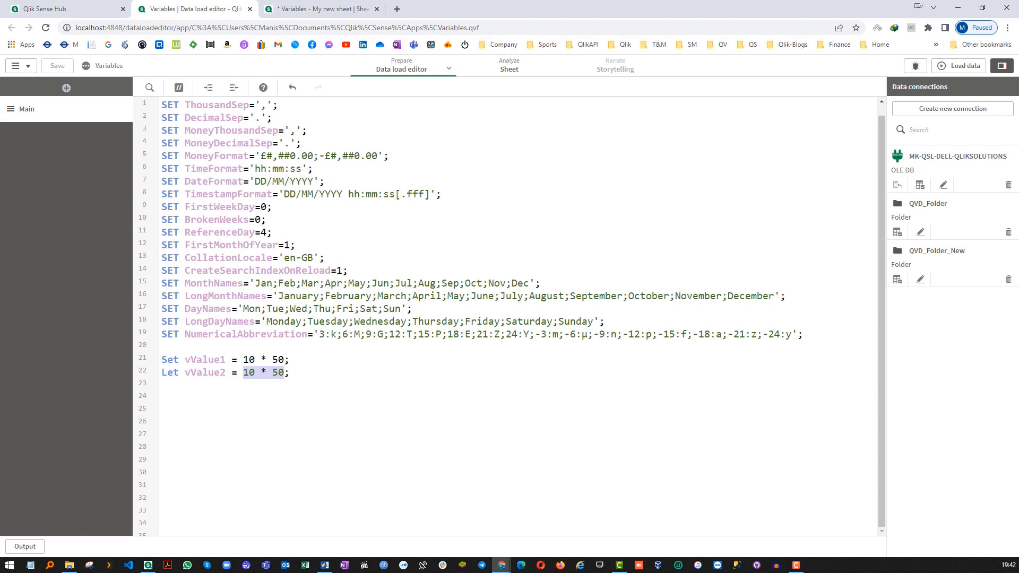
# Step: Write Set vName1 = 'Qlik' & 'View'; and Let vName2 = 'Qlik' & 'View'; on lines 24–25
pyautogui.write('Set vName1')
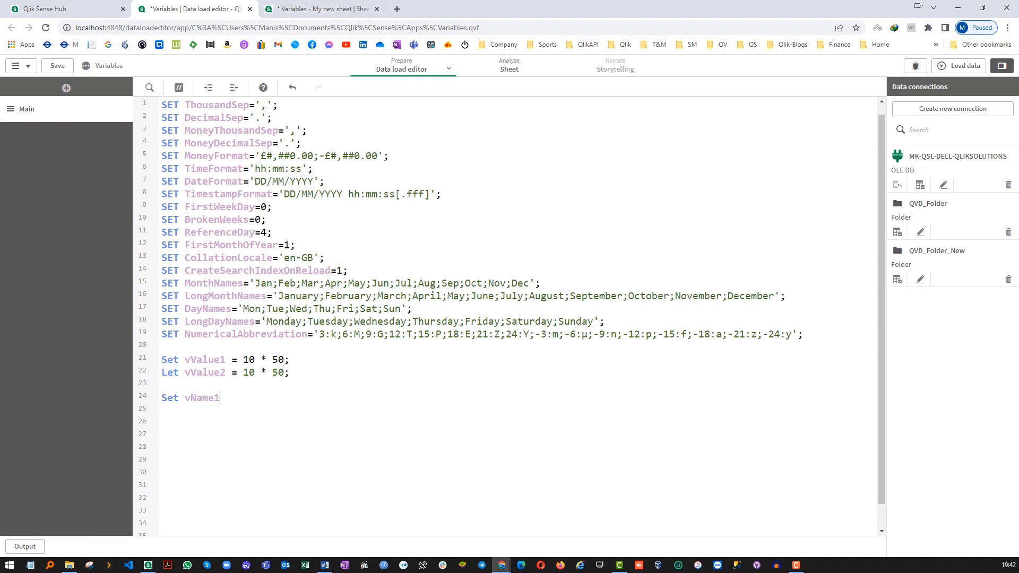
pyautogui.write("= 'Qli")
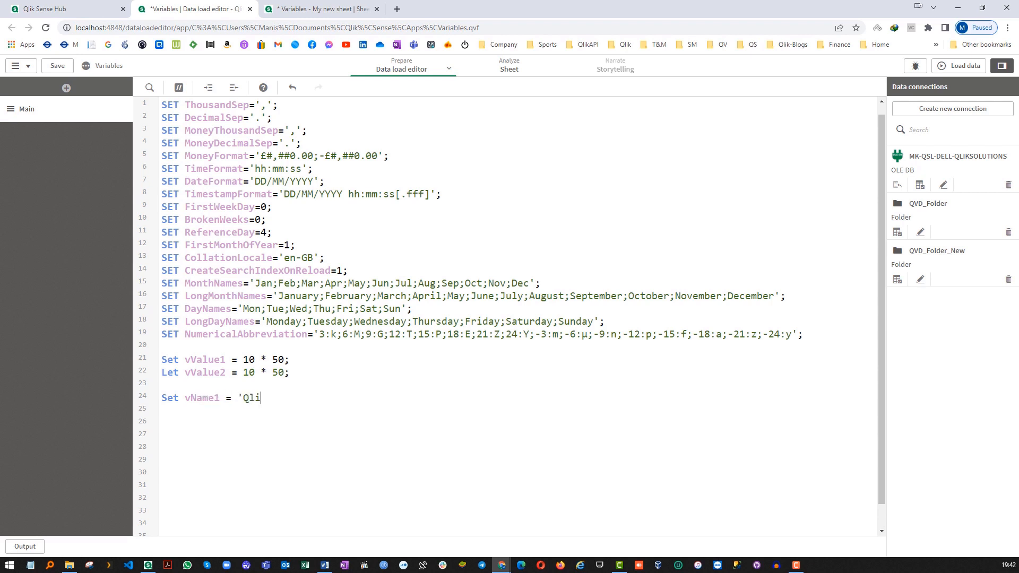
pyautogui.write("k' & 'V")
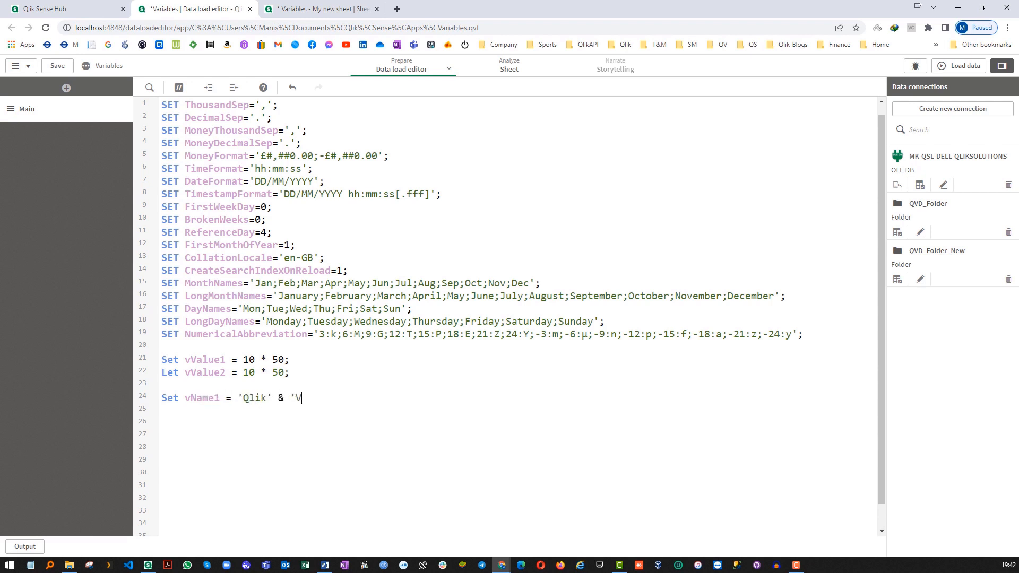
pyautogui.write("iew';")
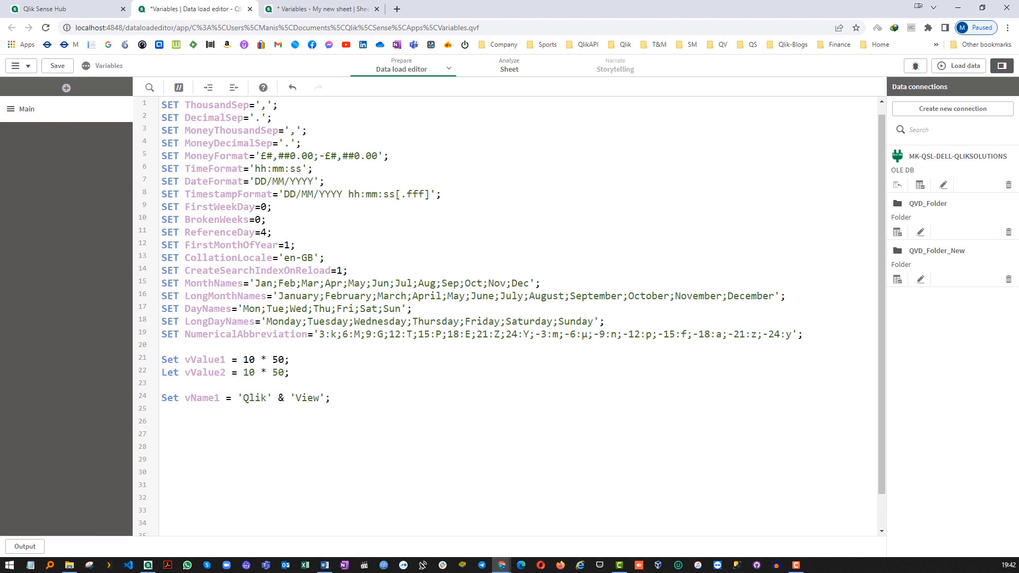
pyautogui.write('Let vName')
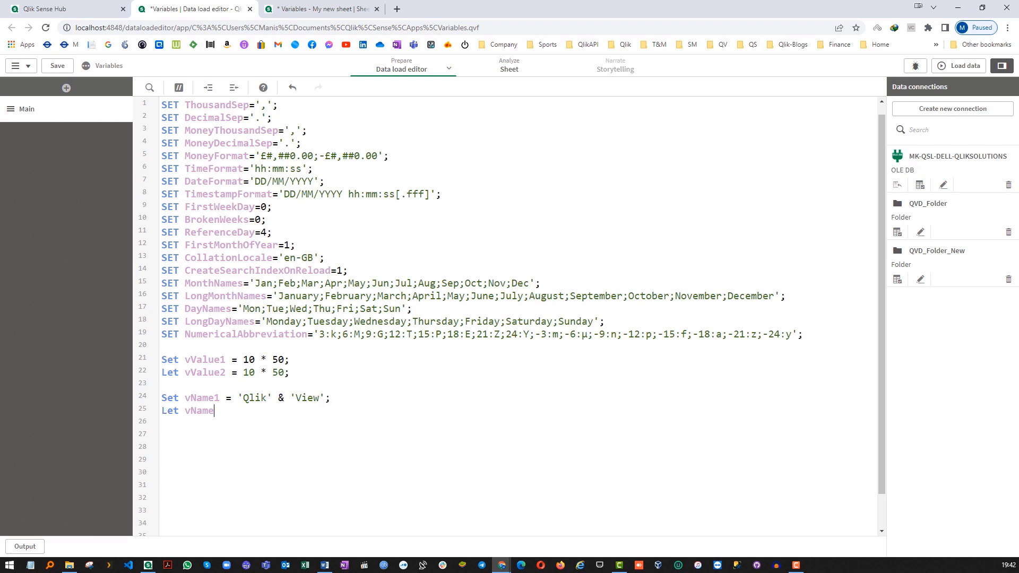
pyautogui.write("2 = 'Qli")
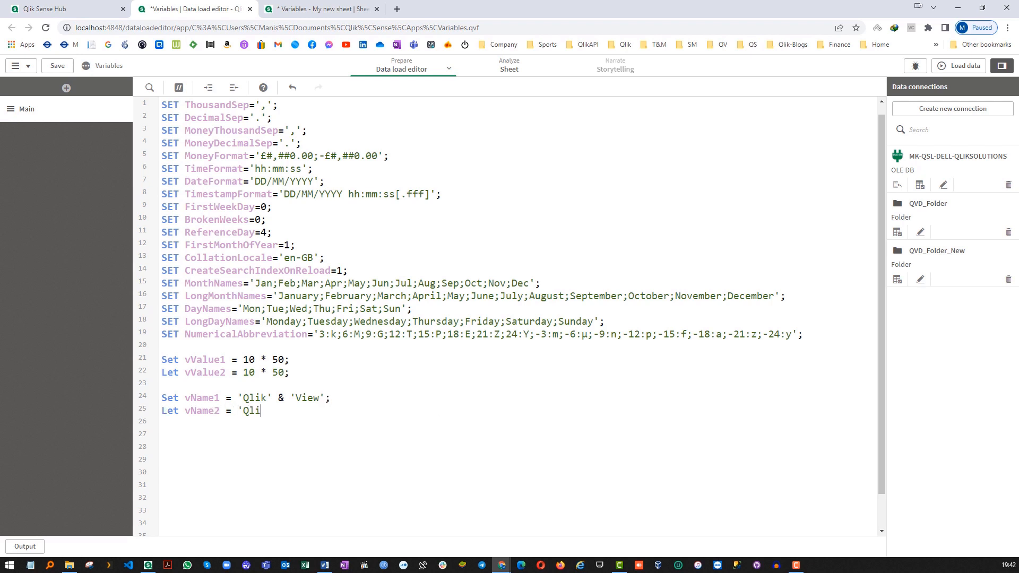
pyautogui.write("k' & '")
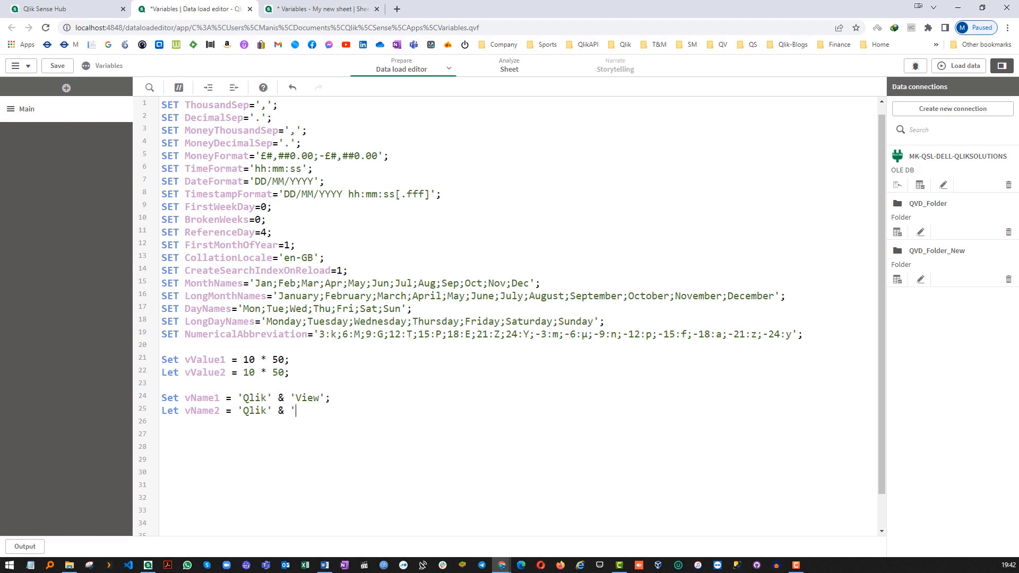
pyautogui.write("View';")
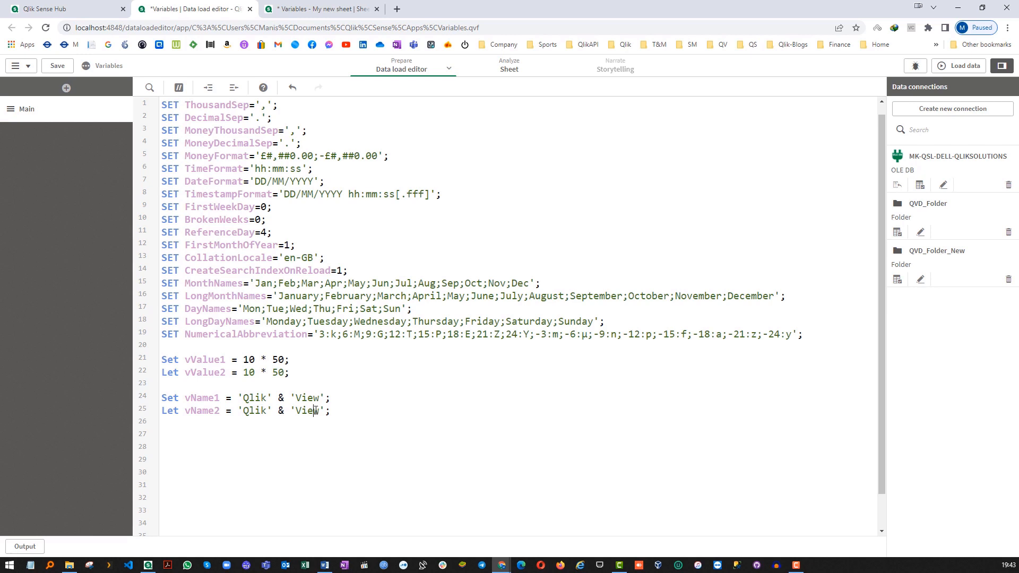
# Step: Confirm vName2 is QlikView and vValue2 is 500, then remove the variable script lines
pyautogui.doubleClick(307, 411)
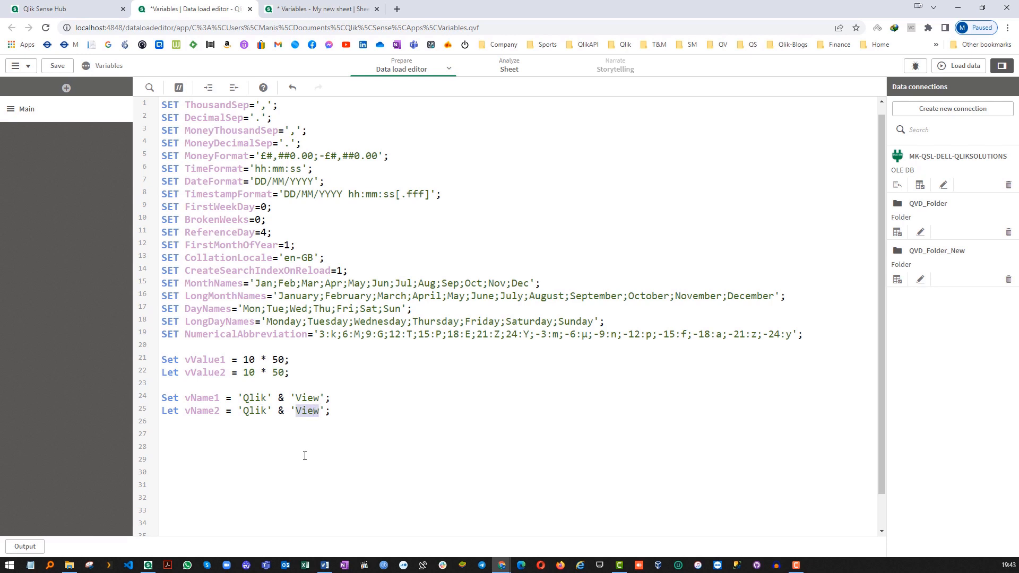
pyautogui.click(962, 66)
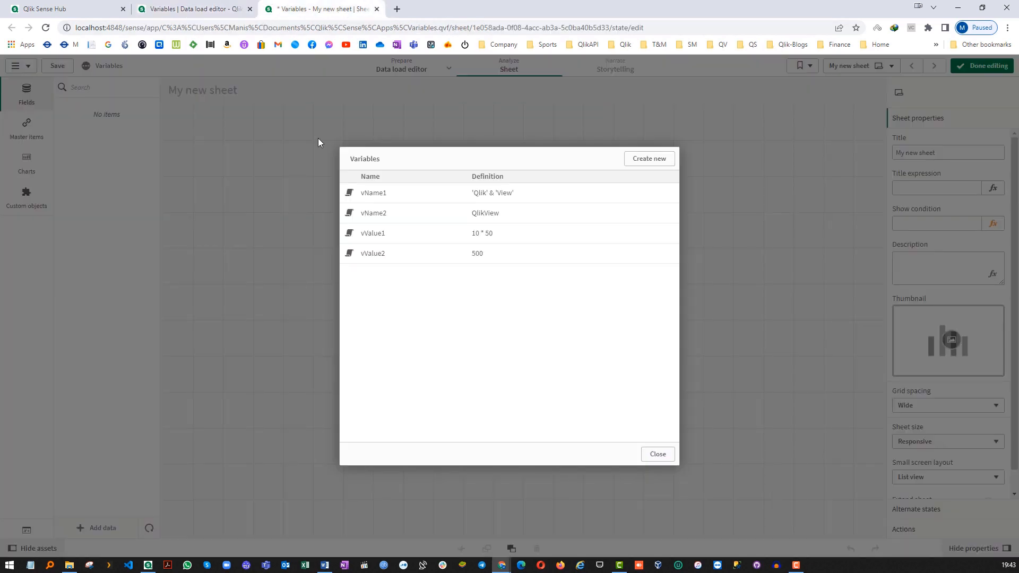
pyautogui.moveTo(376, 202)
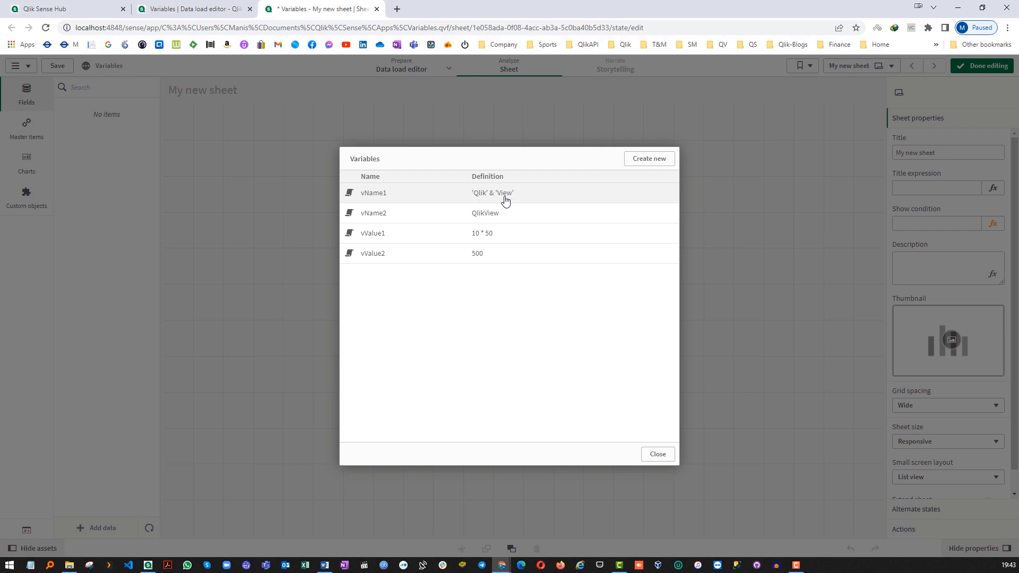
pyautogui.moveTo(507, 195)
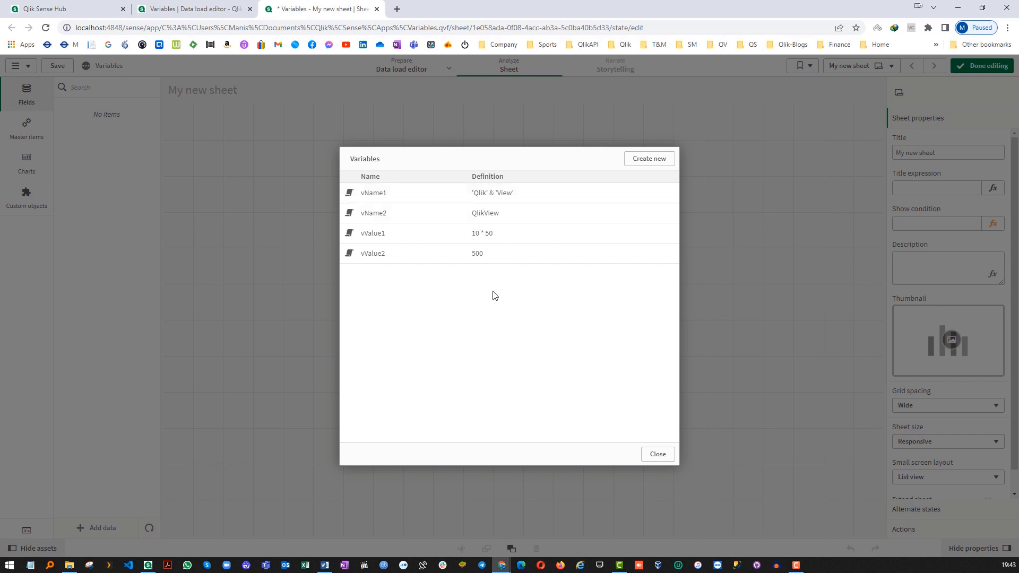
pyautogui.moveTo(492, 216)
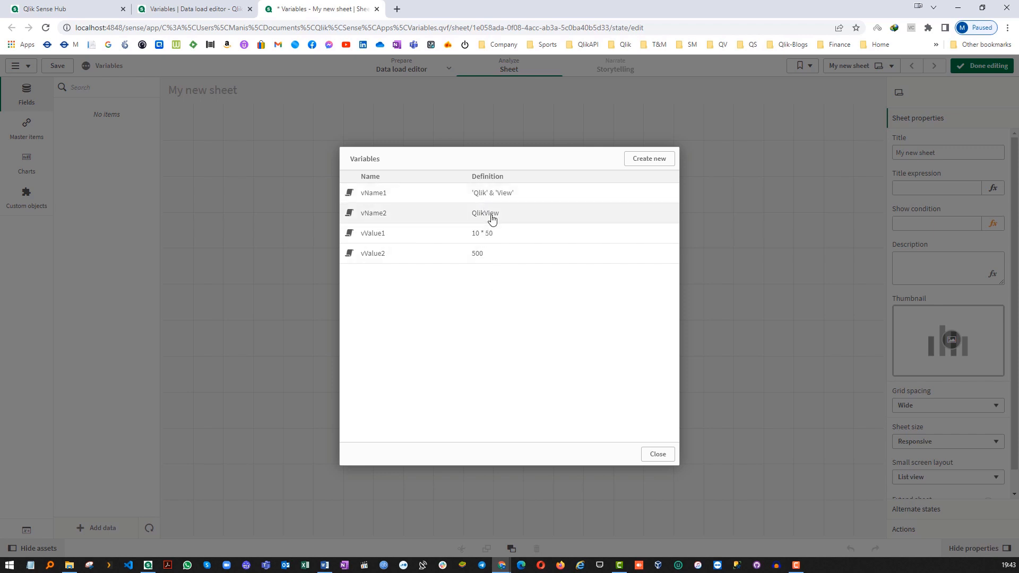
pyautogui.moveTo(484, 213)
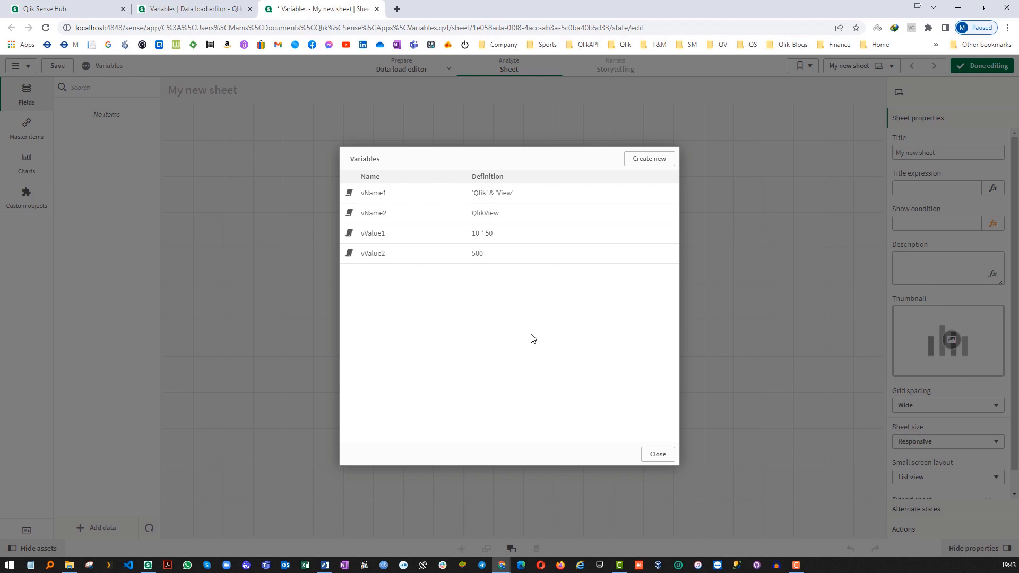
pyautogui.click(192, 9)
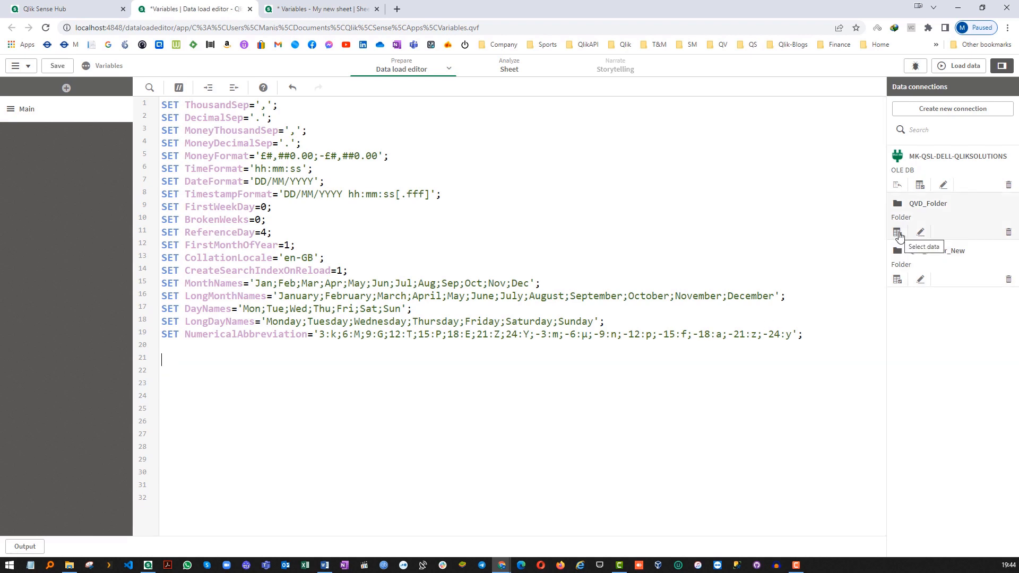
# Step: Insert a load statement for Customer.qvd from QVD_Folder
pyautogui.click(898, 232)
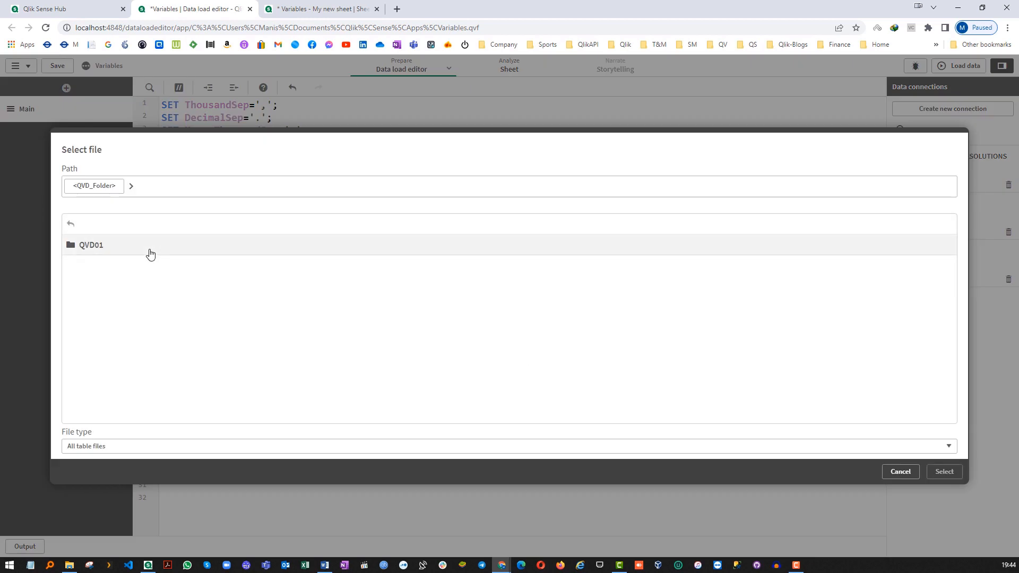
pyautogui.doubleClick(90, 245)
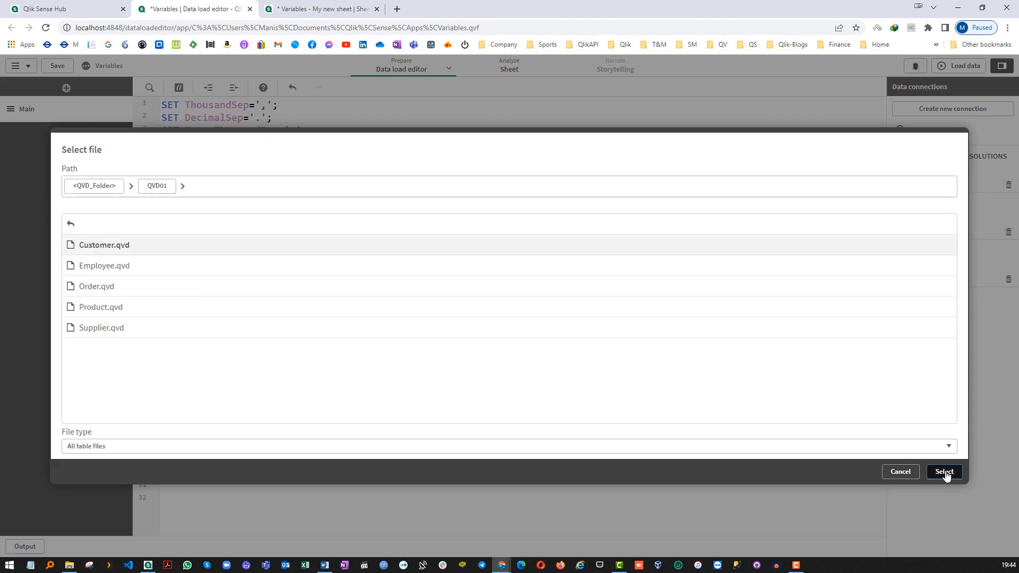
pyautogui.click(944, 471)
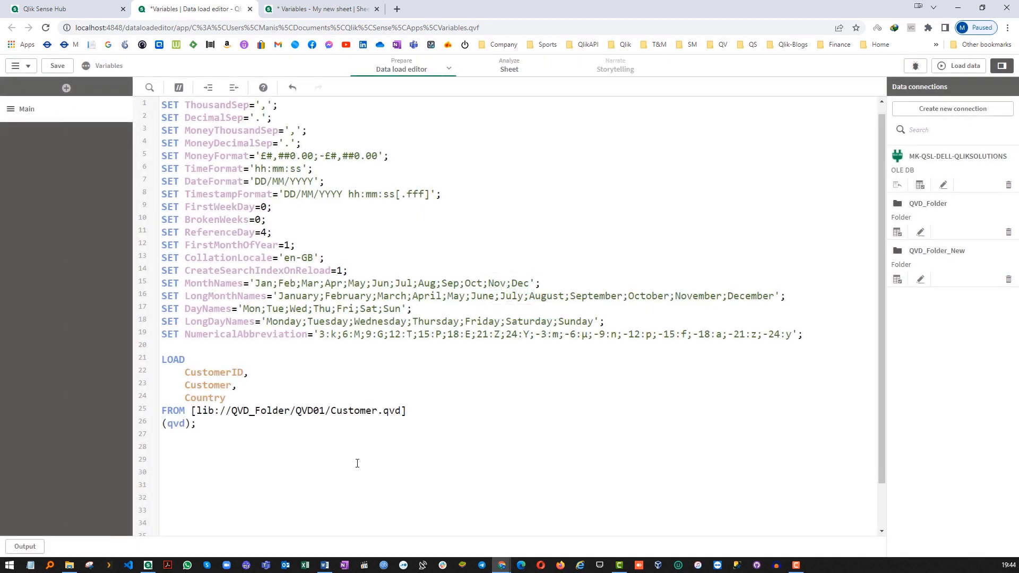
# Step: Add SET vQVDFolder = 'lib://QVD_Folder/QVD01'; above the load and mark the FROM path for replacement
pyautogui.doubleClick(260, 410)
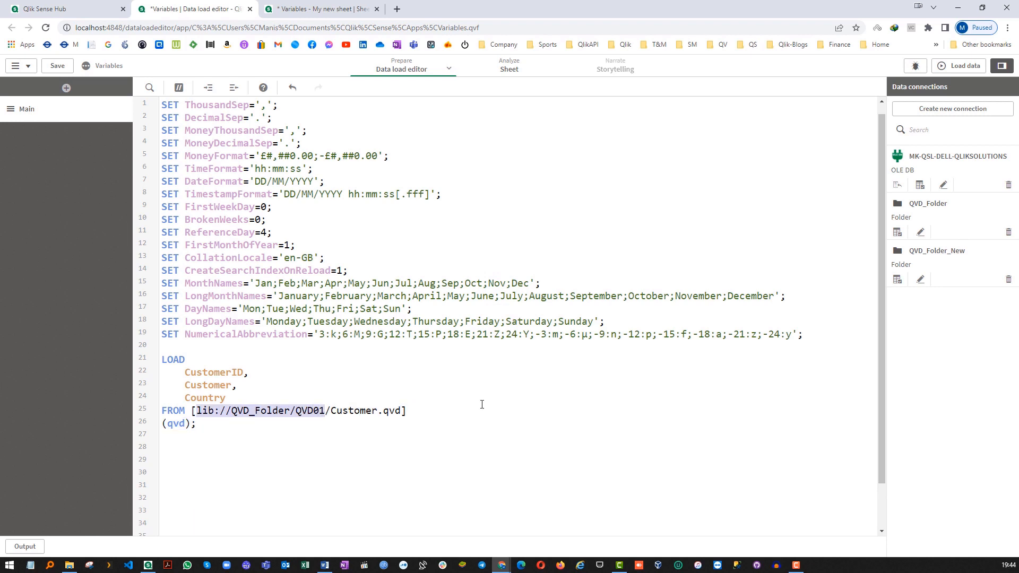
pyautogui.press('Enter')
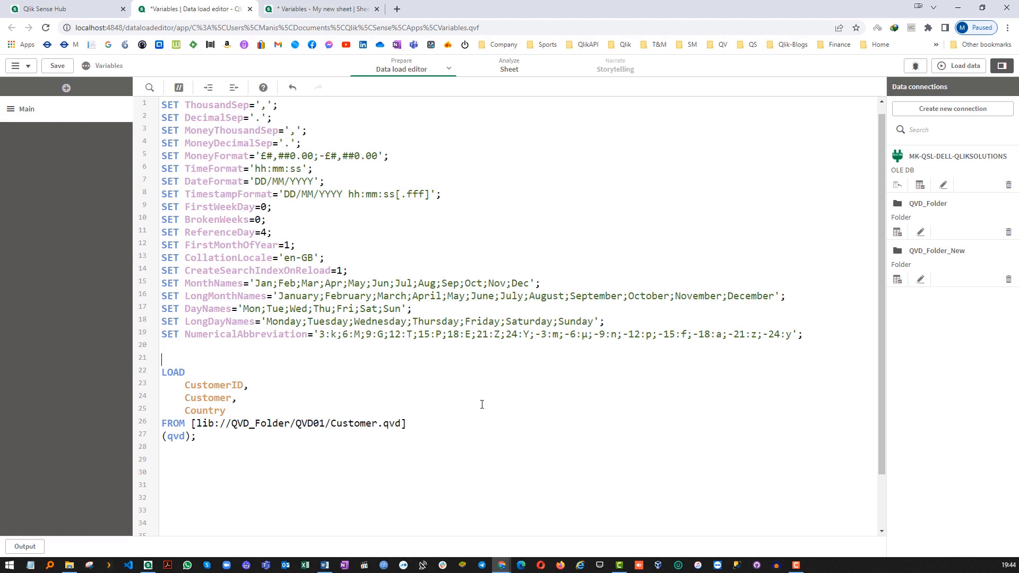
pyautogui.write('SET')
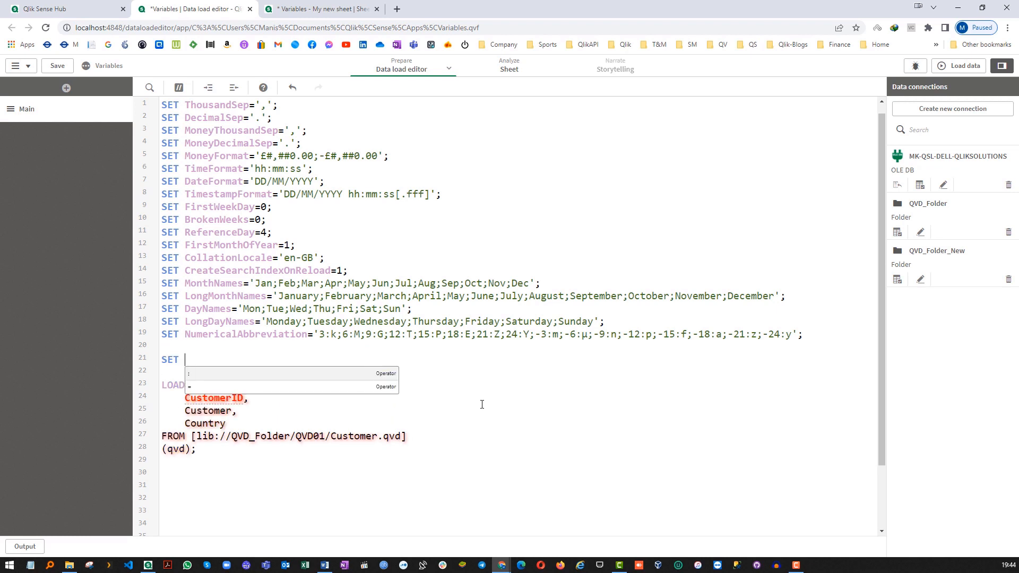
pyautogui.write('vQVD')
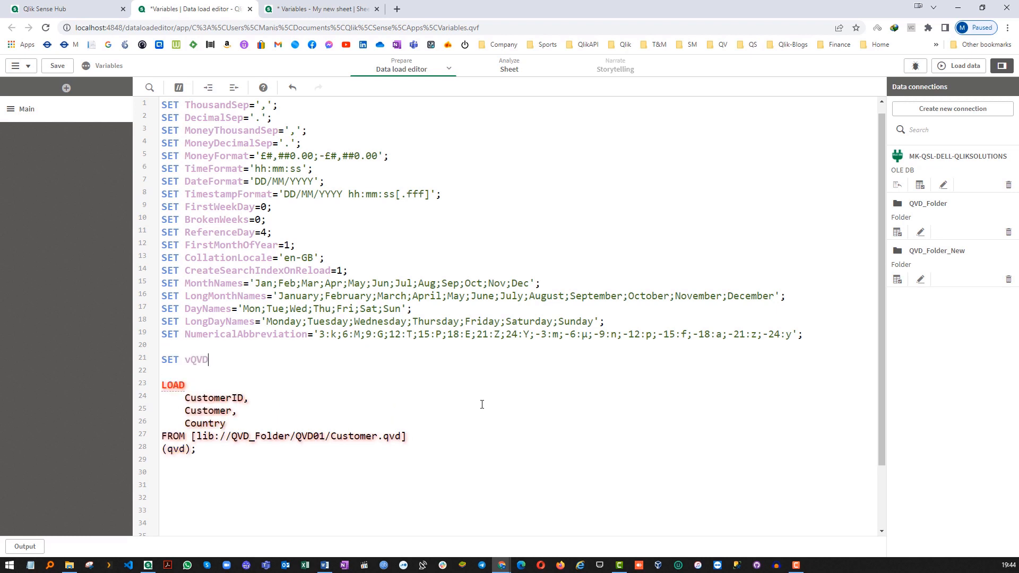
pyautogui.write('Folder')
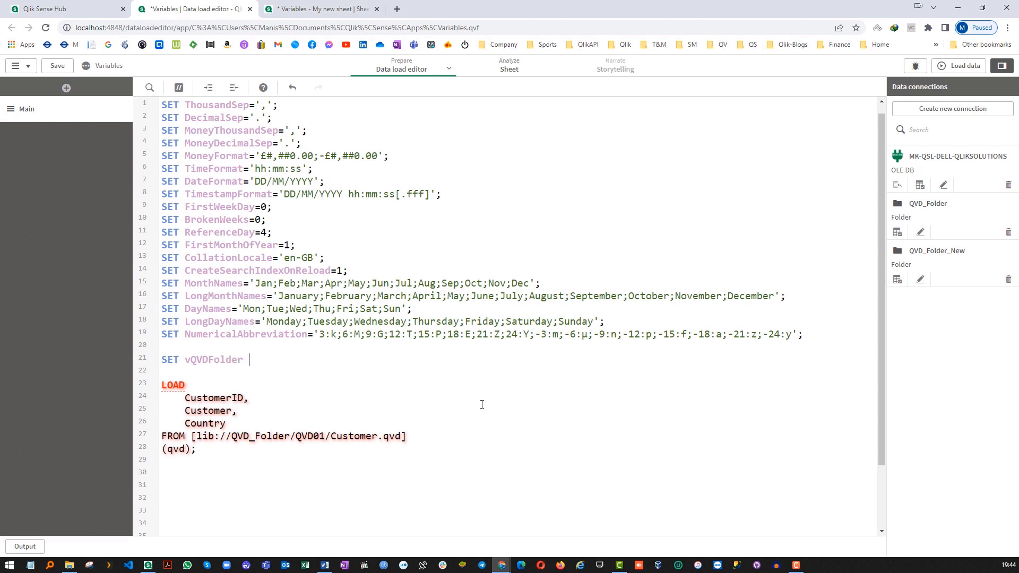
pyautogui.write("= 'lib://QVD_Folder/QVD01';")
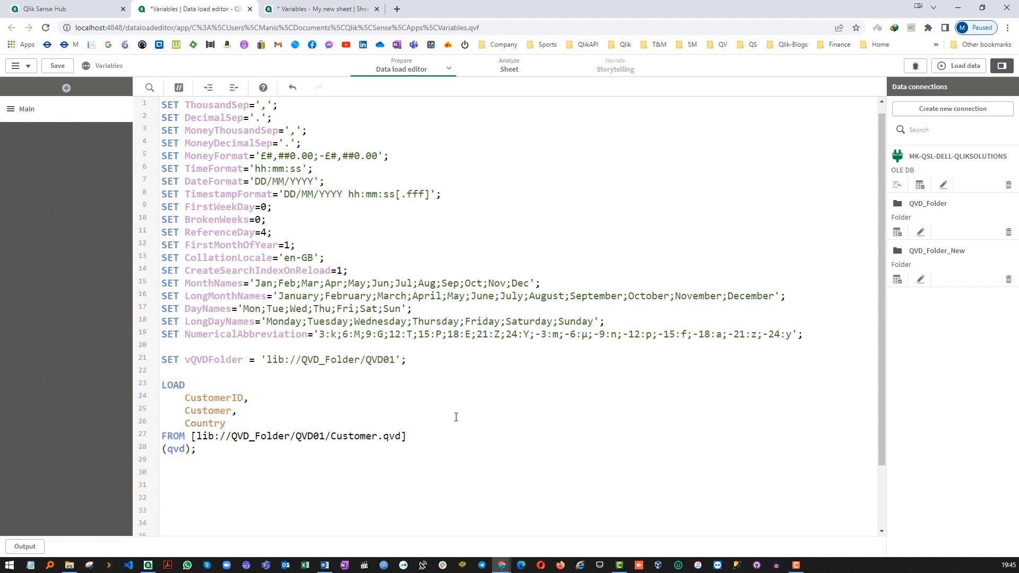
pyautogui.doubleClick(211, 360)
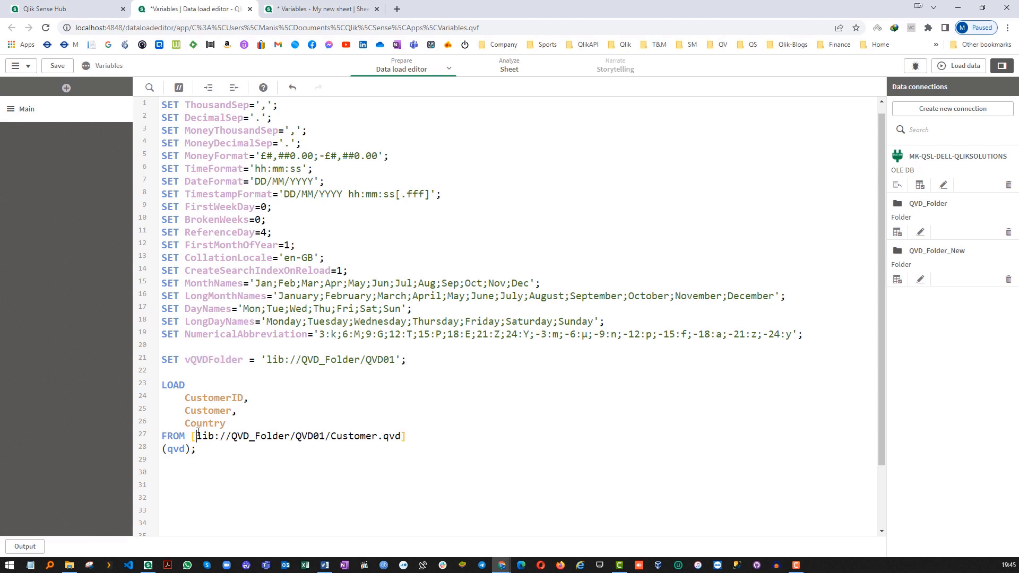
pyautogui.moveTo(196, 437); pyautogui.dragTo(328, 436)
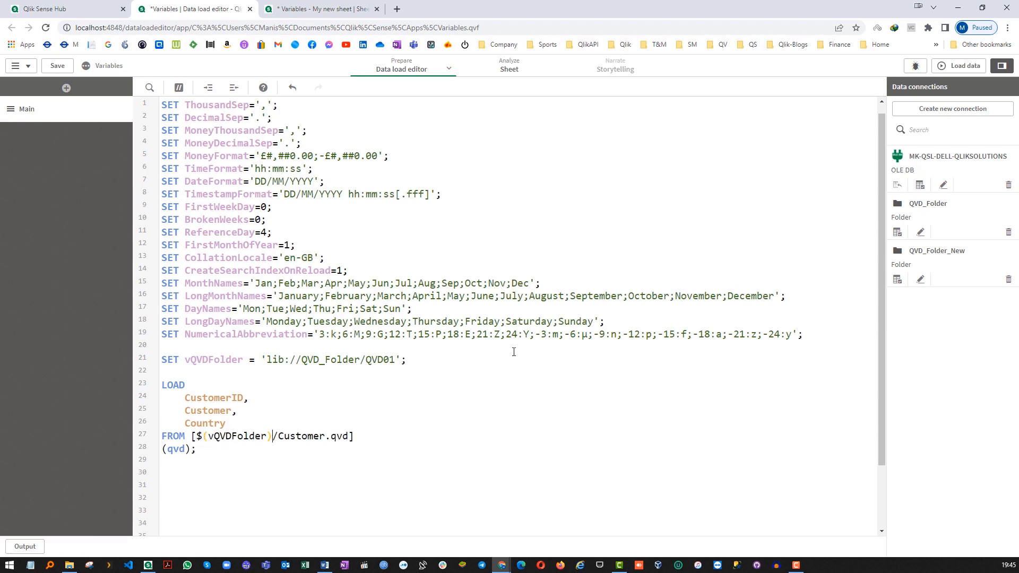
# Step: Label the load Customer and reload, fetching all 50 customer rows
pyautogui.click(958, 66)
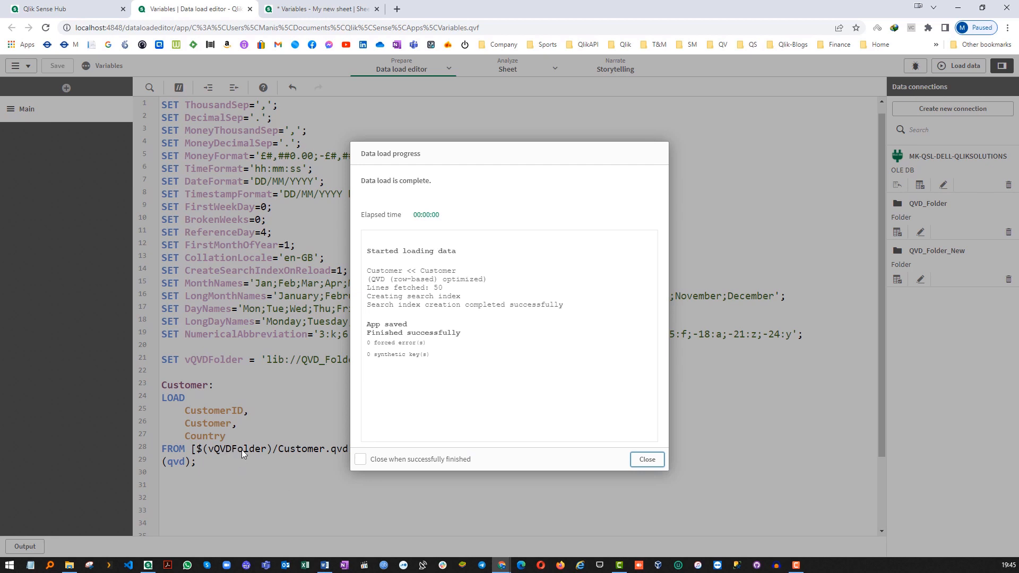
pyautogui.moveTo(272, 367)
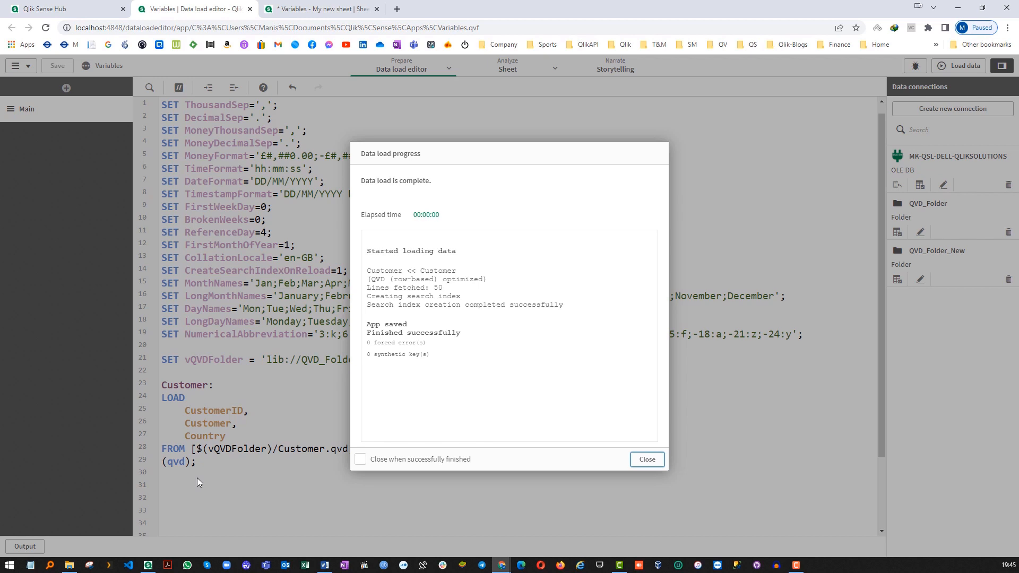
pyautogui.click(646, 459)
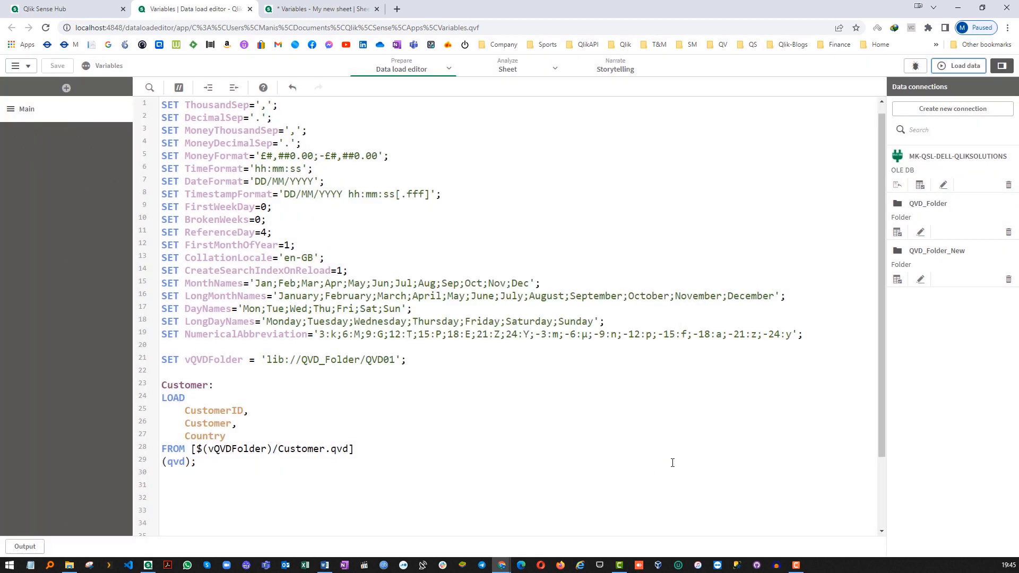
pyautogui.click(186, 397)
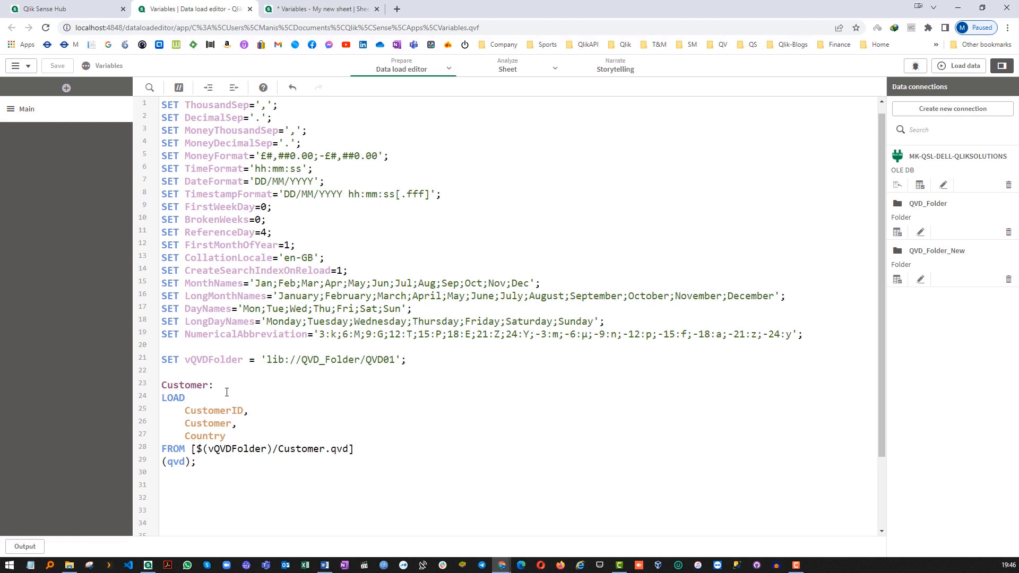
# Step: Replace the Customer load with an inline Order table
pyautogui.doubleClick(230, 449)
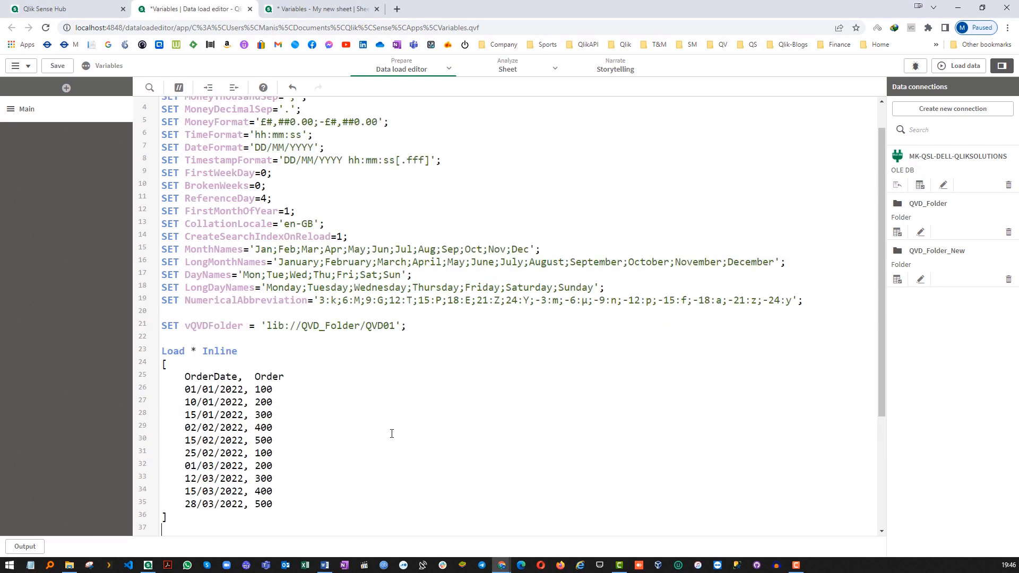
pyautogui.write(';')
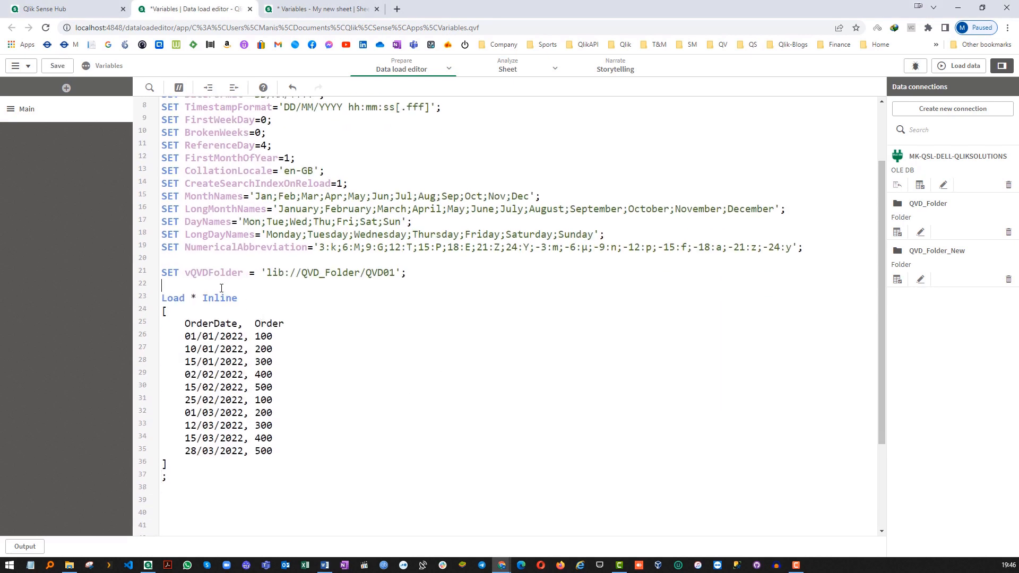
pyautogui.write('Order:')
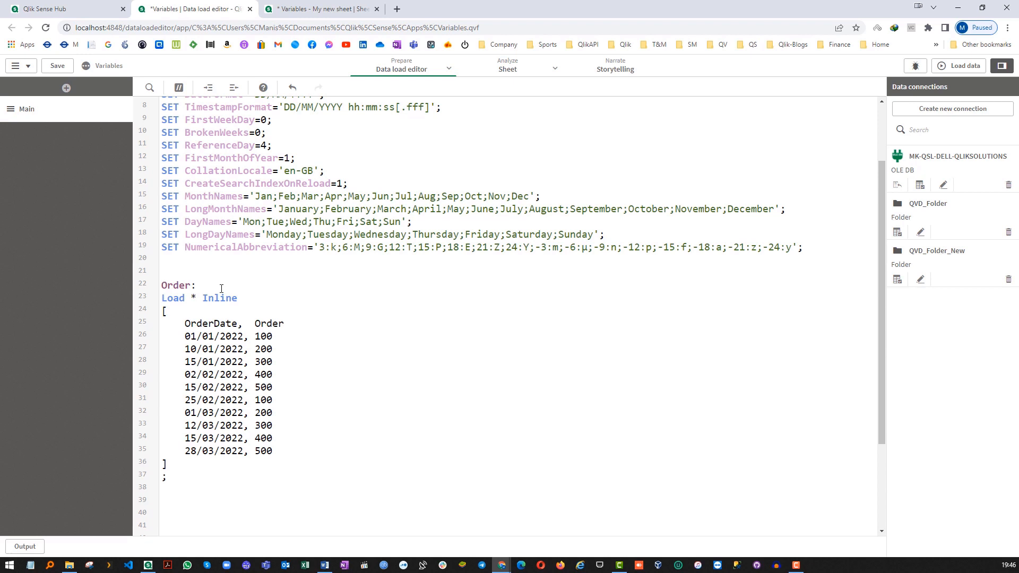
# Step: Define Let vMaxDate = MonthEnd(Today(),-1); above the Order table
pyautogui.click(162, 271)
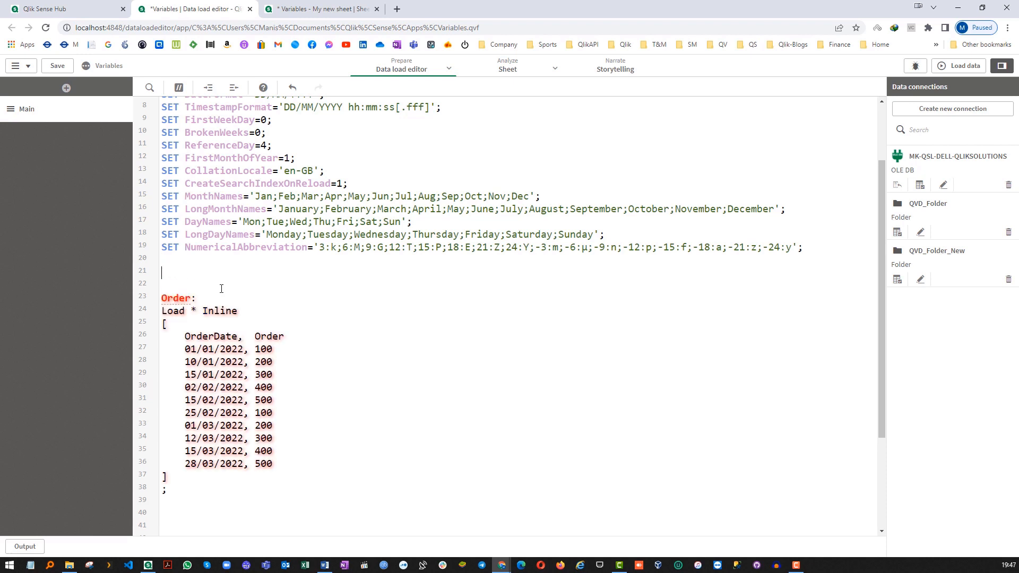
pyautogui.write('Let v')
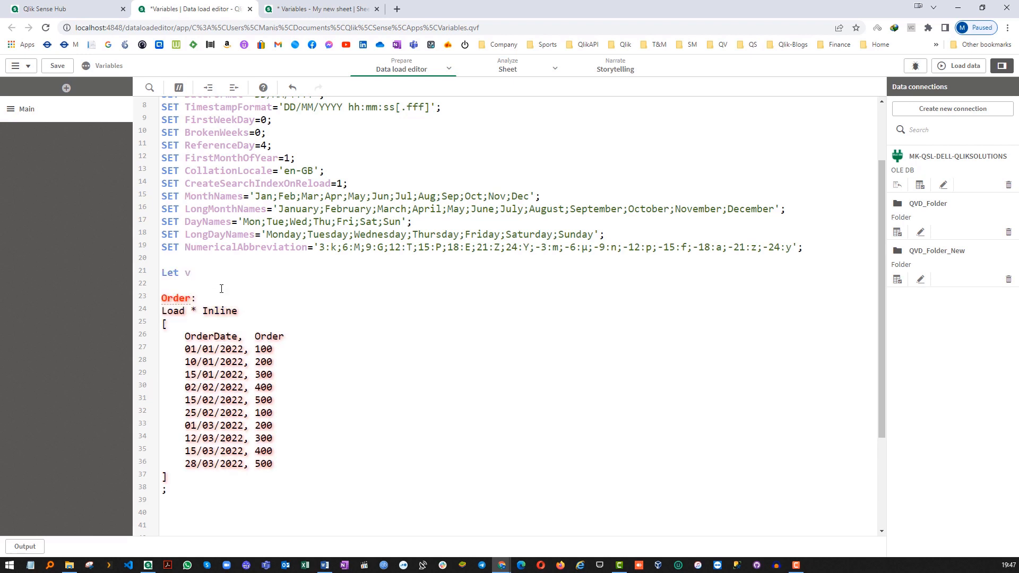
pyautogui.write('MaxDate =')
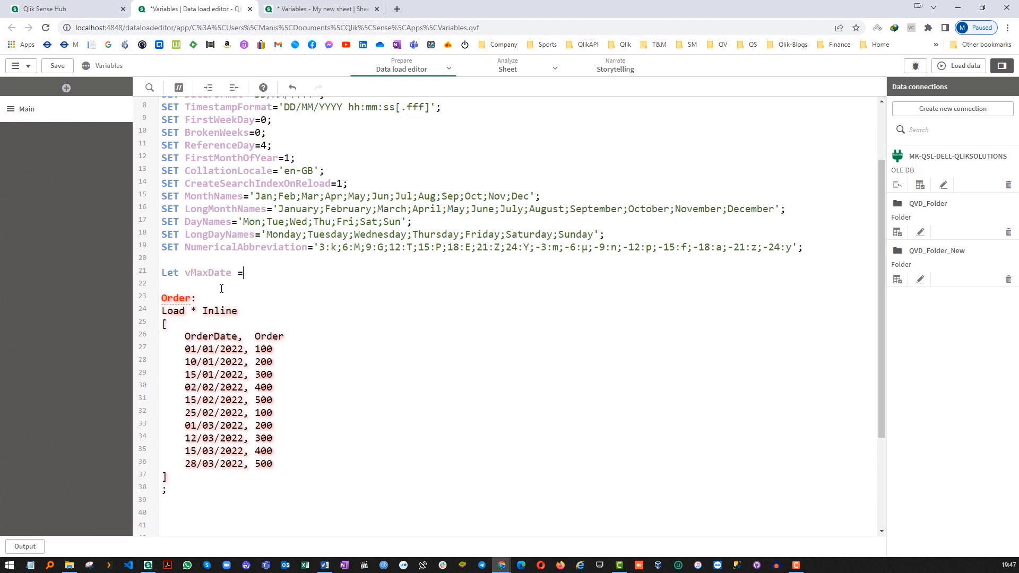
pyautogui.write('MonthEnd(Today(),')
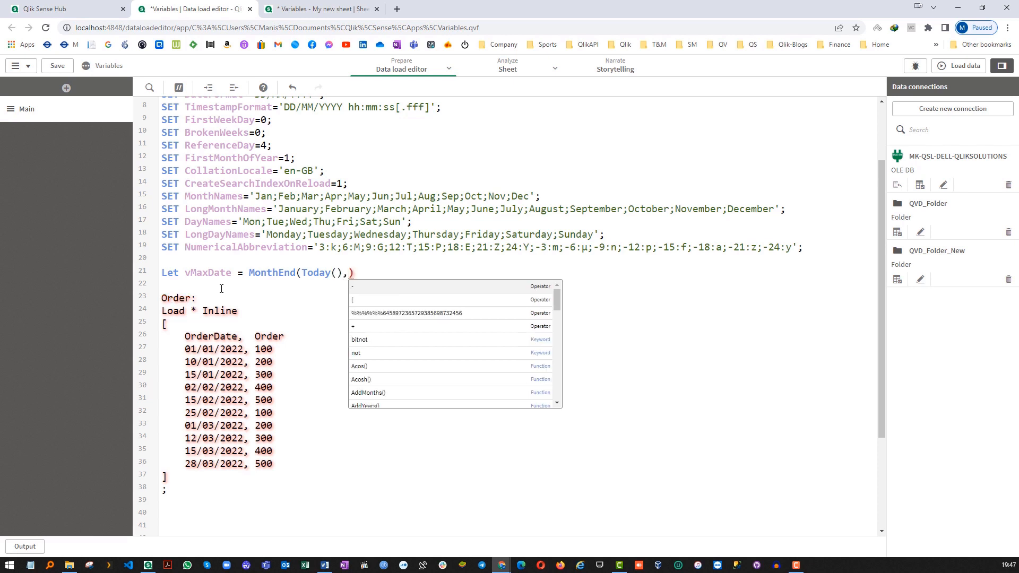
pyautogui.write('-1);')
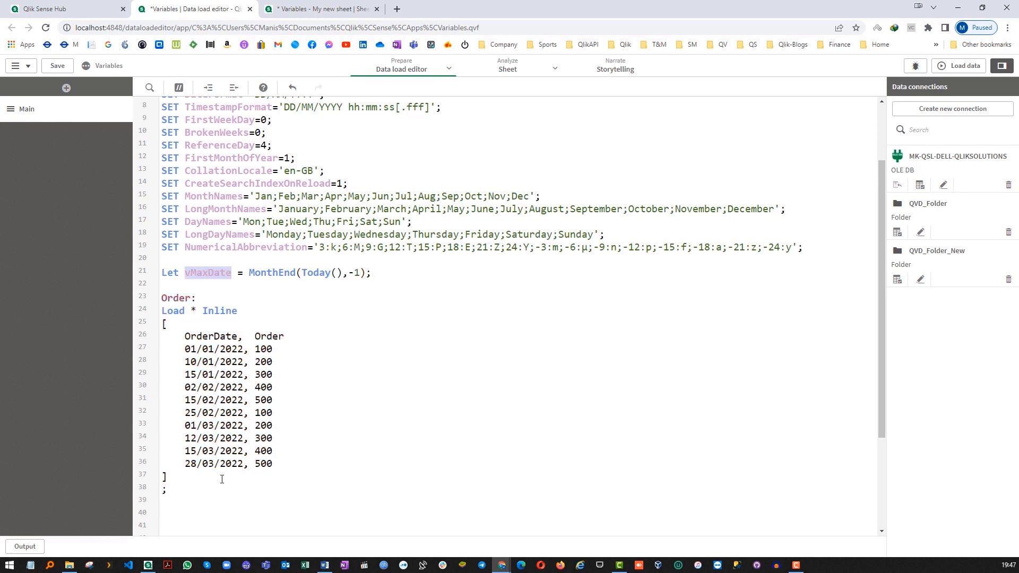
# Step: Add a commented-out Where OrderDate <= $(vMaxDate) filter to the Order load
pyautogui.write('W')
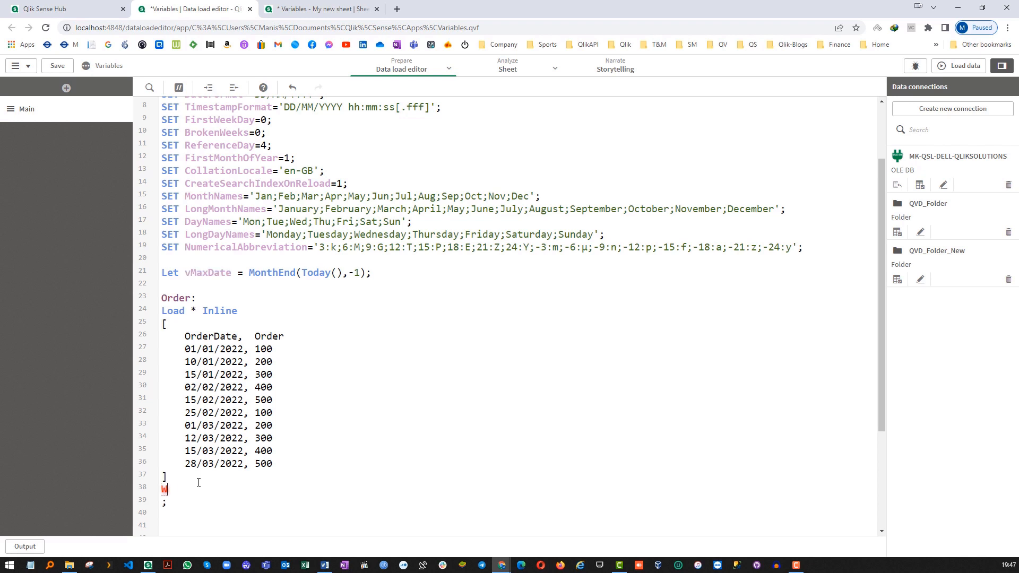
pyautogui.write('here Or')
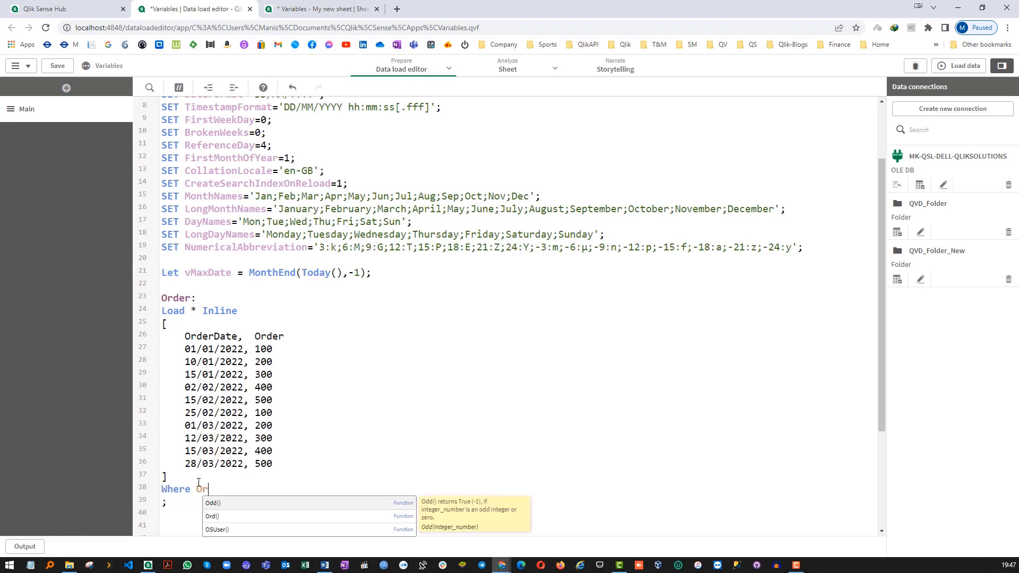
pyautogui.write('derDate')
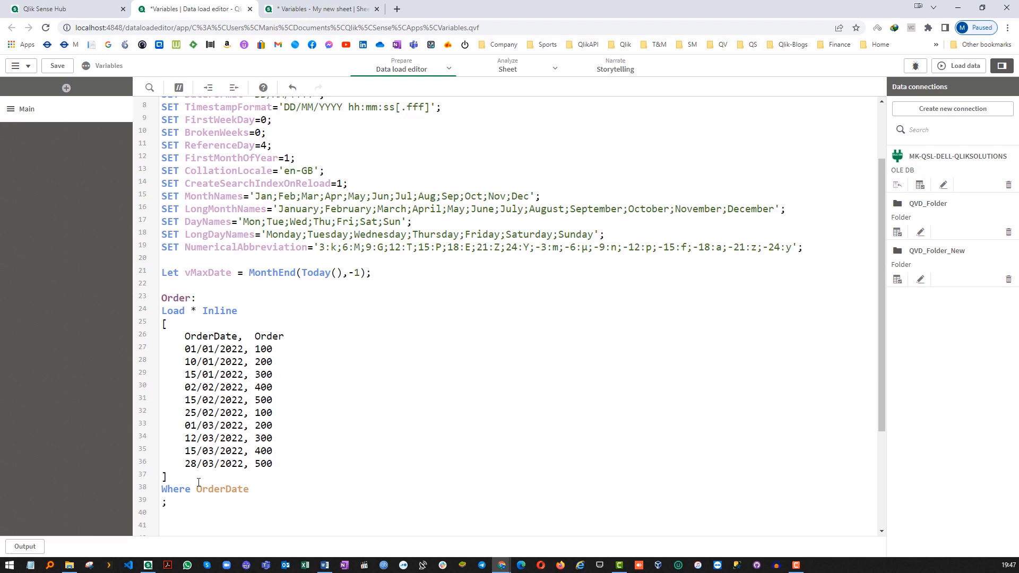
pyautogui.write('<= $(')
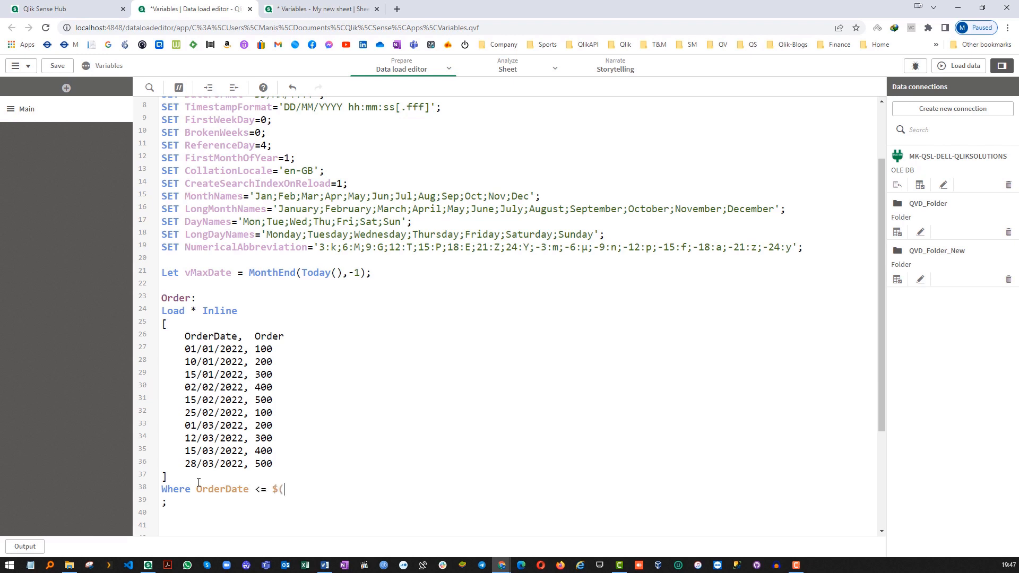
pyautogui.write('vMaxDate)')
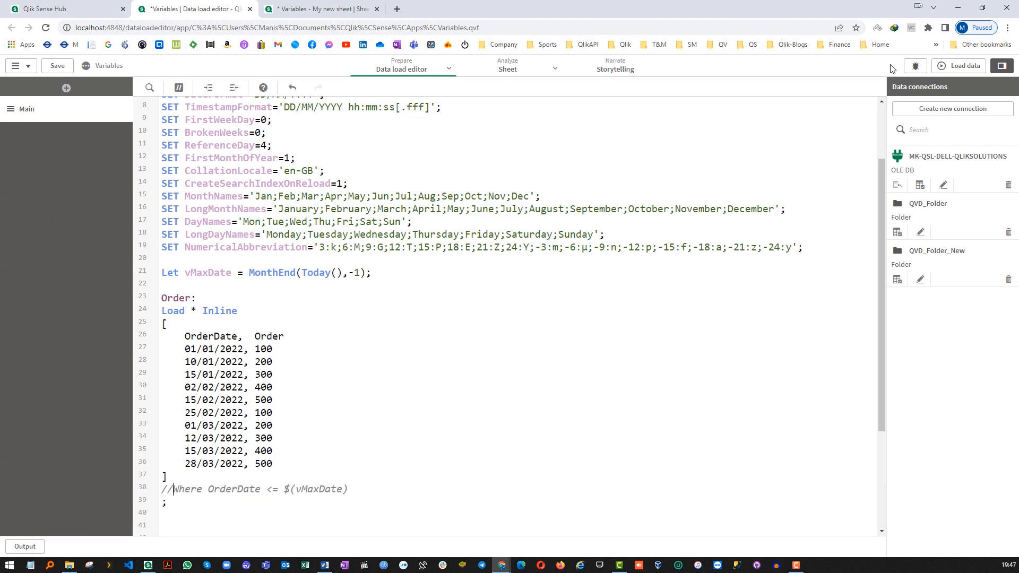
# Step: Reload the Order data and add a sheet table of OrderDate and Sum(Order)
pyautogui.click(962, 66)
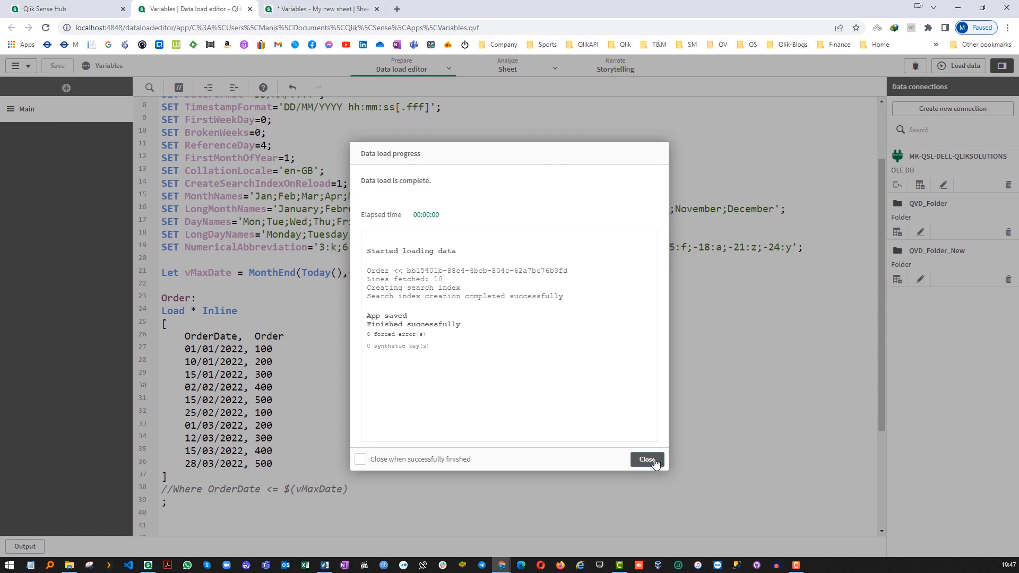
pyautogui.click(646, 460)
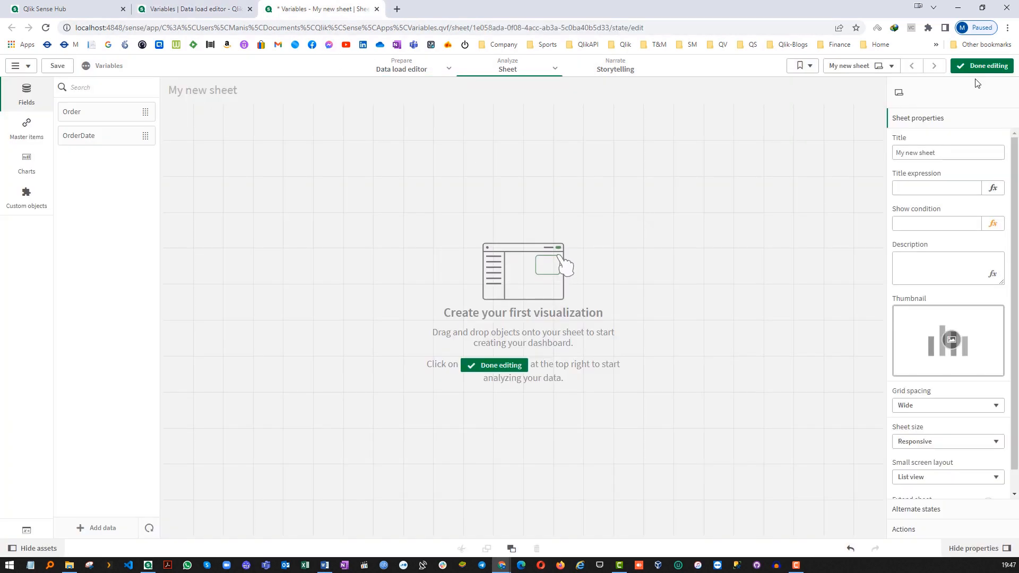
pyautogui.click(982, 66)
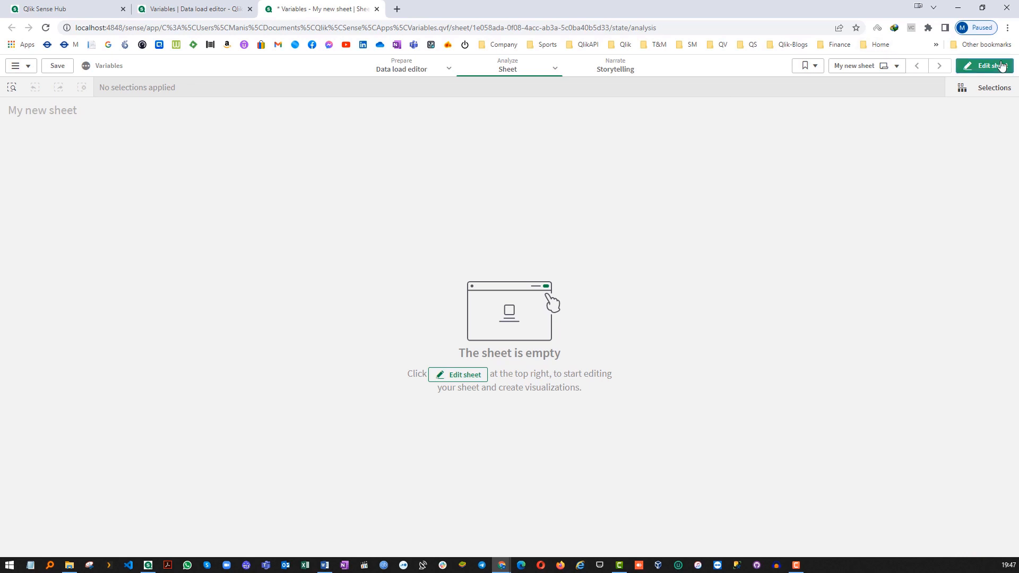
pyautogui.click(984, 66)
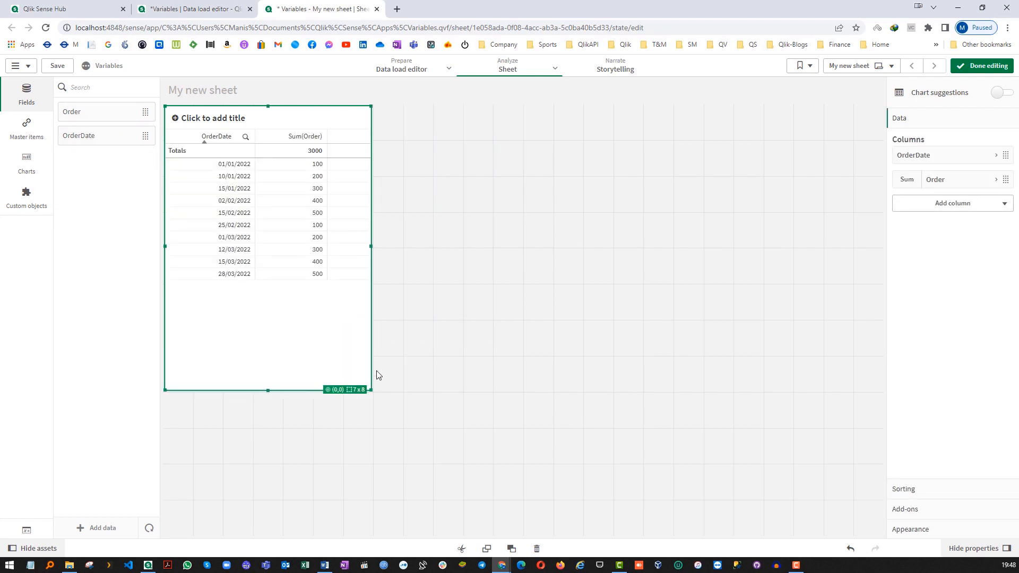
pyautogui.click(982, 66)
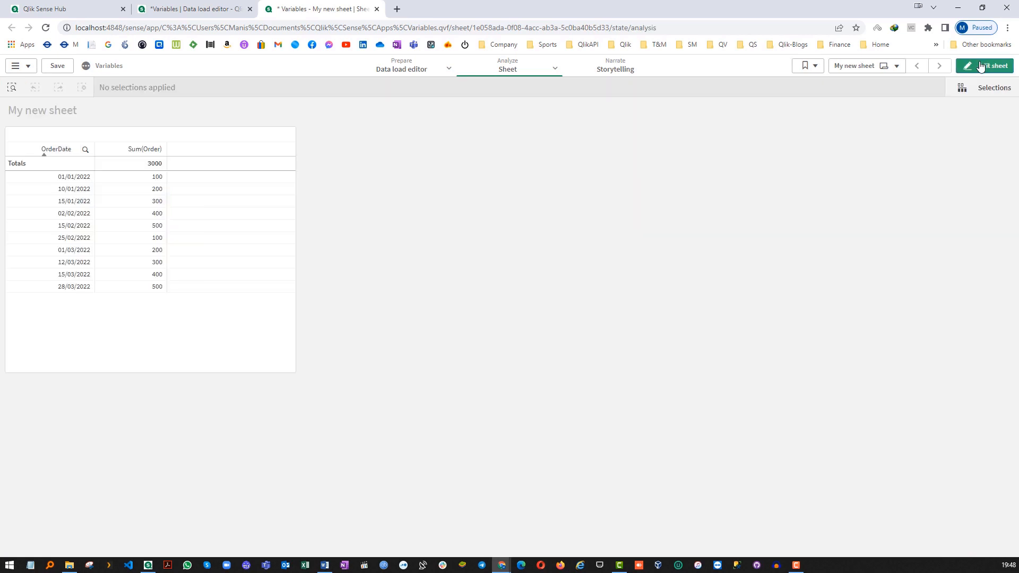
pyautogui.click(194, 8)
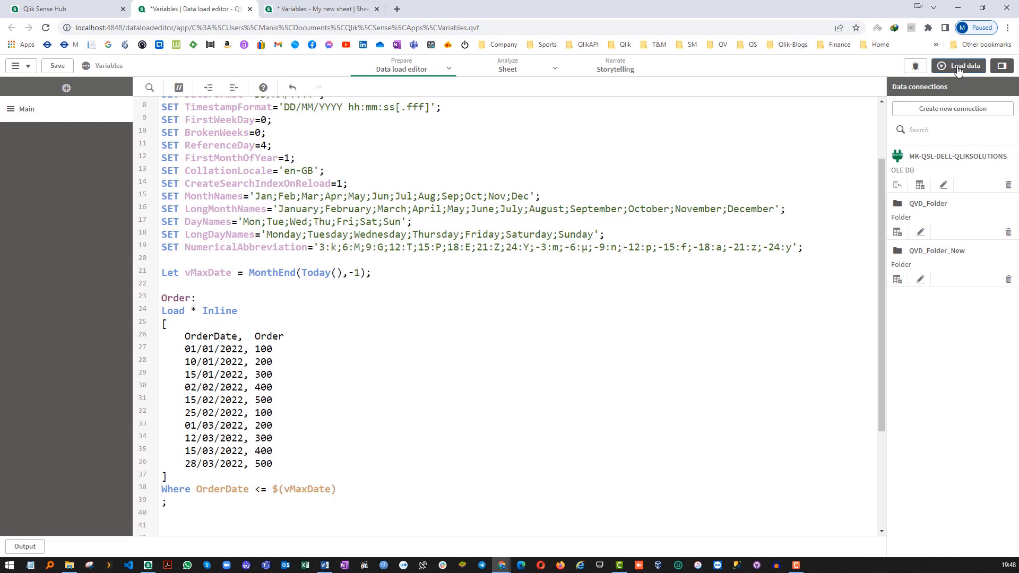
# Step: Reload with the filter, then add Trace vMaxDate = $(vMaxDate); under the Let line
pyautogui.click(958, 66)
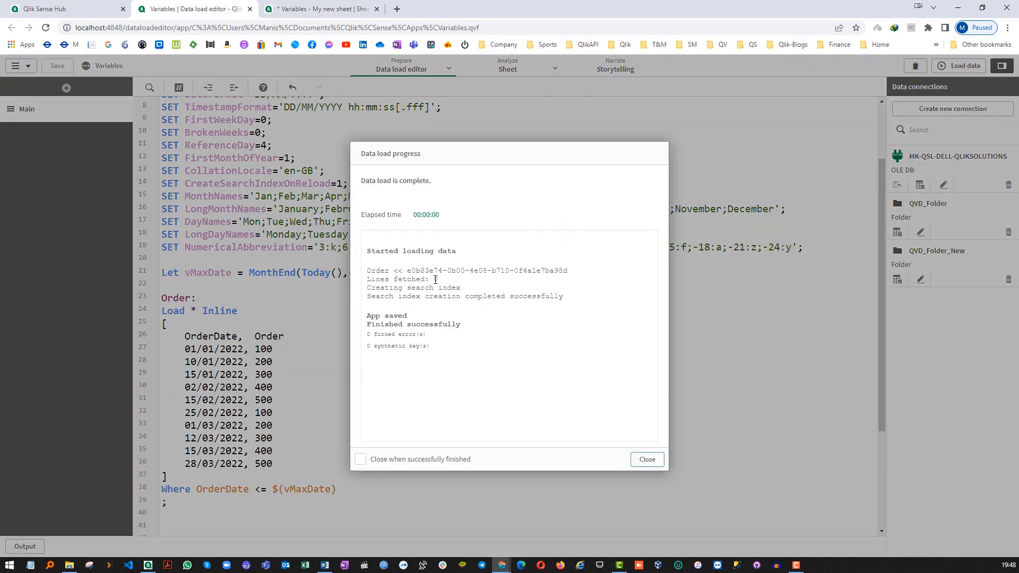
pyautogui.click(646, 460)
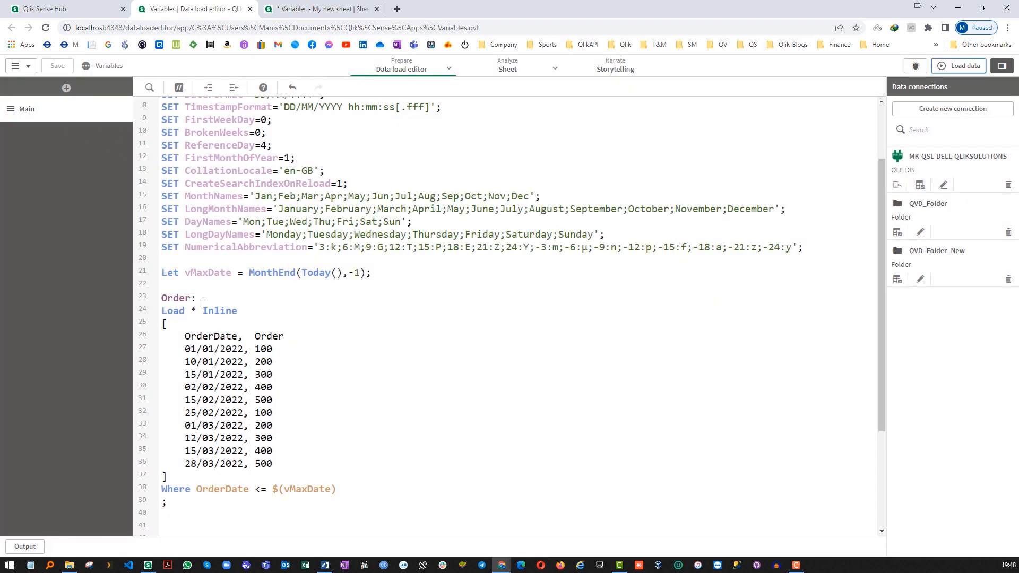
pyautogui.click(372, 272)
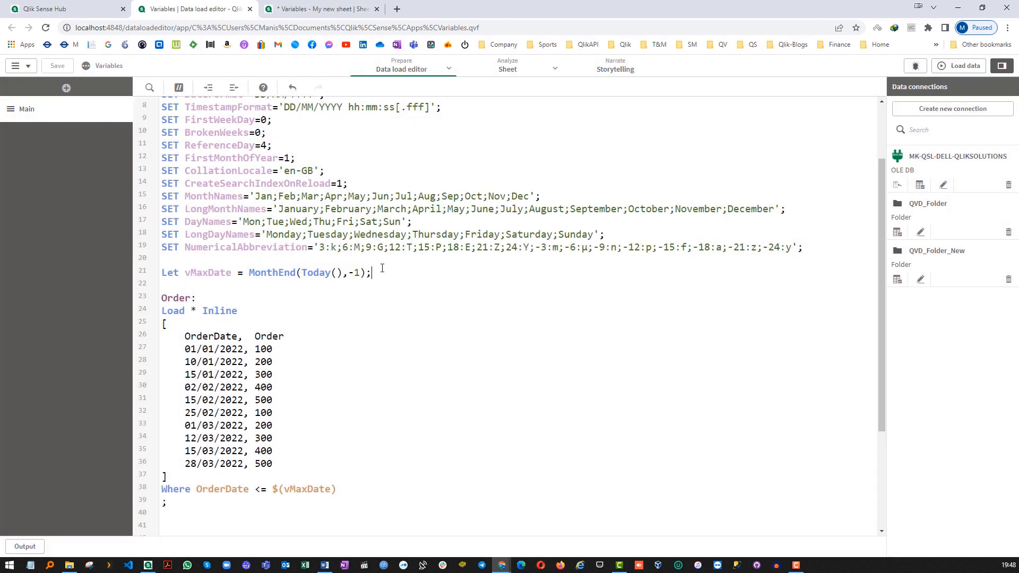
pyautogui.write('Trace $(vMaxDate')
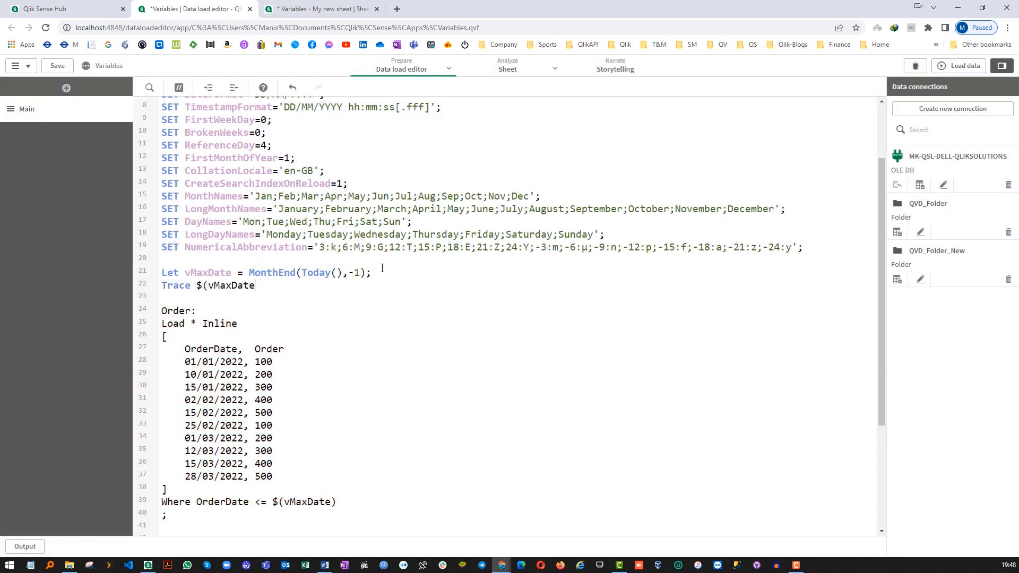
pyautogui.write(')')
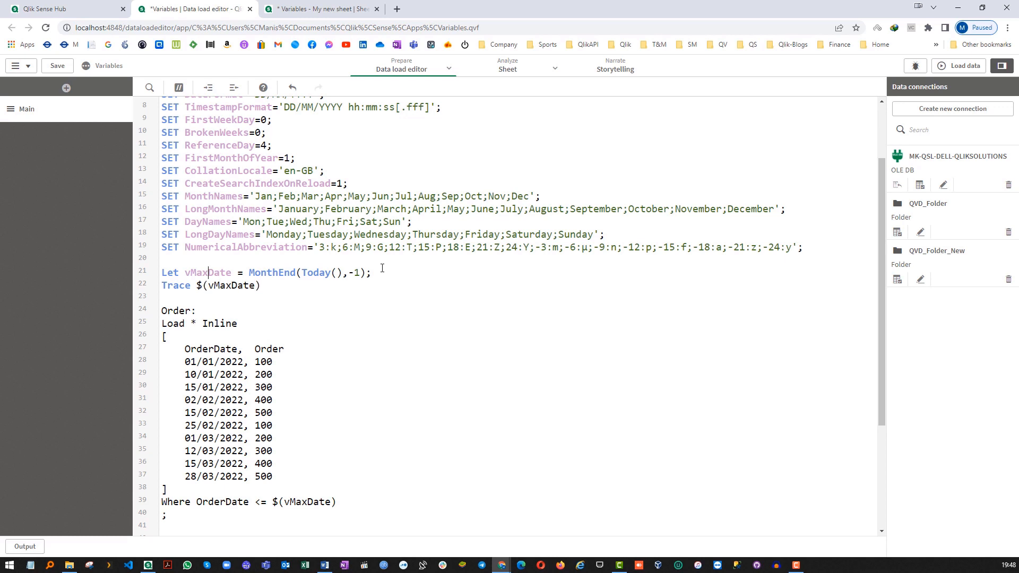
pyautogui.doubleClick(207, 272)
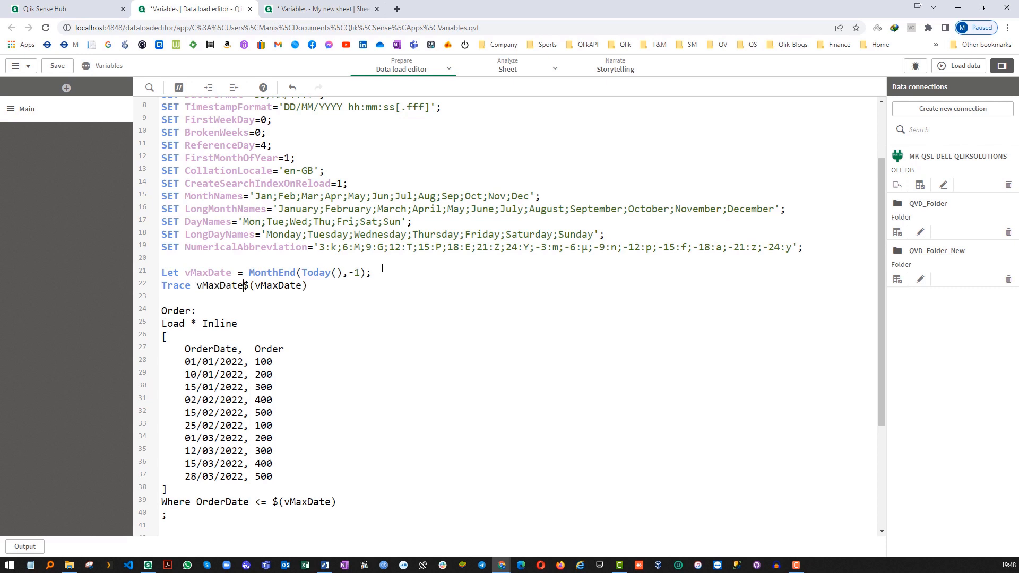
pyautogui.write('=')
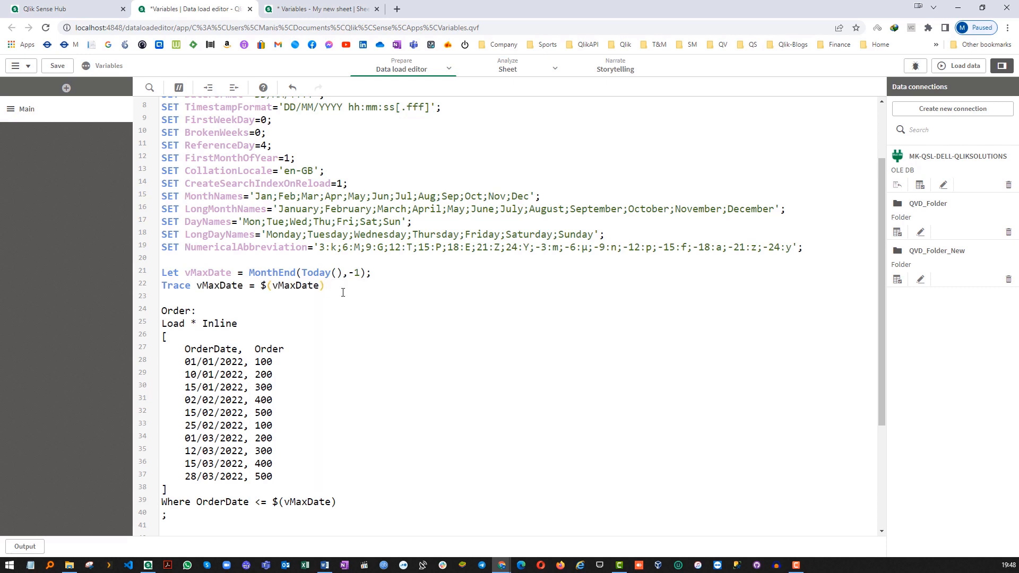
pyautogui.write(';')
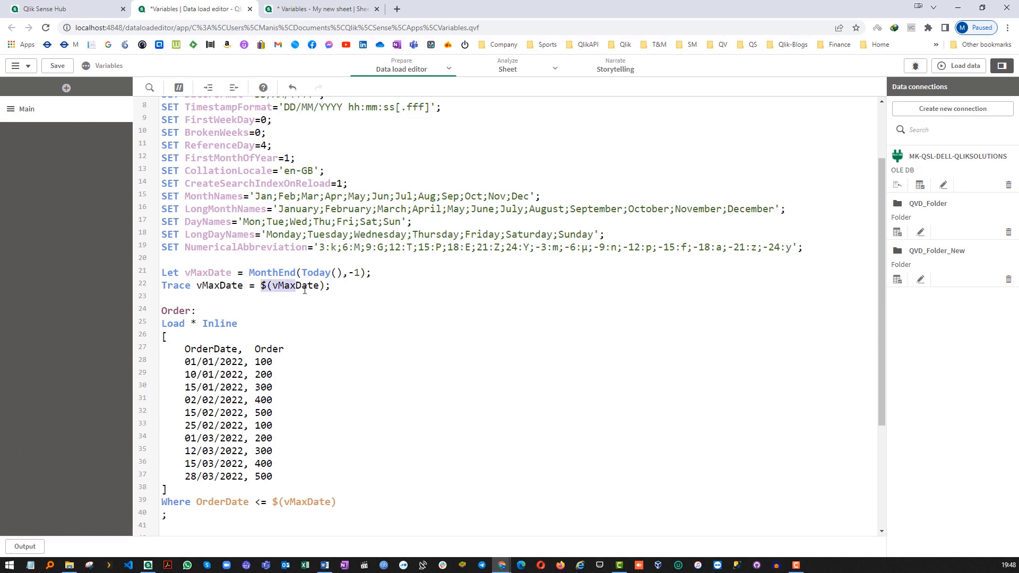
# Step: Reload and read vMaxDate = 28/02/2022 with zero Order lines in the log
pyautogui.click(325, 303)
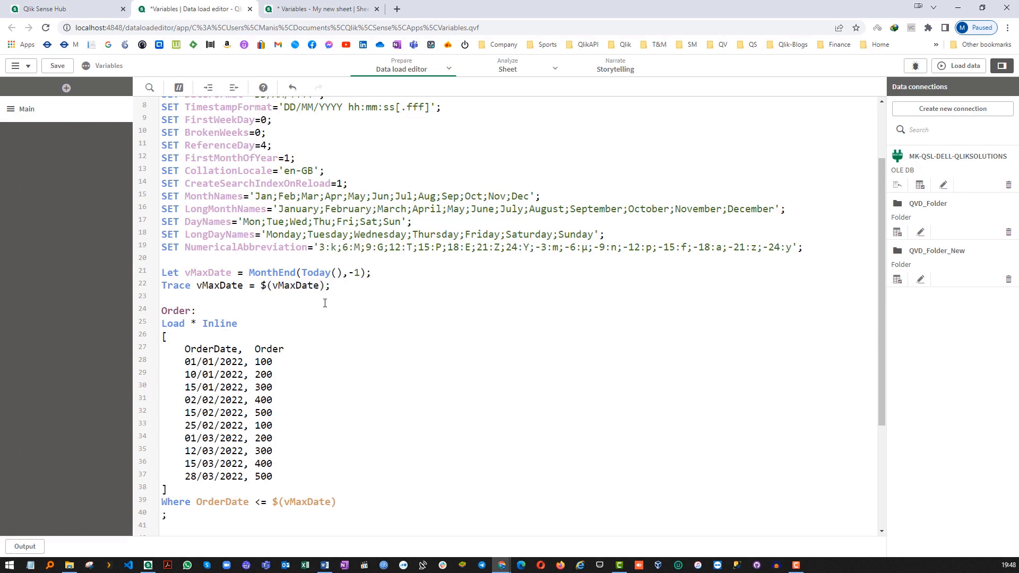
pyautogui.click(963, 66)
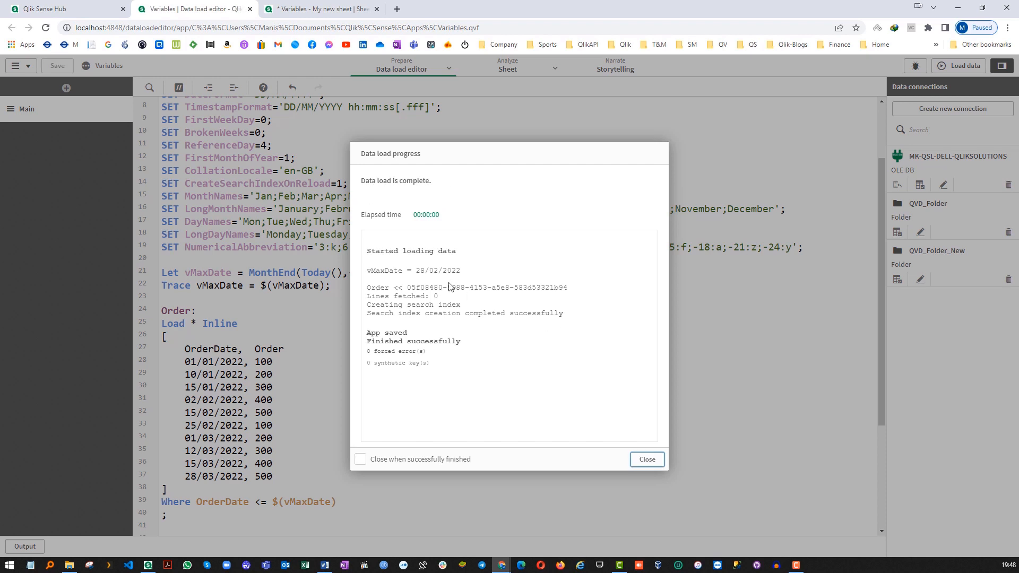
pyautogui.doubleClick(434, 270)
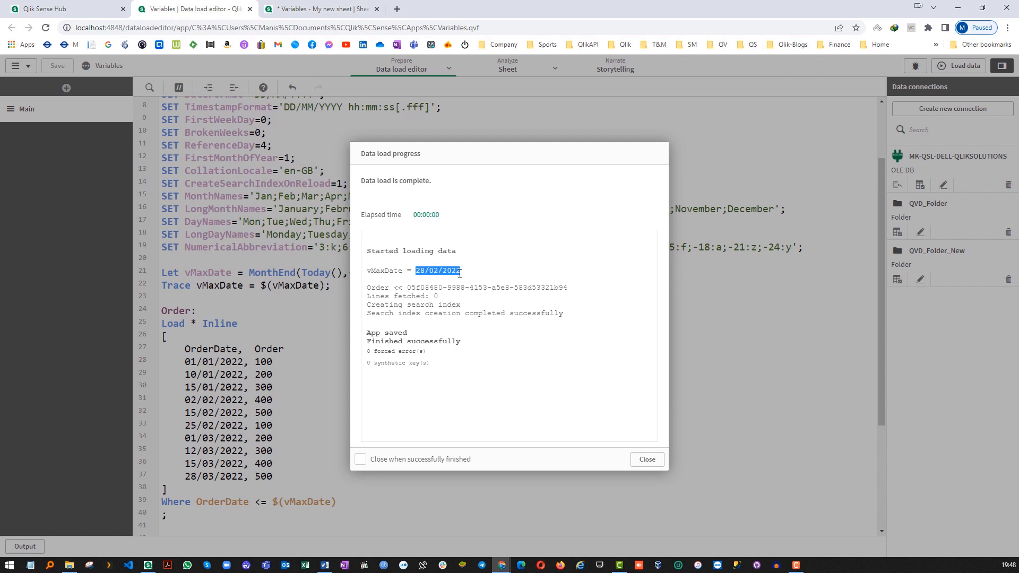
pyautogui.moveTo(425, 284)
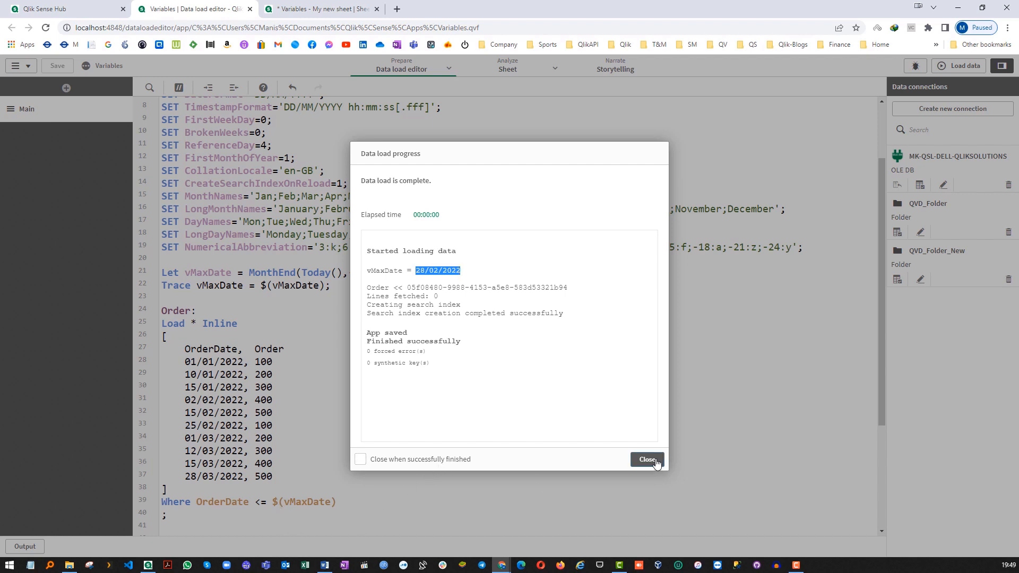
# Step: Hard-code '28/02/2022' in the Where clause and reload the data
pyautogui.click(646, 460)
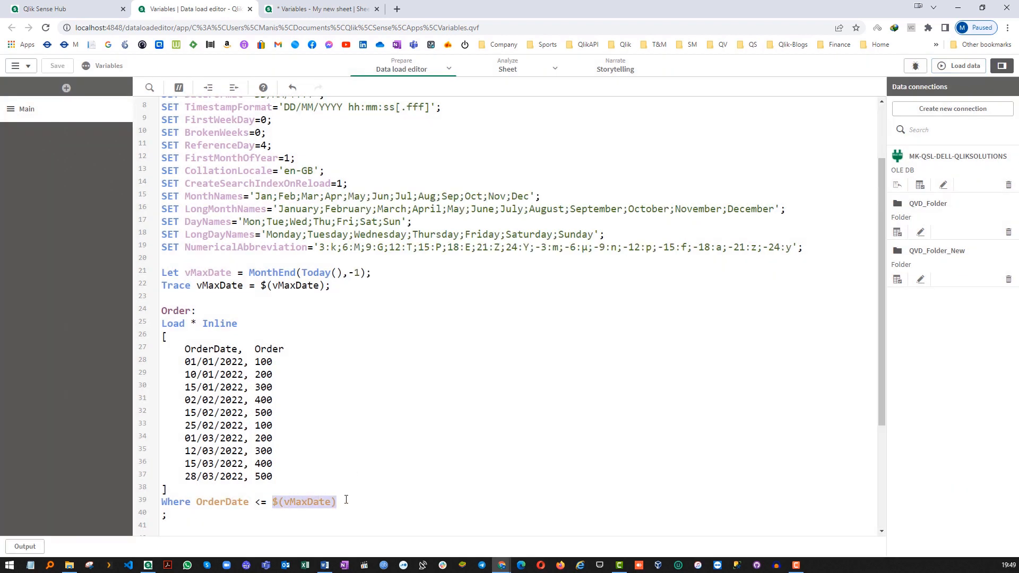
pyautogui.write("'28")
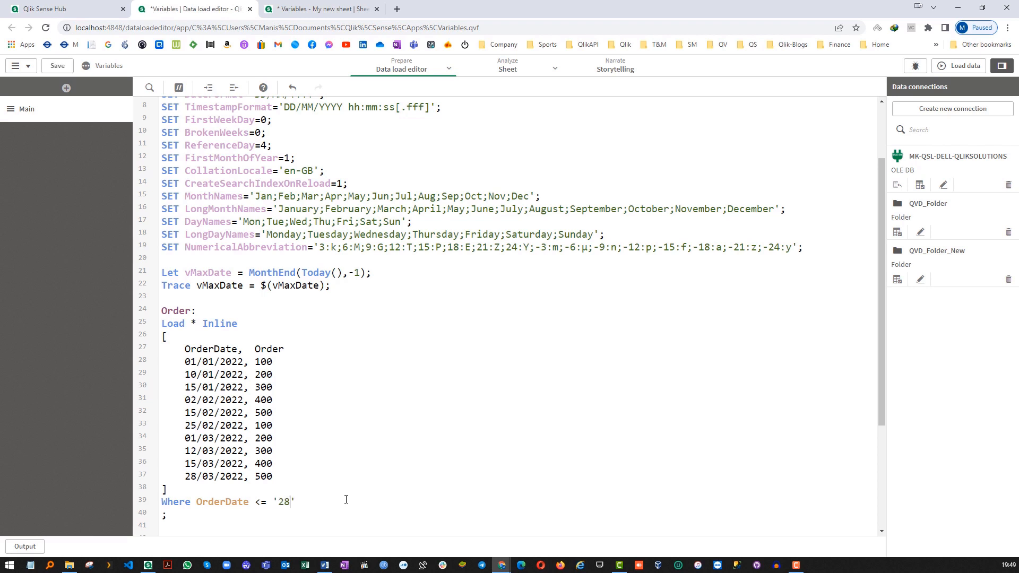
pyautogui.write('/02/2022')
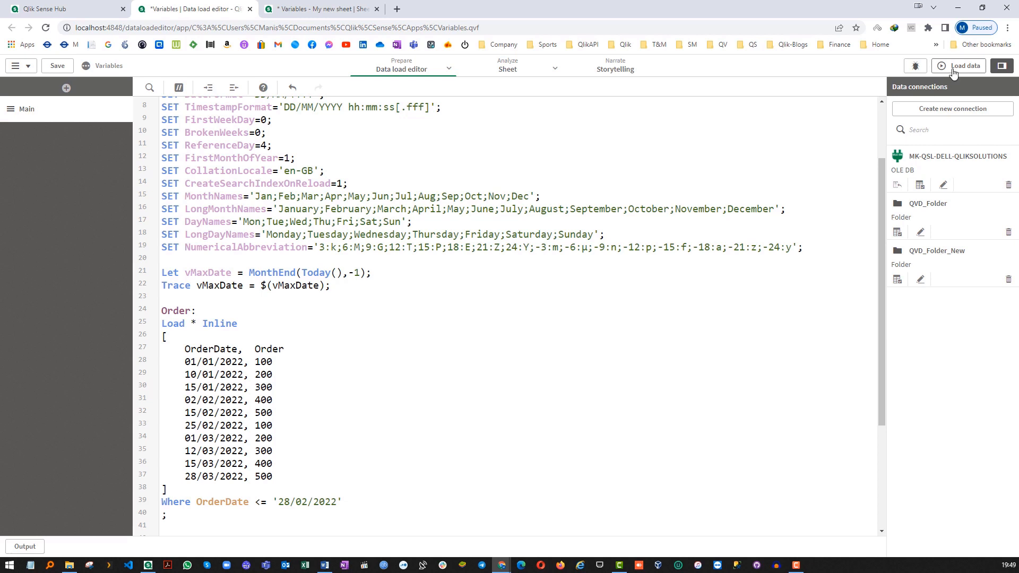
pyautogui.click(962, 66)
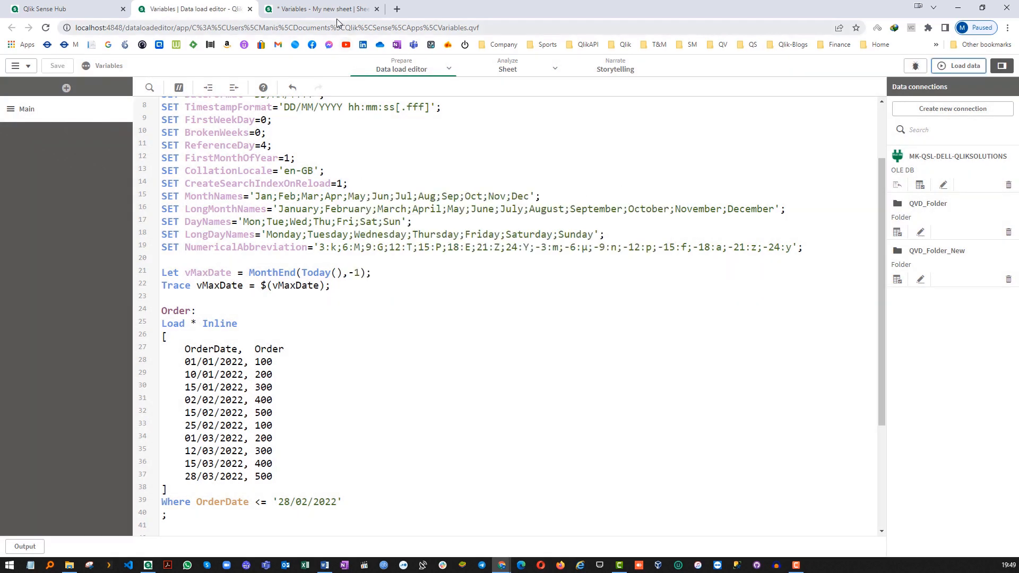
# Step: Verify the sheet shows six orders totalling 1600, then select the hard-coded date
pyautogui.click(318, 8)
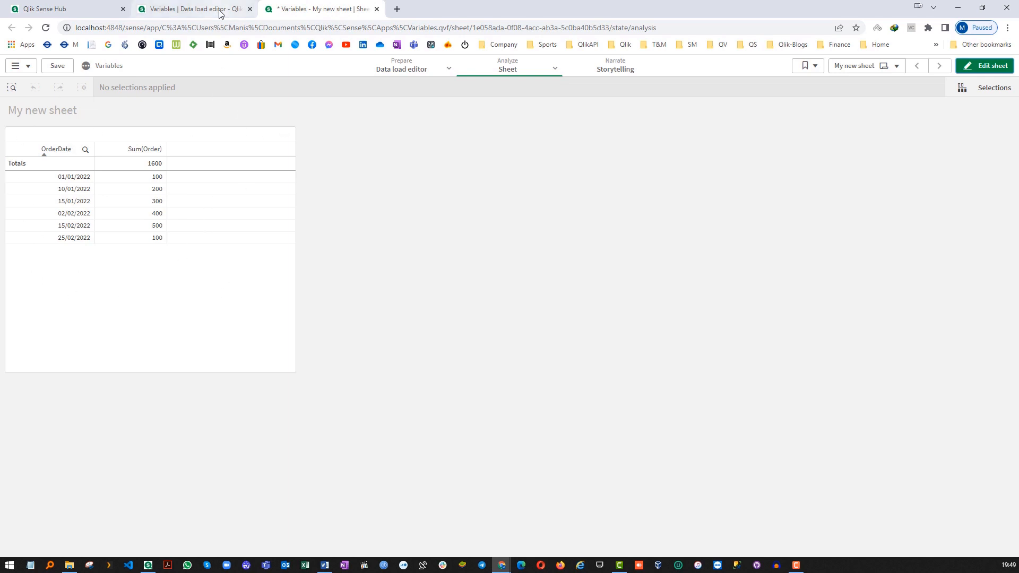
pyautogui.click(194, 8)
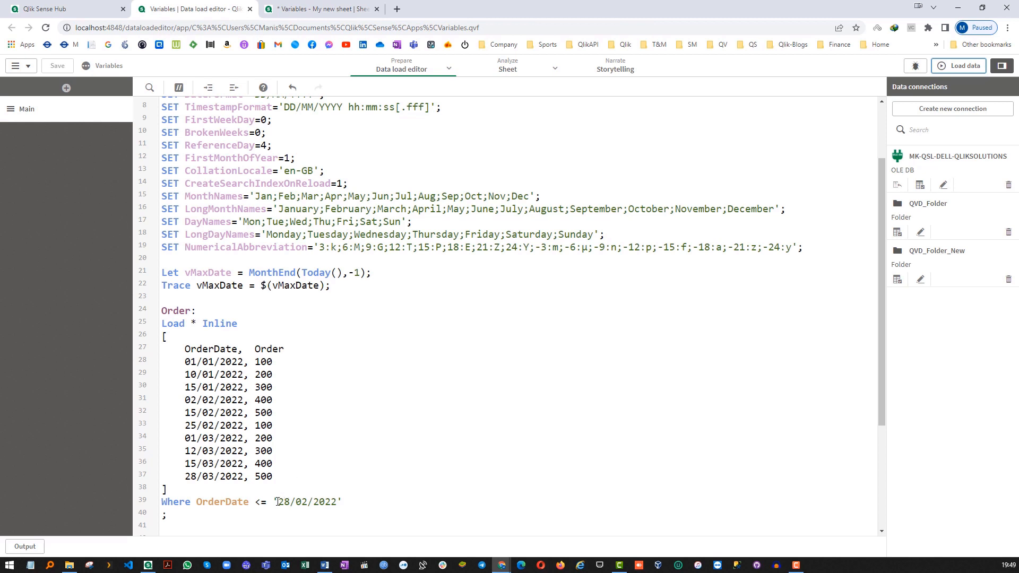
pyautogui.doubleClick(306, 502)
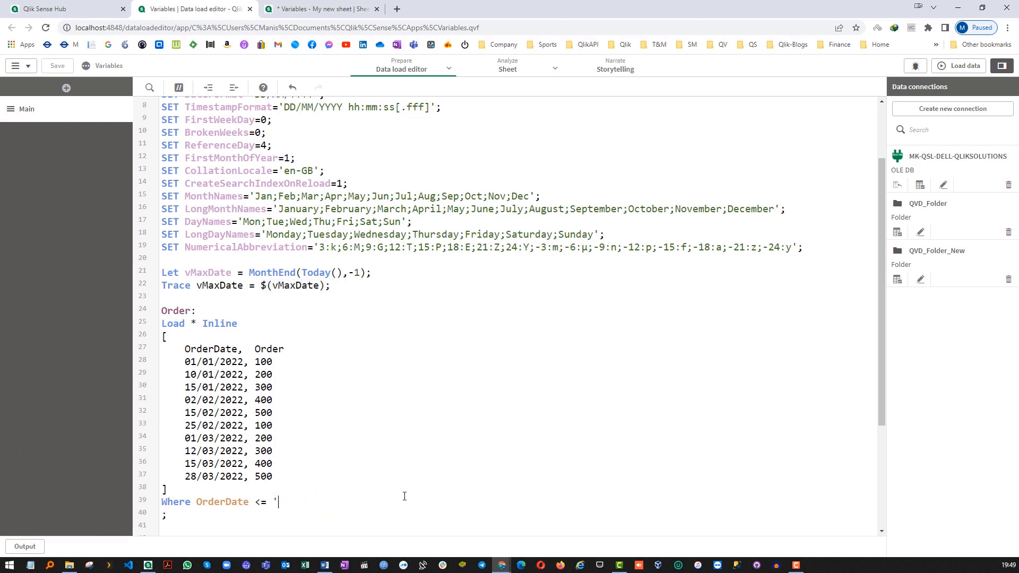
# Step: Reload with $(vMaxDate) back in the Where clause, fetching zero Order lines
pyautogui.click(963, 66)
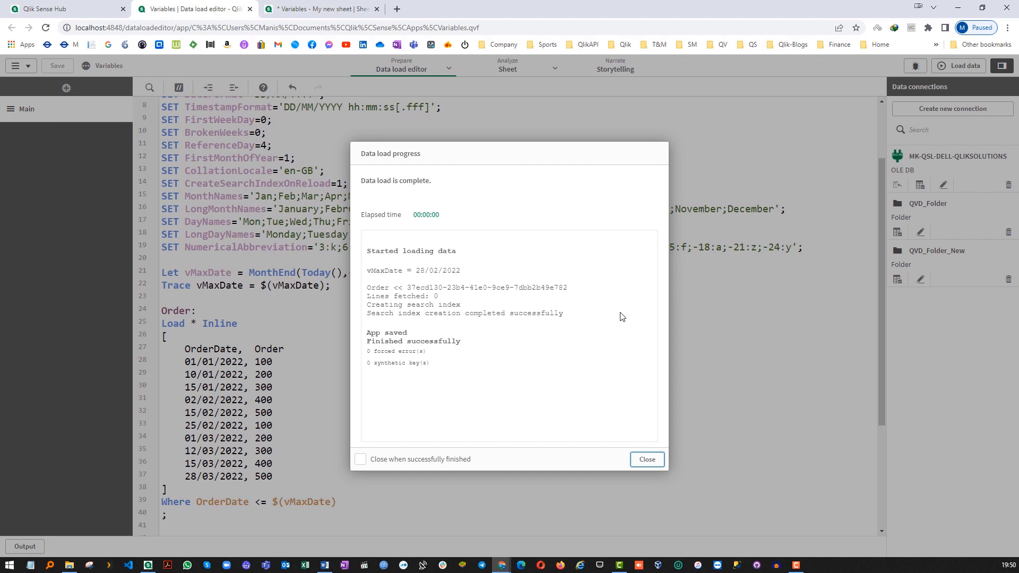
pyautogui.click(646, 460)
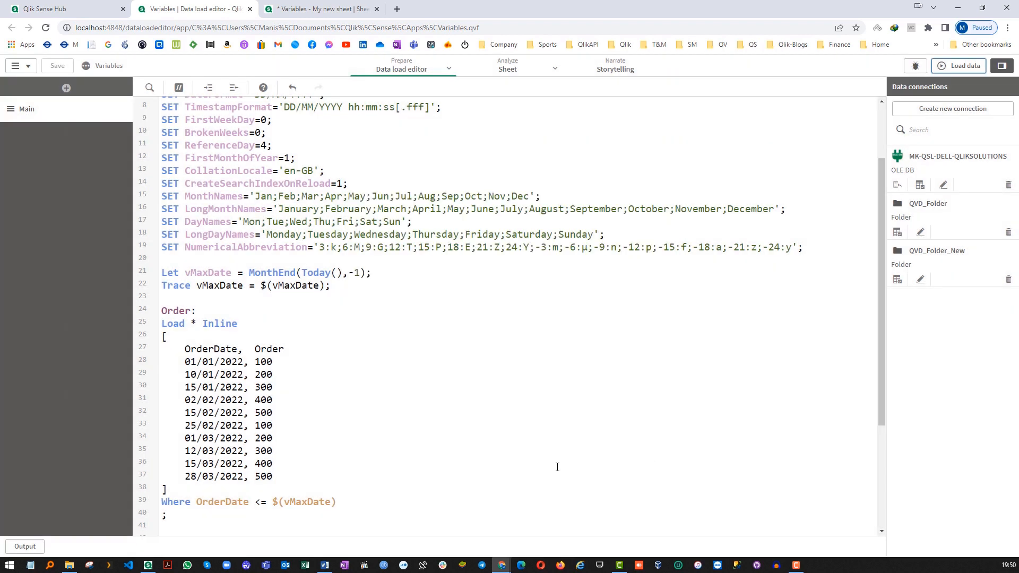
pyautogui.moveTo(469, 458)
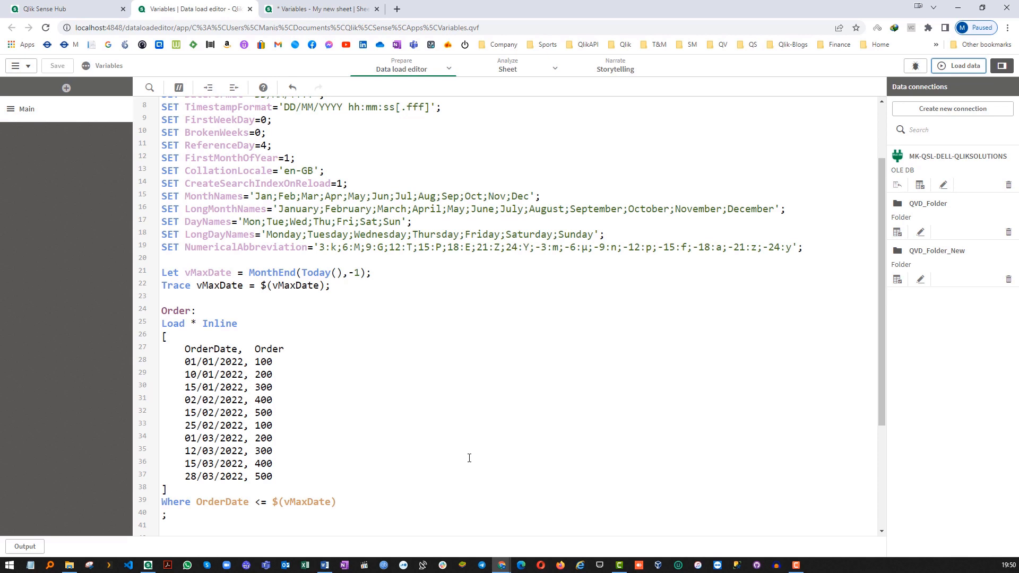
# Step: Wrap the $(vMaxDate) reference in the Where clause in single quotes
pyautogui.doubleClick(170, 273)
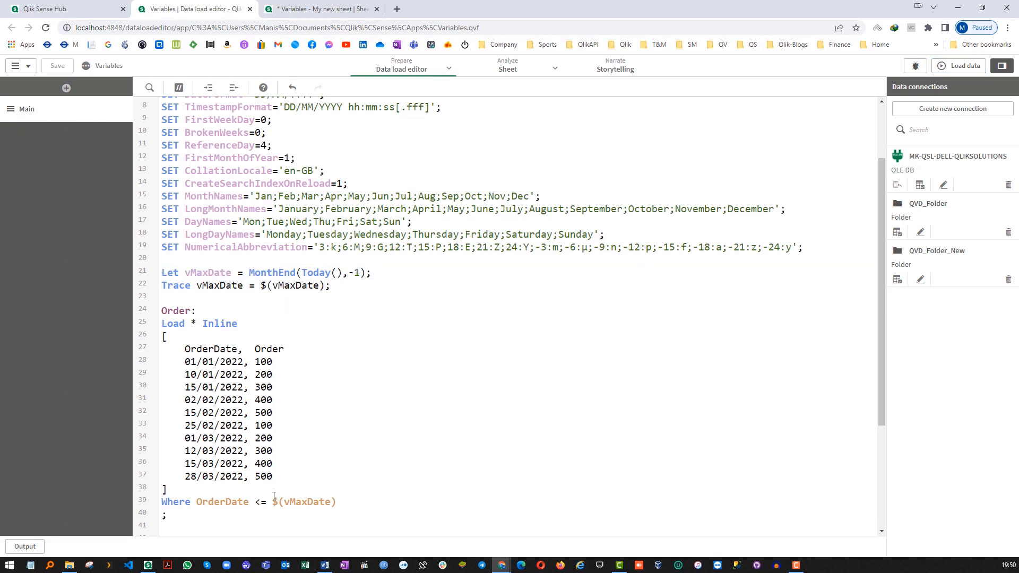
pyautogui.write("'")
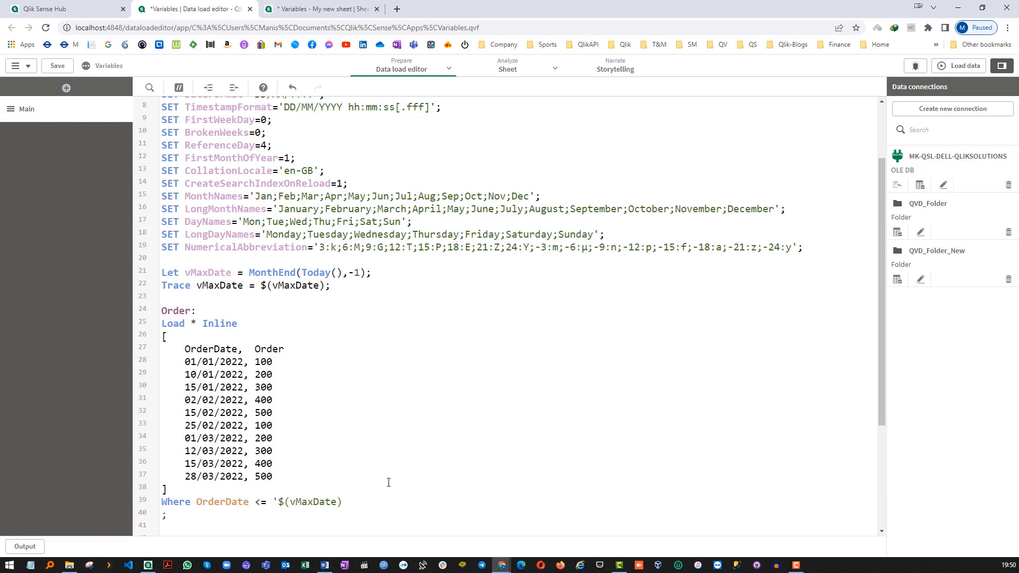
pyautogui.write("'")
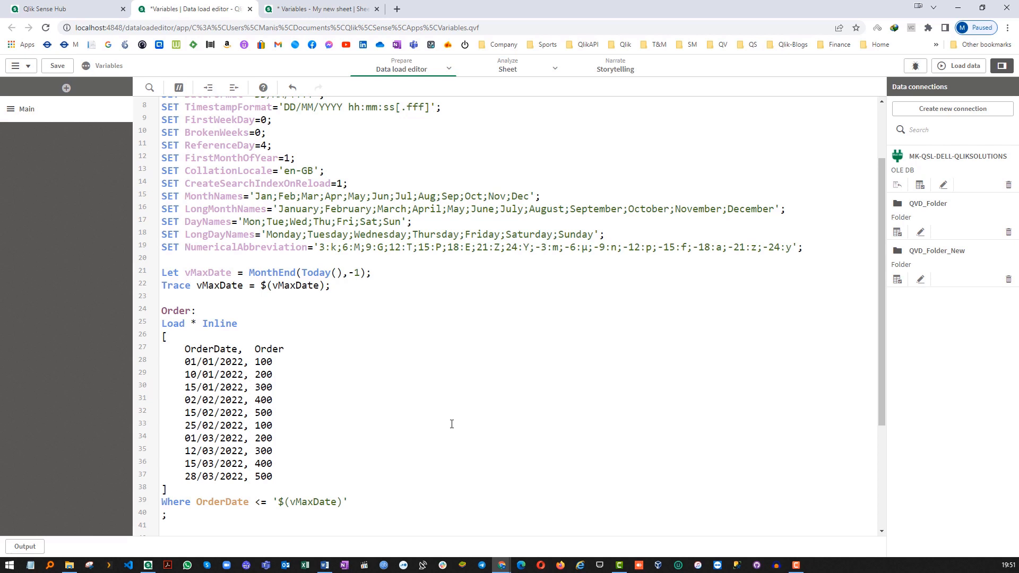
# Step: Add a //28/02/2022 comment after the filter and reload, fetching six Order lines
pyautogui.click(348, 502)
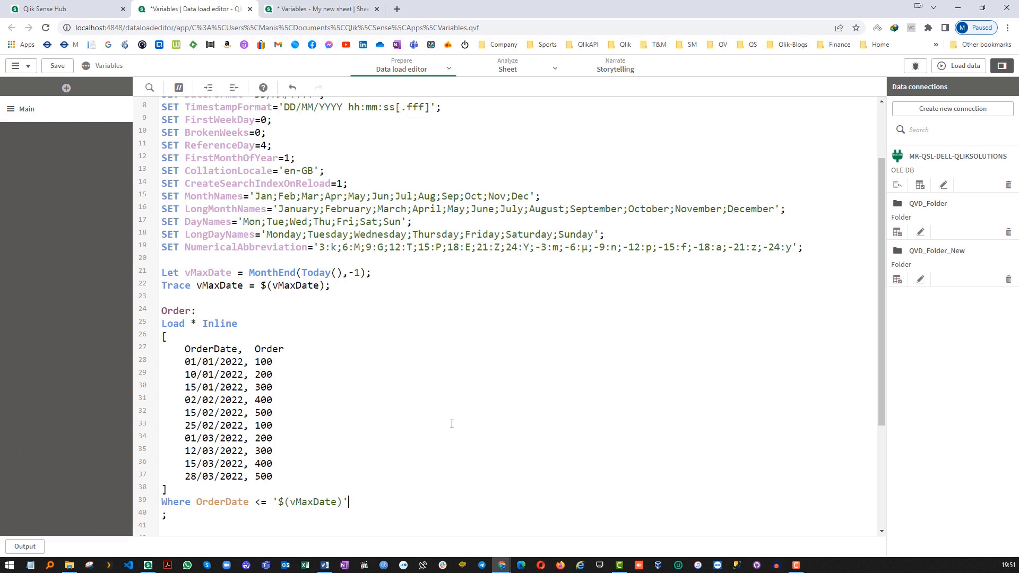
pyautogui.write('//')
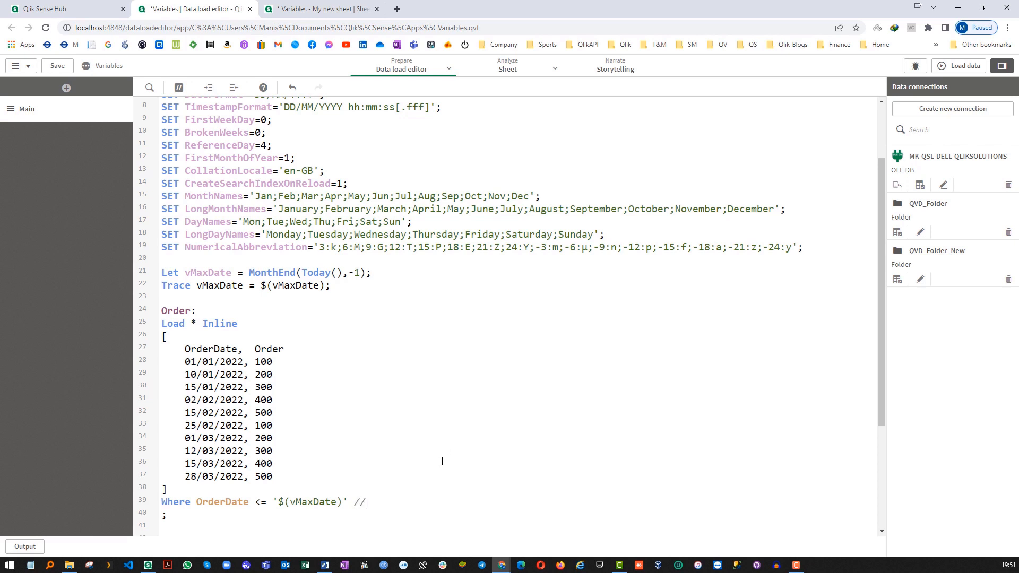
pyautogui.write('28/02/')
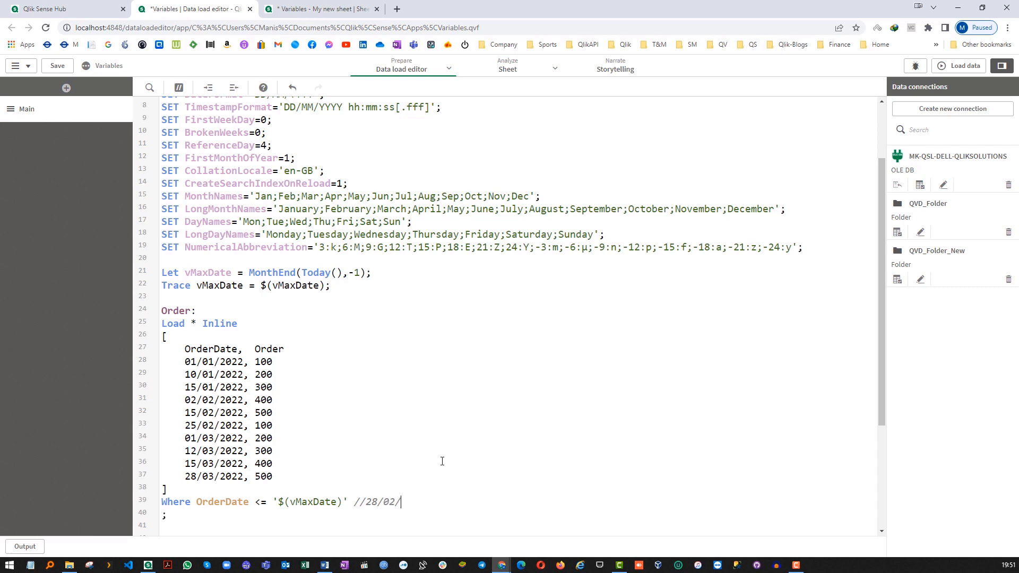
pyautogui.write('2022')
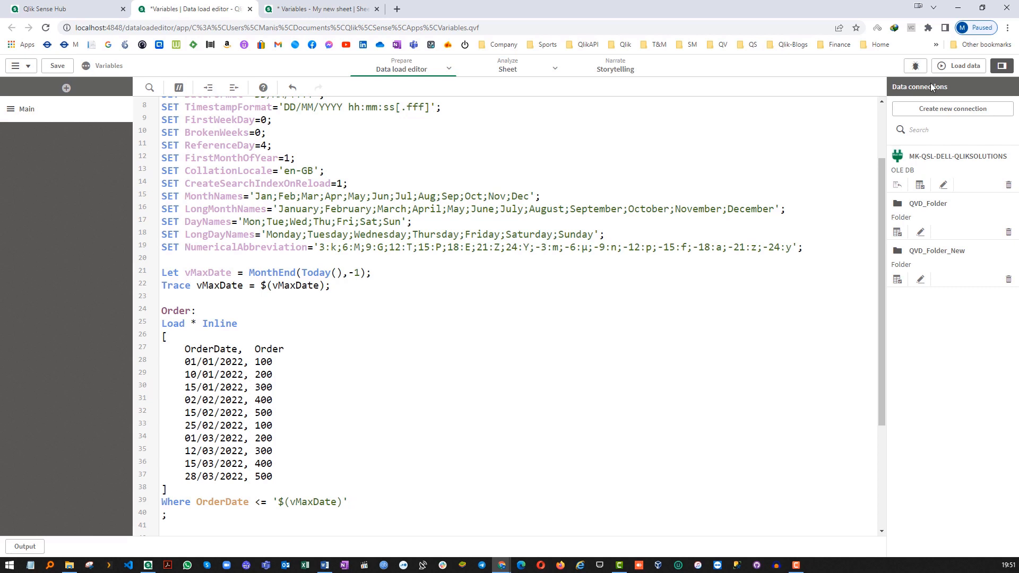
pyautogui.click(962, 66)
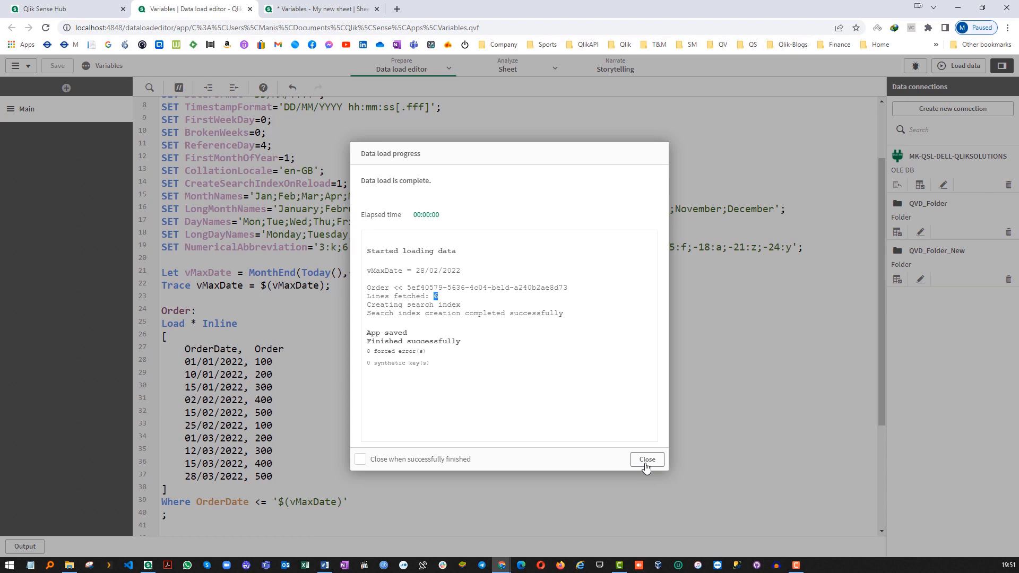
pyautogui.click(646, 460)
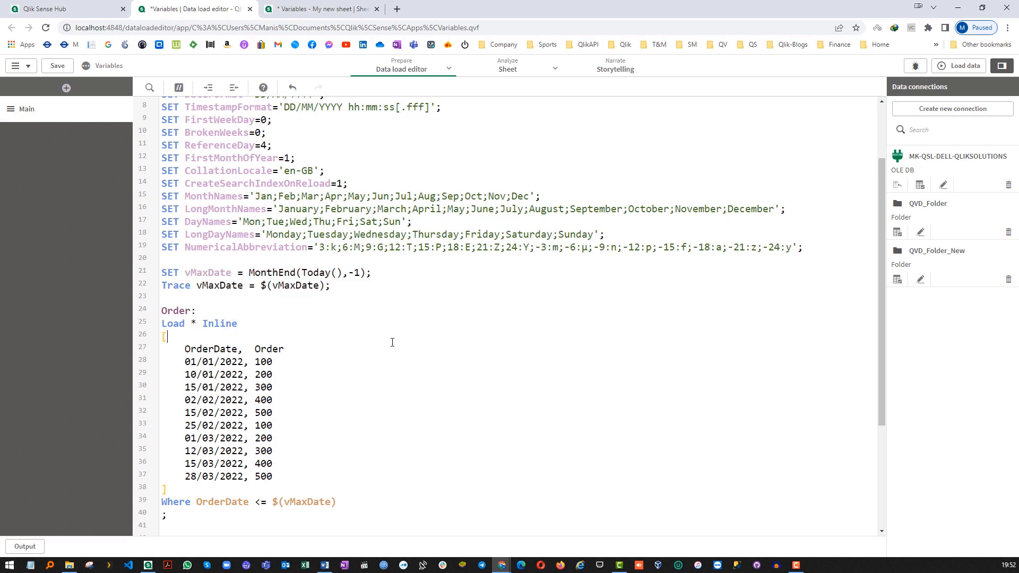
# Step: Reload with SET on line 21, tracing vMaxDate as literal MonthEnd(Today(),-1) with six rows
pyautogui.doubleClick(170, 273)
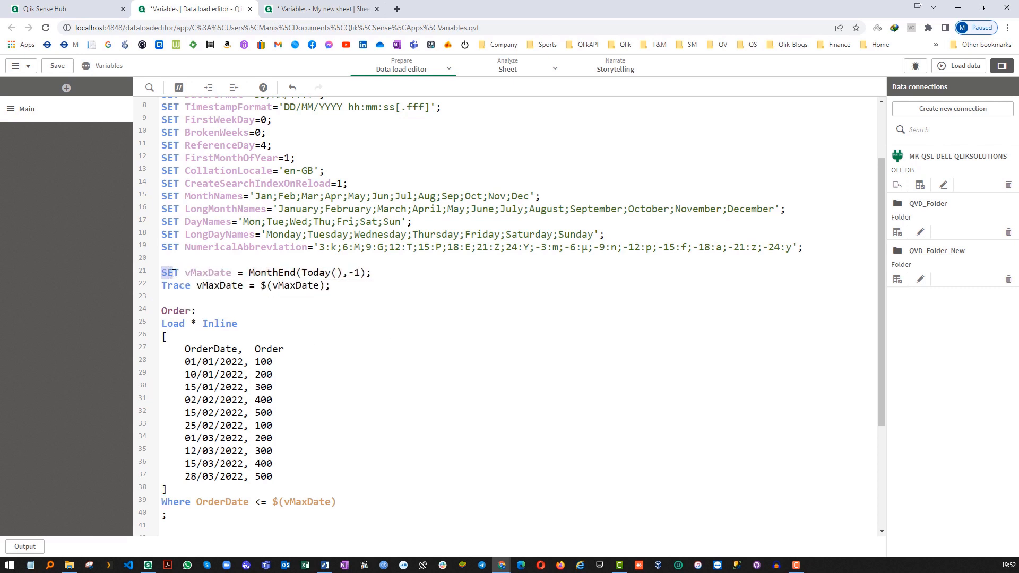
pyautogui.moveTo(161, 273); pyautogui.dragTo(331, 285)
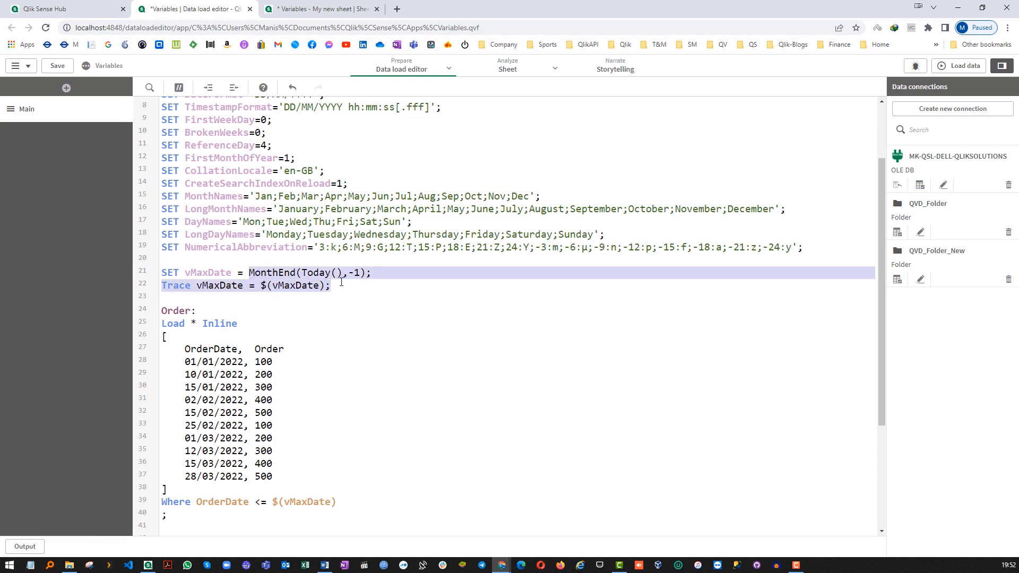
pyautogui.click(248, 273)
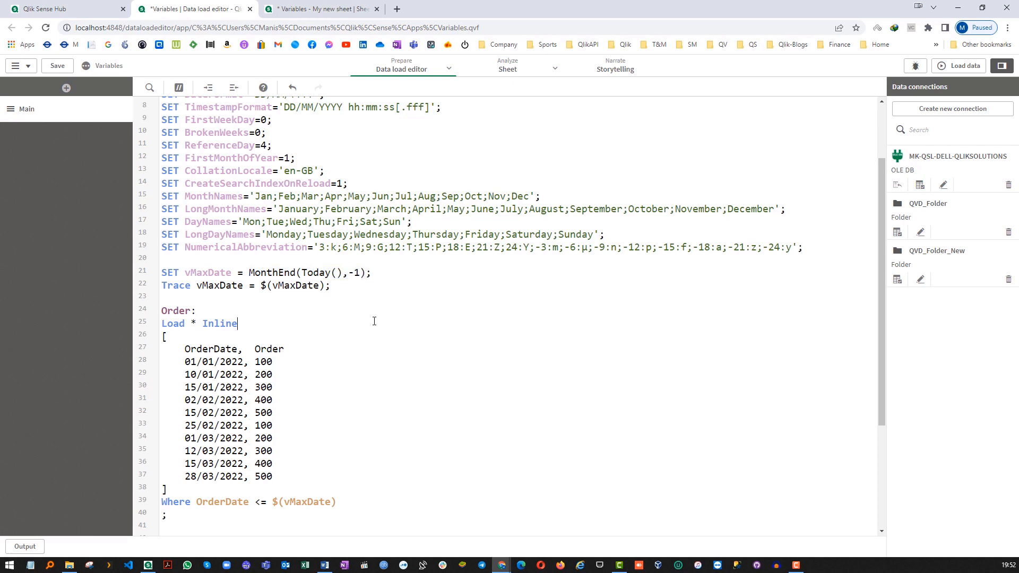
pyautogui.doubleClick(303, 501)
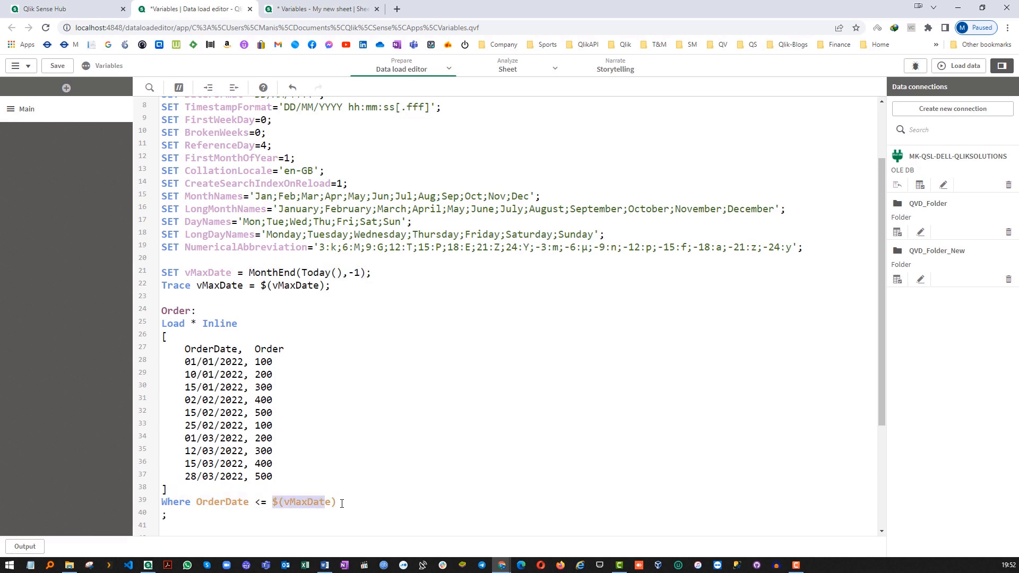
pyautogui.click(963, 66)
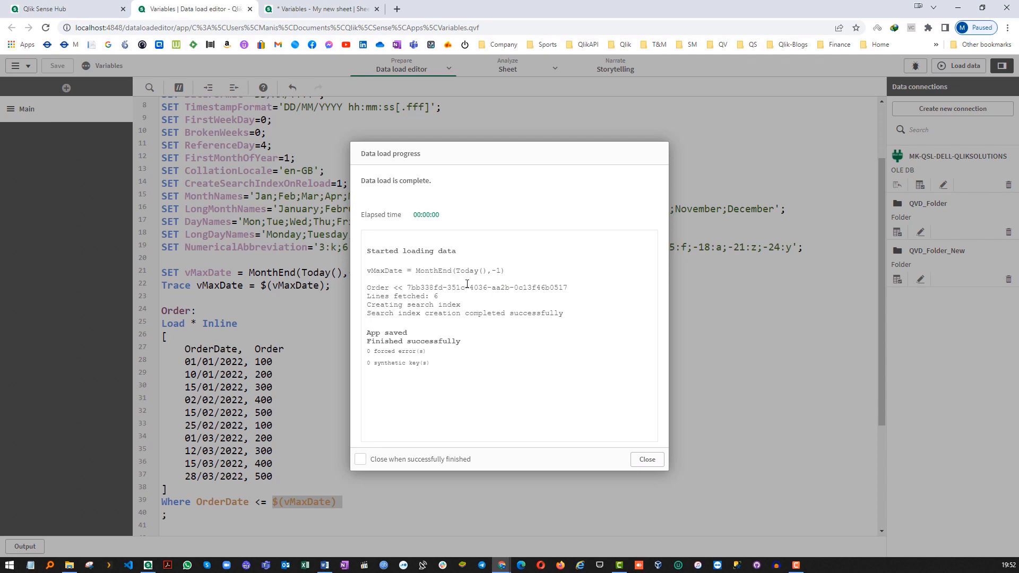
pyautogui.moveTo(419, 271); pyautogui.dragTo(504, 271)
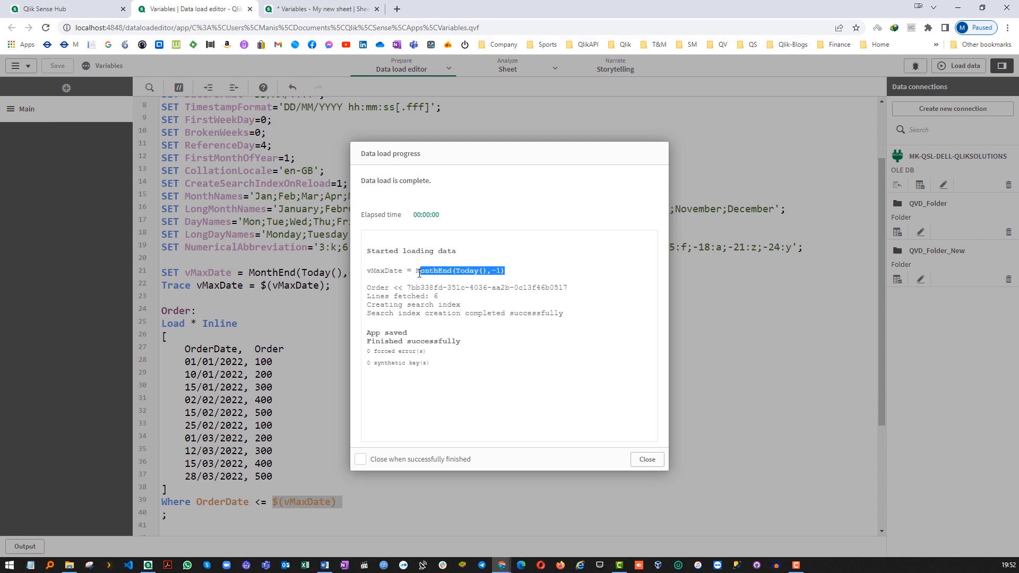
pyautogui.click(646, 460)
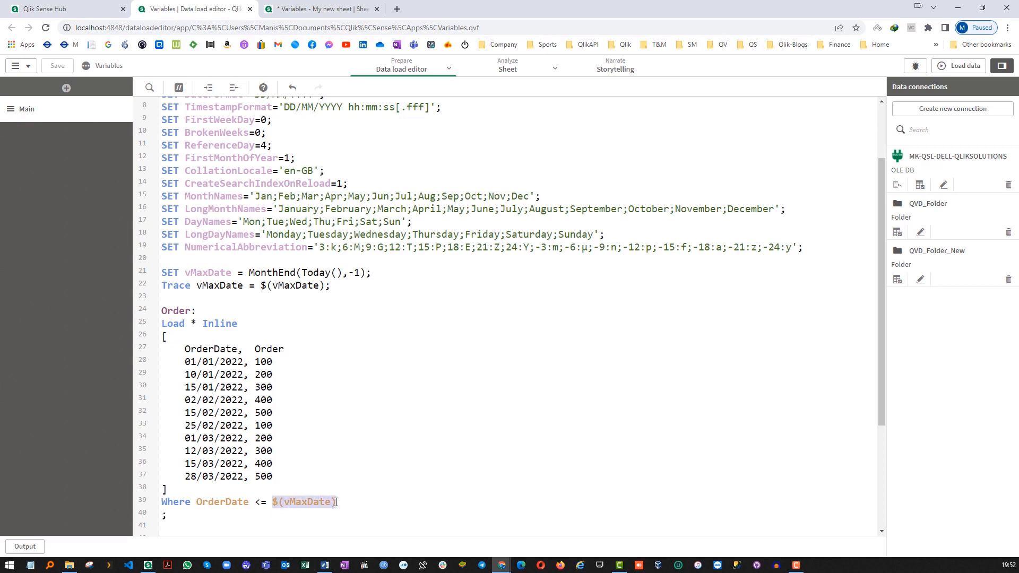
pyautogui.moveTo(371, 486)
pyautogui.write('L')
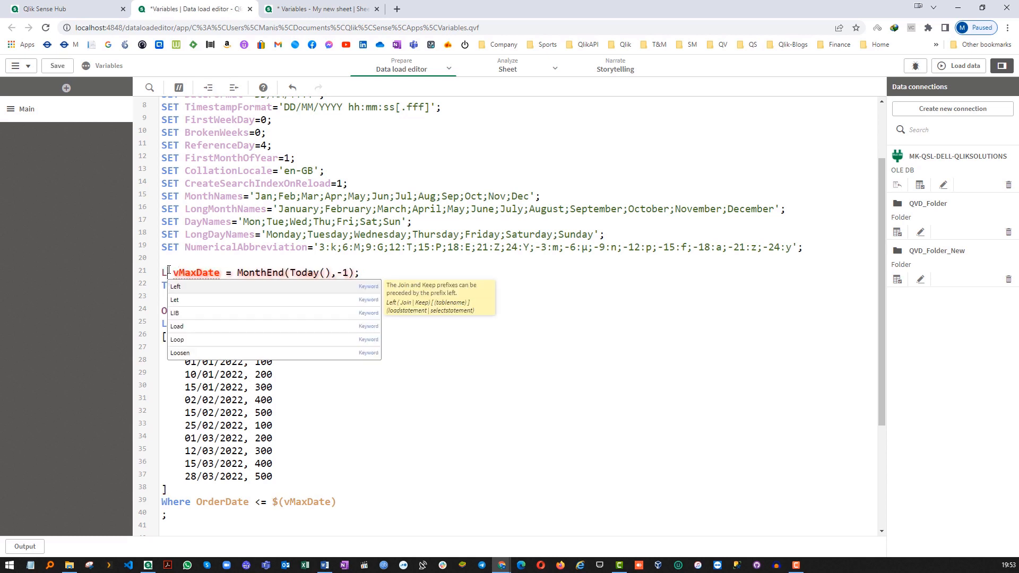
# Step: Define vMaxDate with LET Num(MonthEnd(Today(),-1)) and reload, tracing 44620.999999988
pyautogui.write('ET')
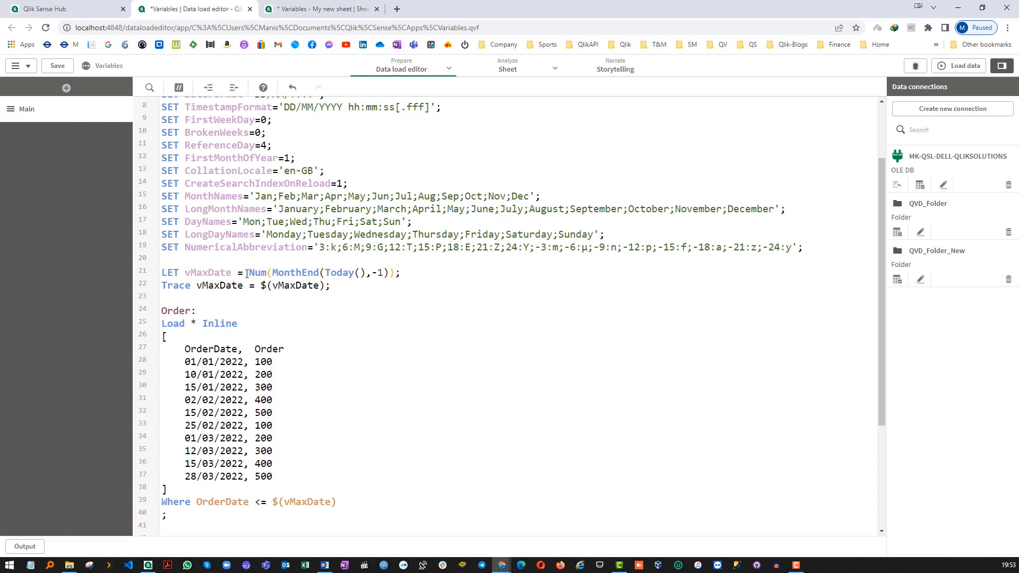
pyautogui.moveTo(249, 273); pyautogui.dragTo(394, 272)
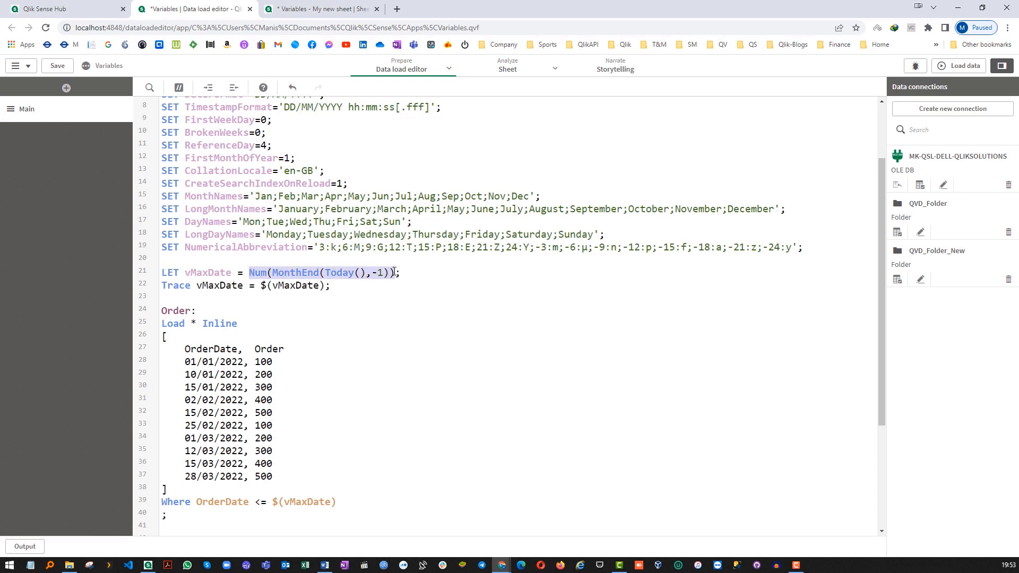
pyautogui.click(961, 66)
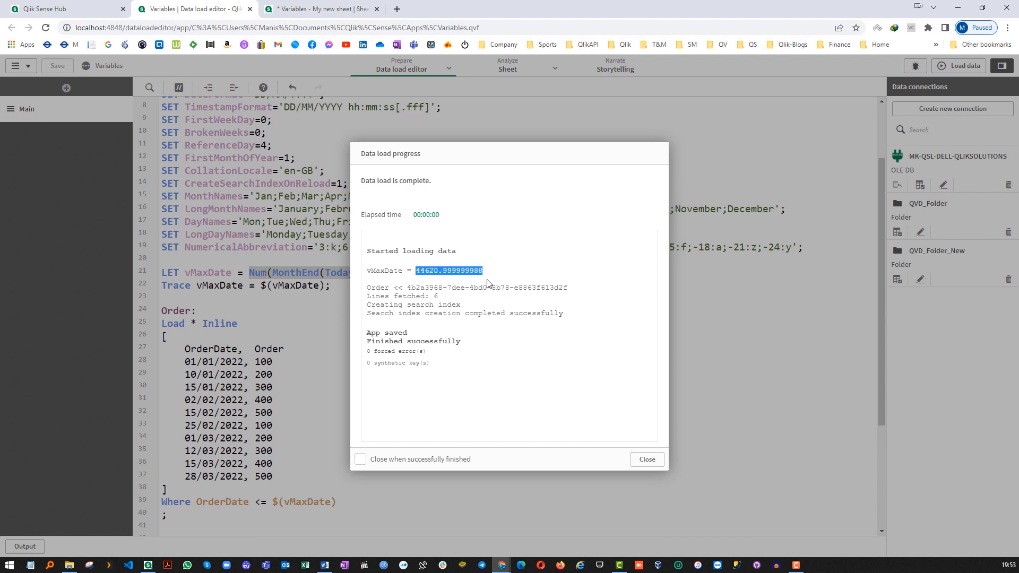
pyautogui.moveTo(278, 509)
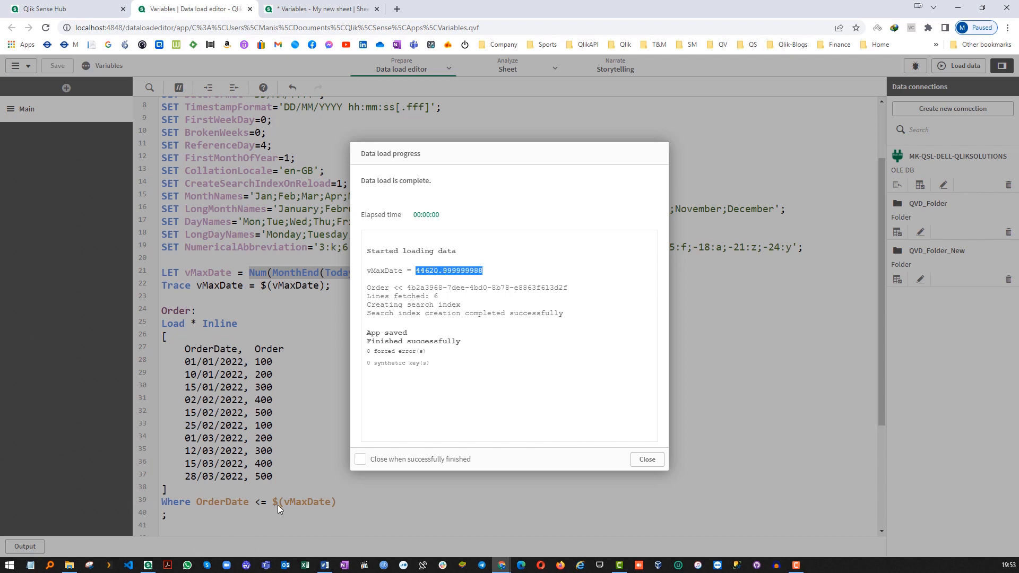
pyautogui.moveTo(298, 509)
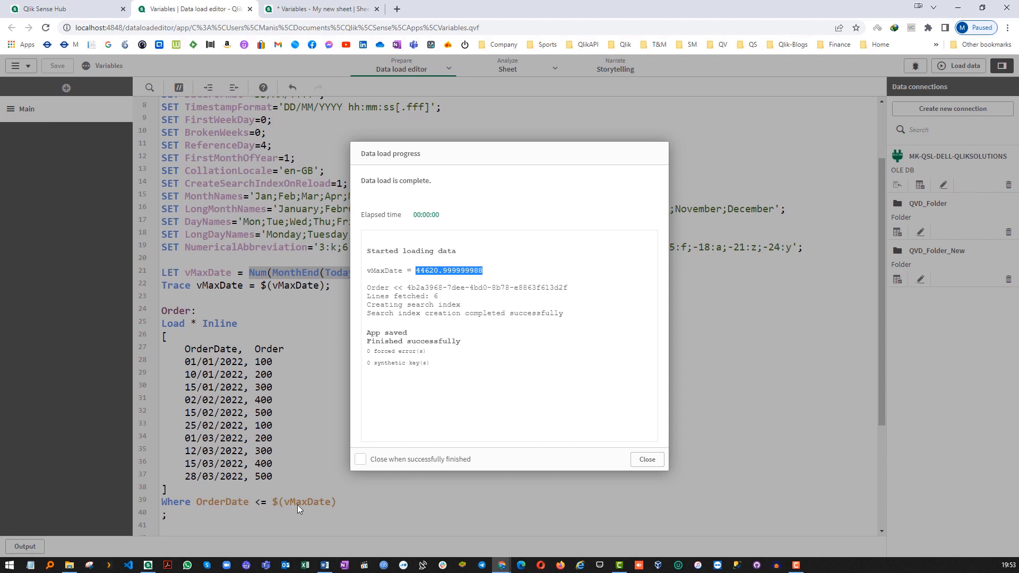
pyautogui.click(646, 460)
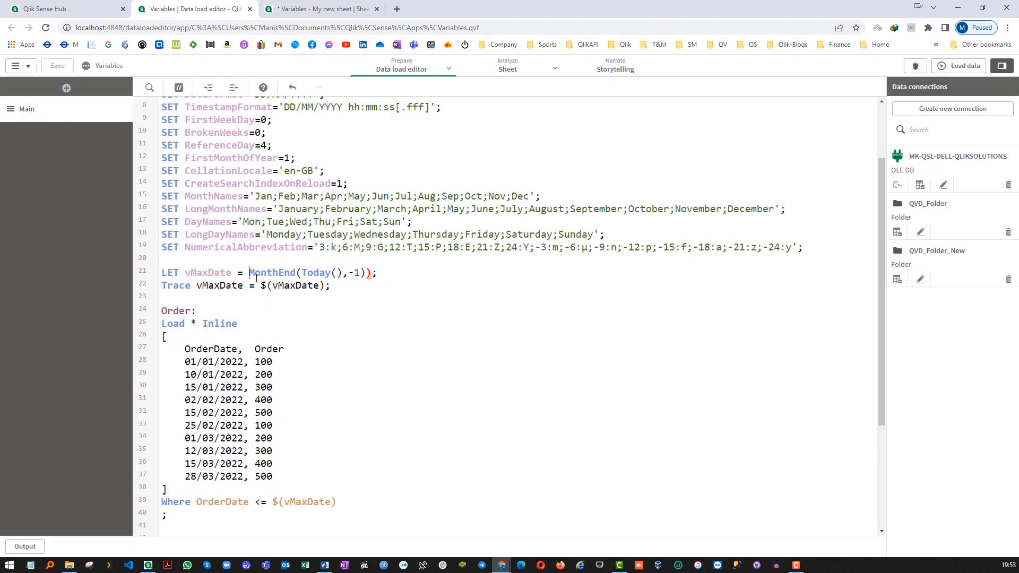
# Step: Use LET with quoted 'MonthEnd(Today(),-1)' and reload, still fetching six Order lines
pyautogui.press('backspace')
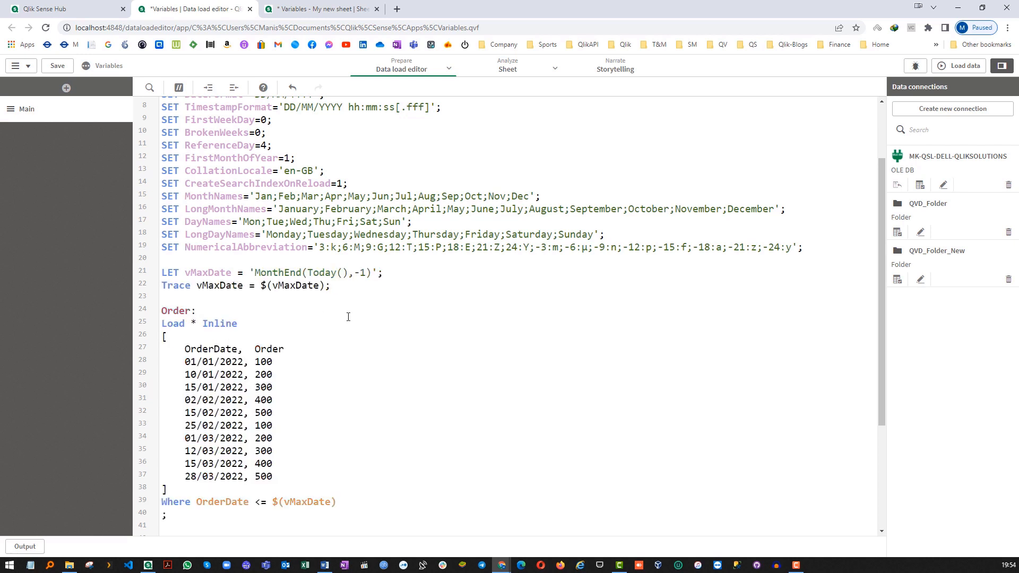
pyautogui.doubleClick(277, 272)
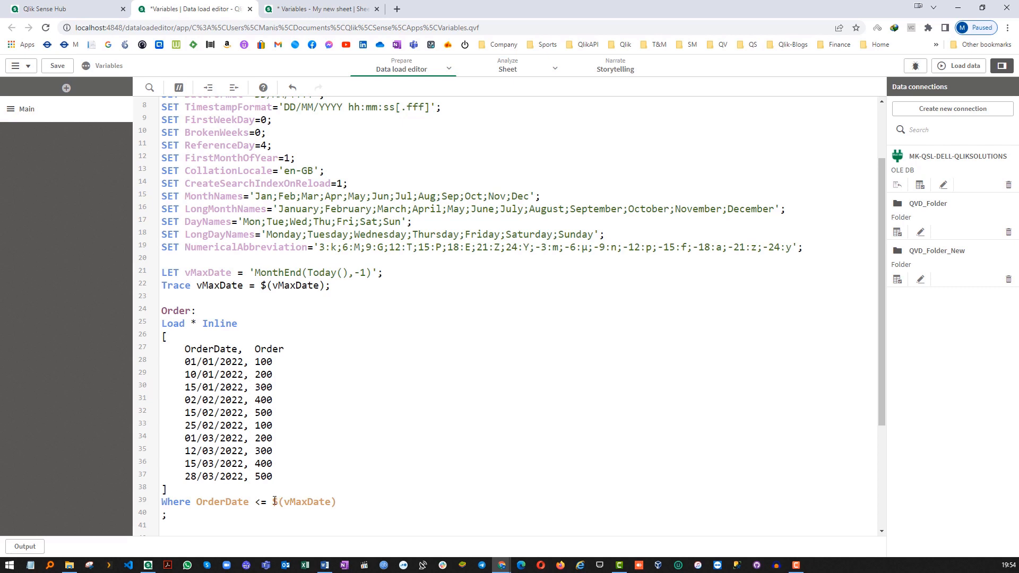
pyautogui.doubleClick(304, 501)
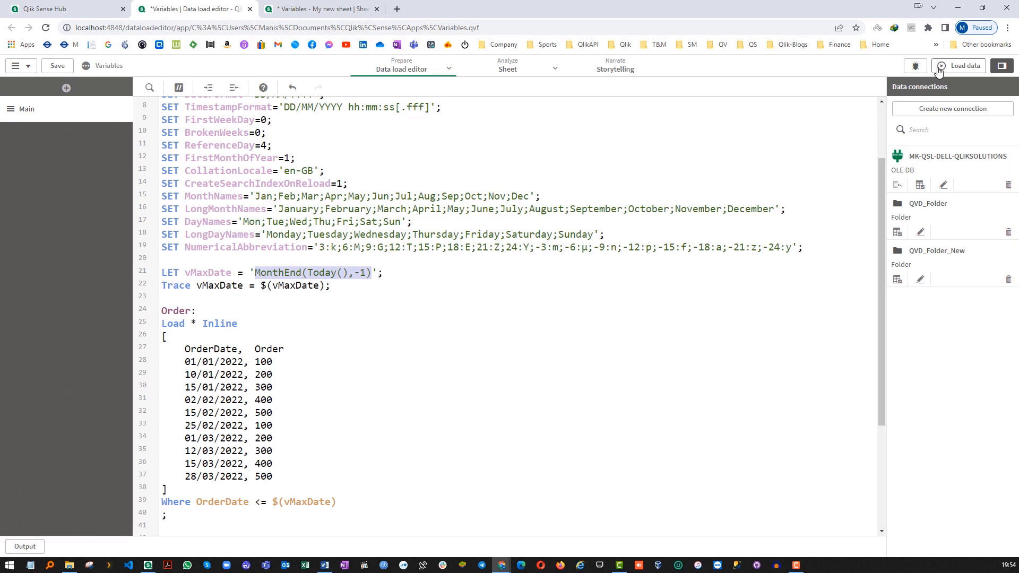
pyautogui.click(963, 66)
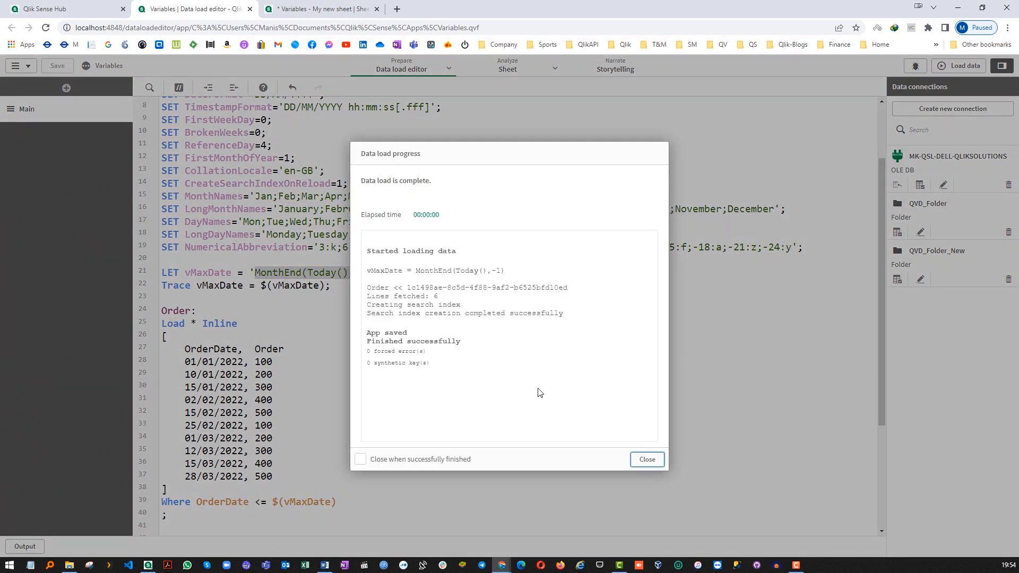
pyautogui.moveTo(545, 400)
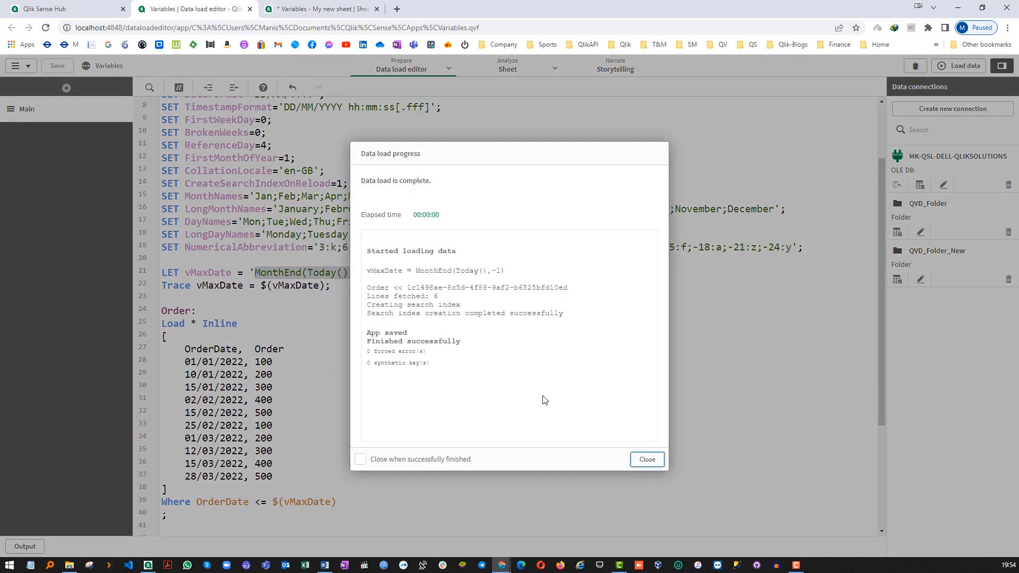
pyautogui.click(646, 459)
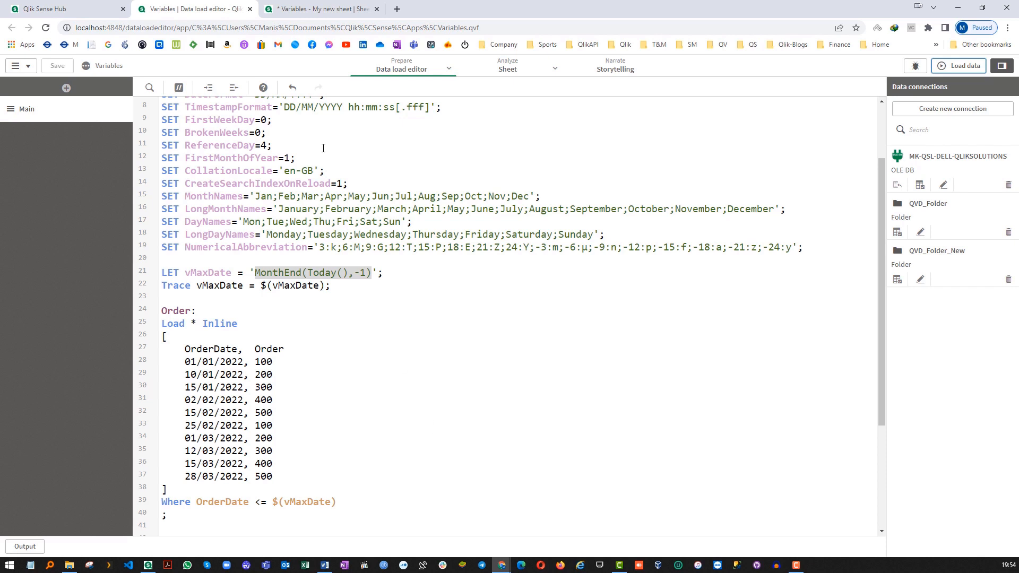
# Step: Check the sheet lists vMaxDate as MonthEnd(Today(),-1), then select vMaxDate in the script
pyautogui.click(319, 8)
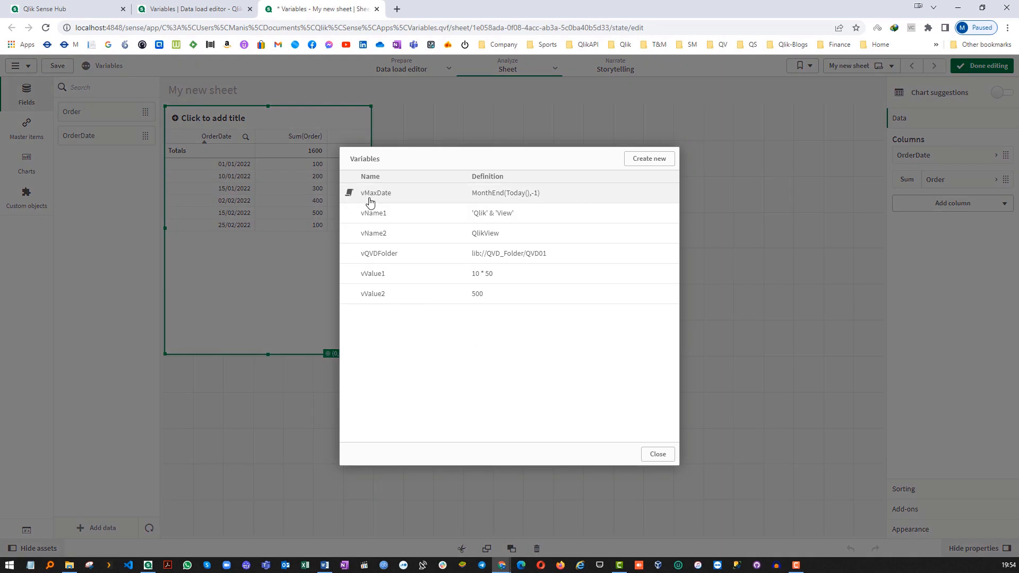
pyautogui.moveTo(509, 208)
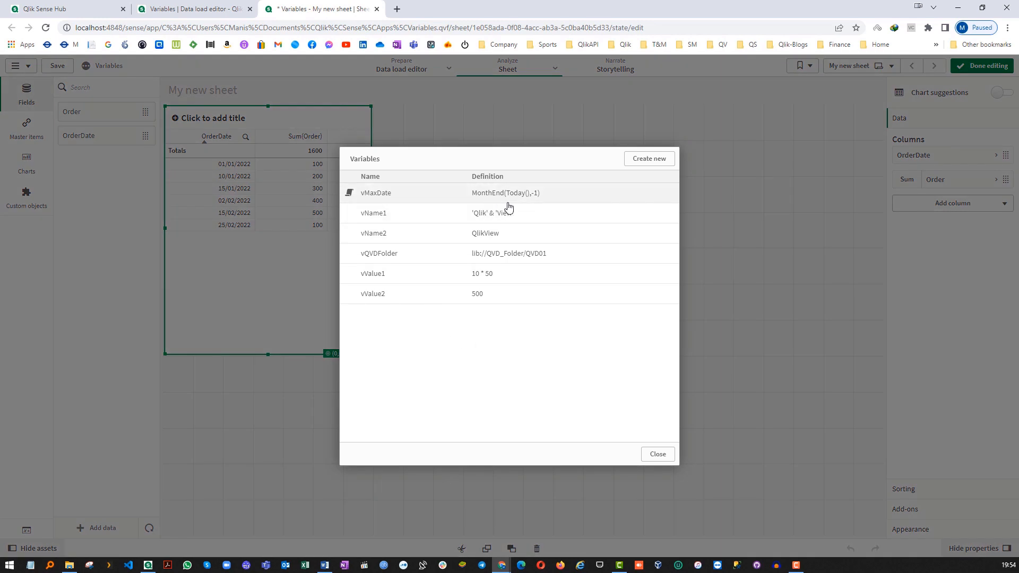
pyautogui.click(193, 9)
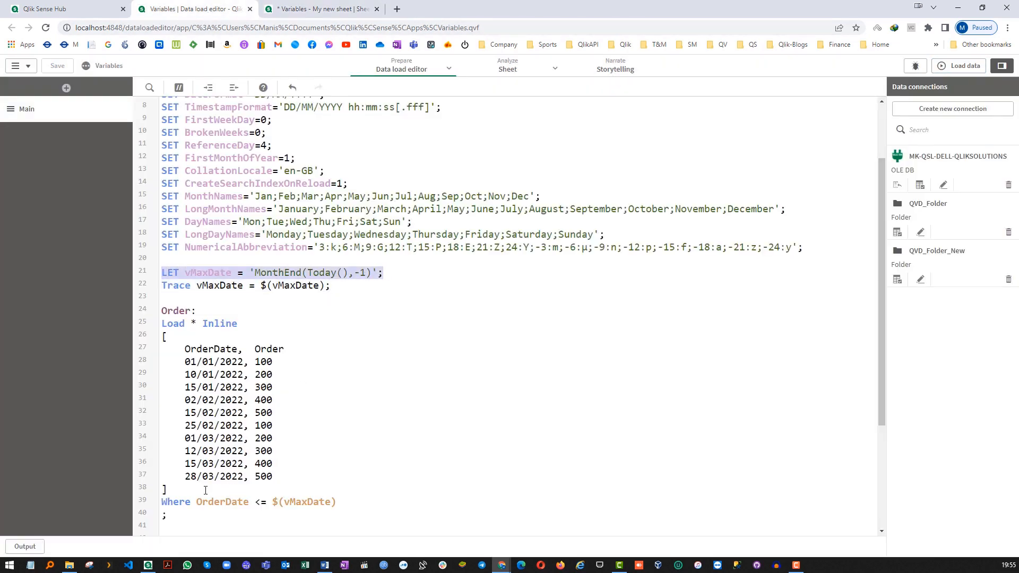
pyautogui.moveTo(161, 311); pyautogui.dragTo(168, 515)
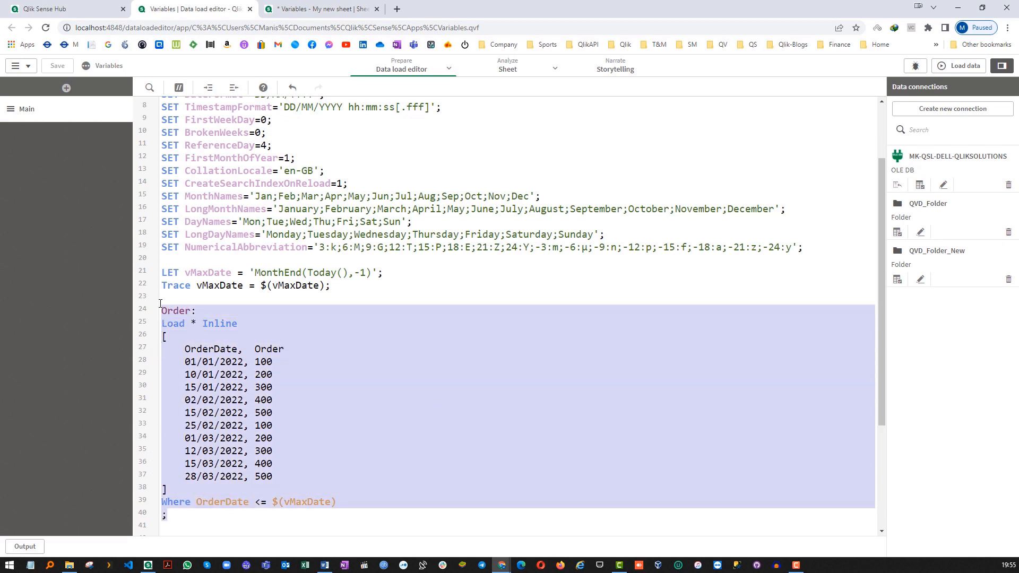
pyautogui.click(209, 272)
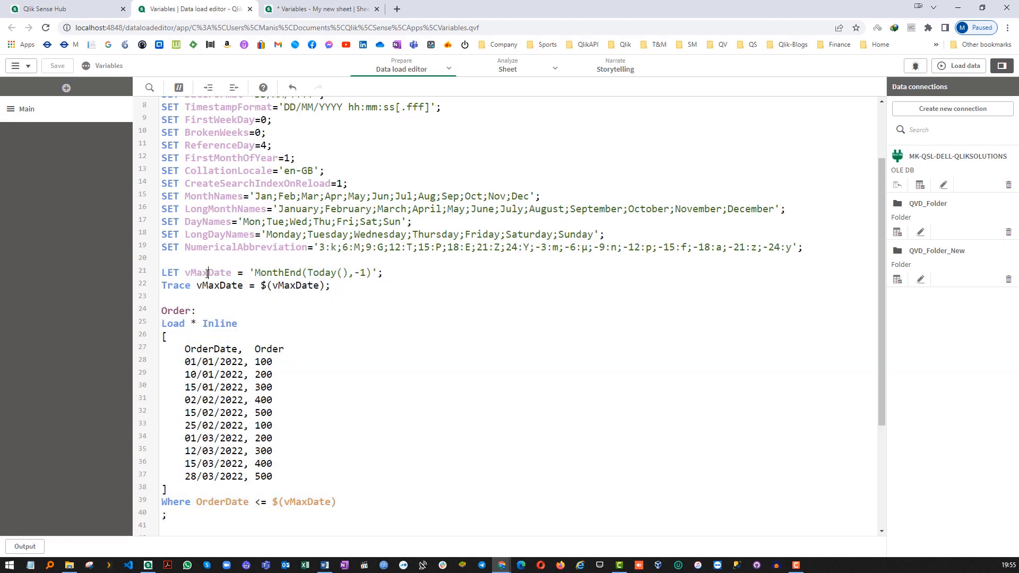
pyautogui.doubleClick(206, 272)
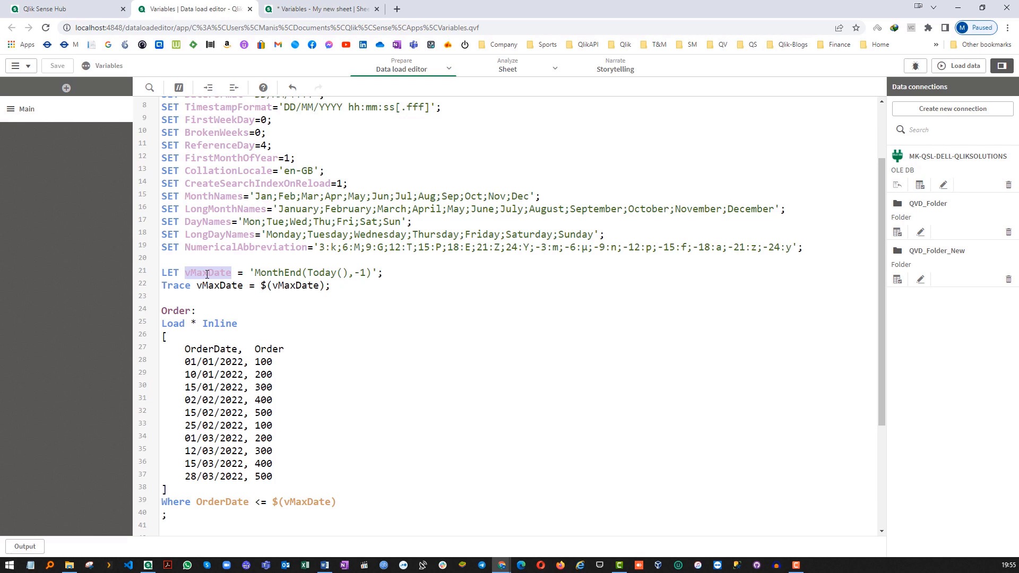
pyautogui.moveTo(321, 9)
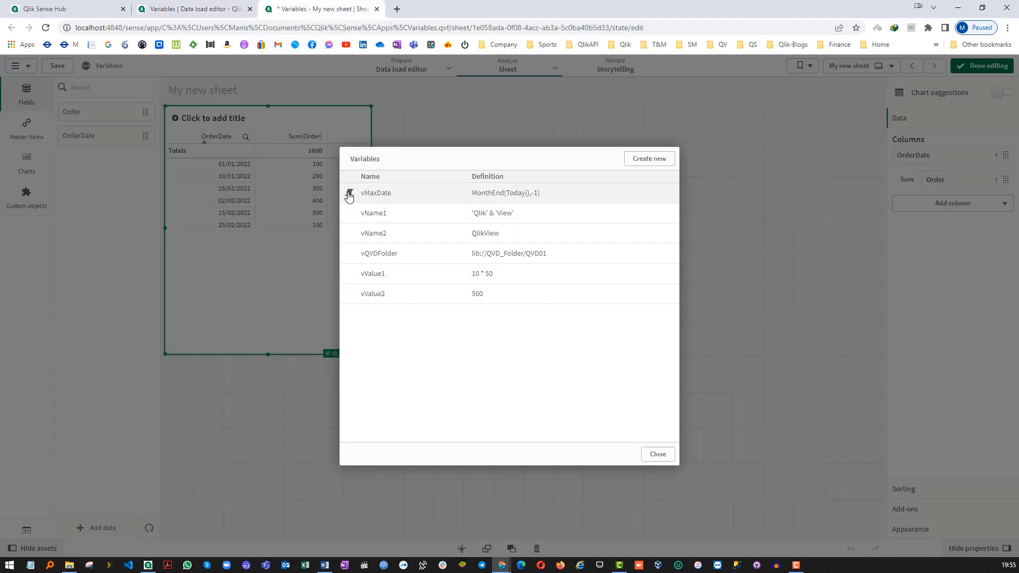
pyautogui.moveTo(350, 196)
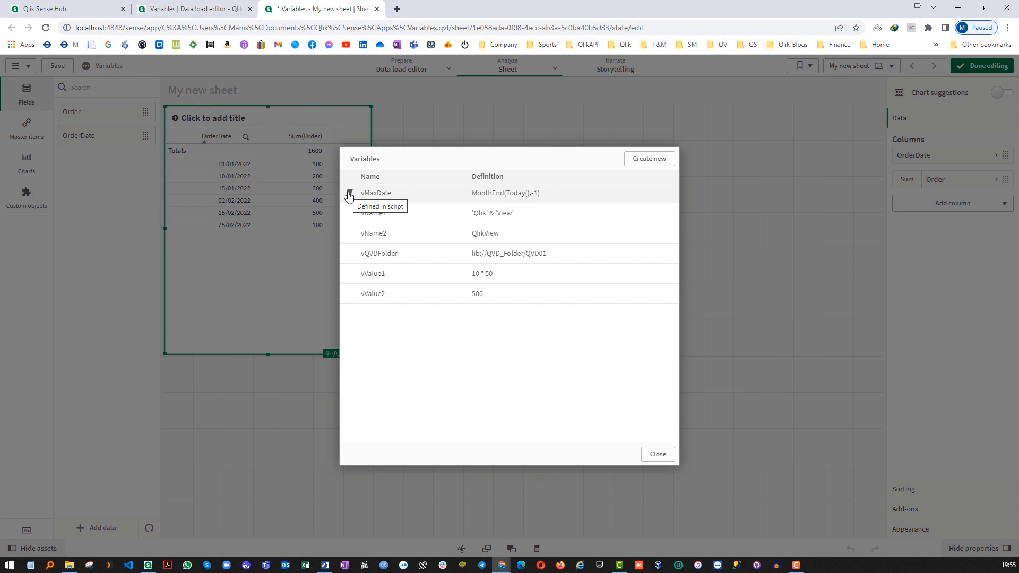
pyautogui.moveTo(598, 203)
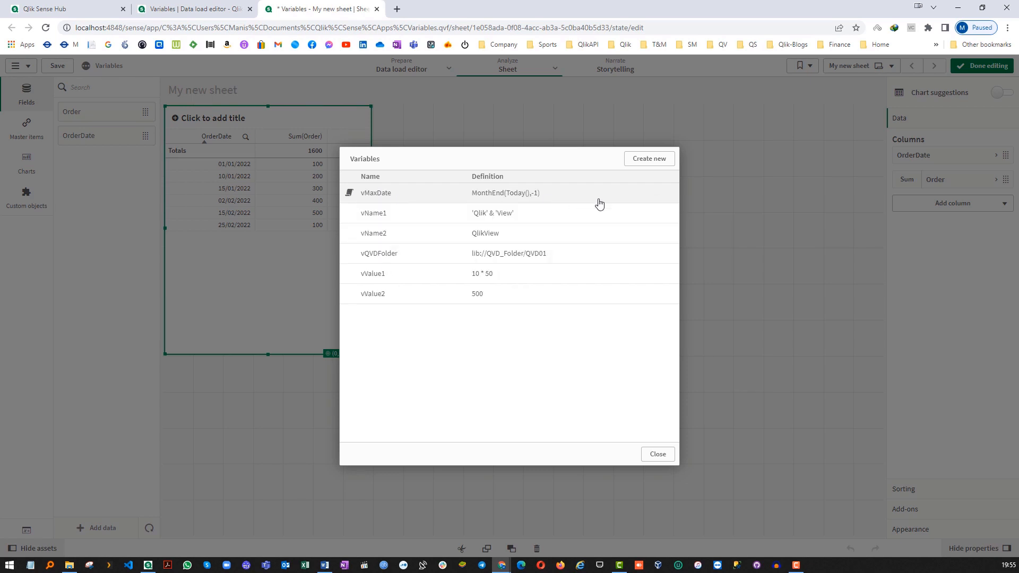
# Step: Delete vName1, vName2, vValue1 and vValue2, confirming each, then close the list
pyautogui.click(647, 210)
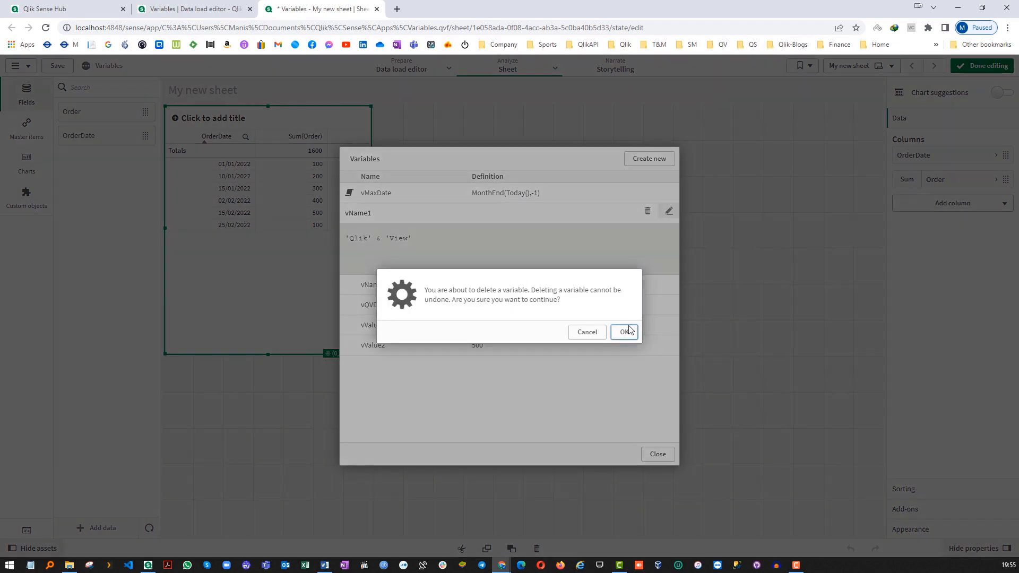
pyautogui.click(623, 331)
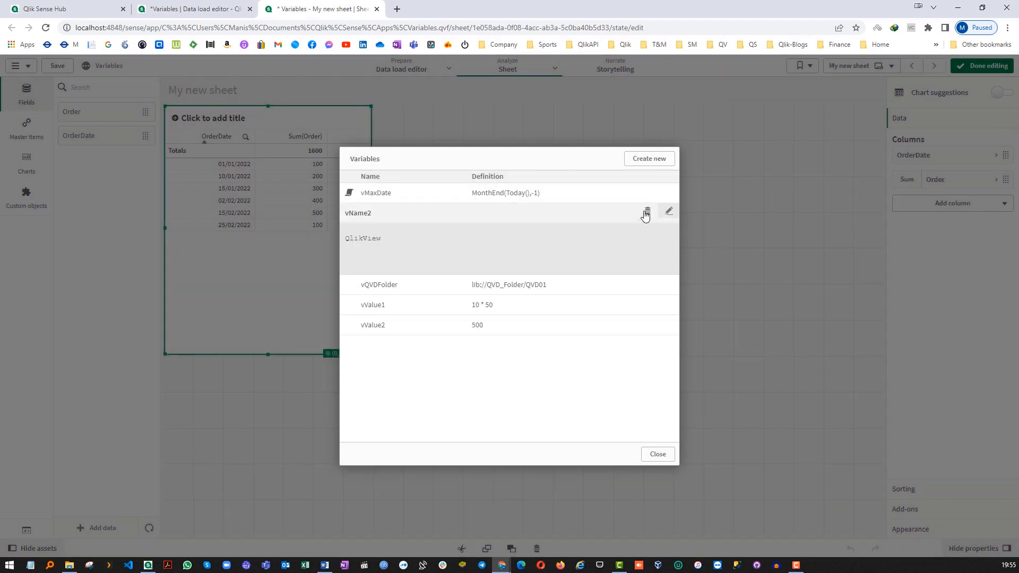
pyautogui.click(648, 214)
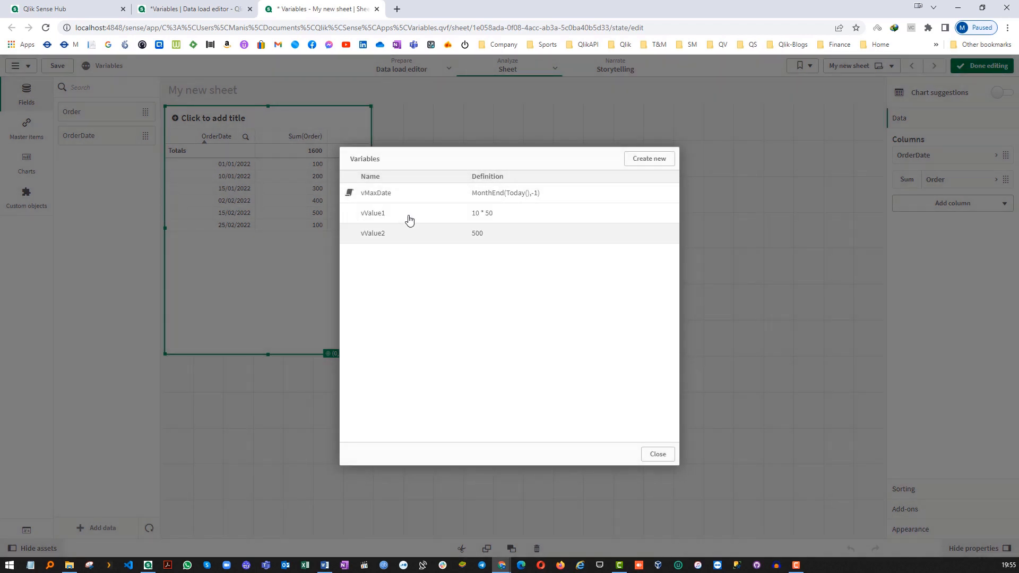
pyautogui.click(403, 212)
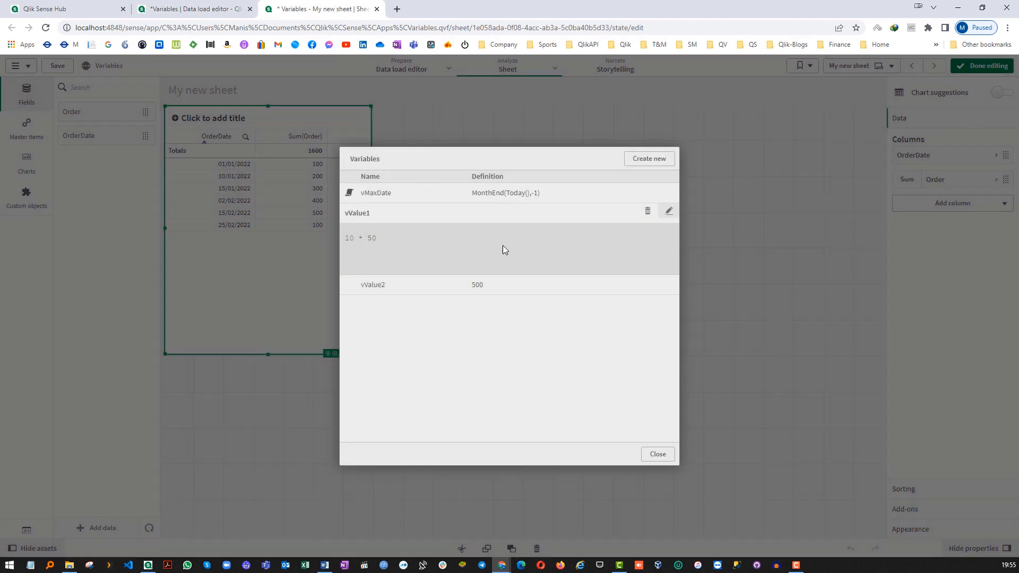
pyautogui.click(648, 210)
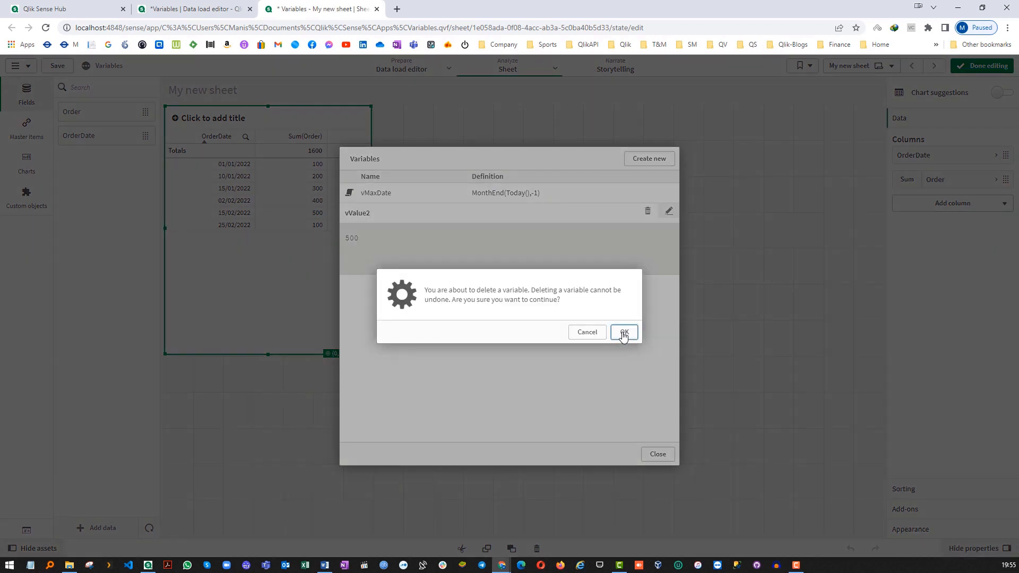
pyautogui.click(624, 333)
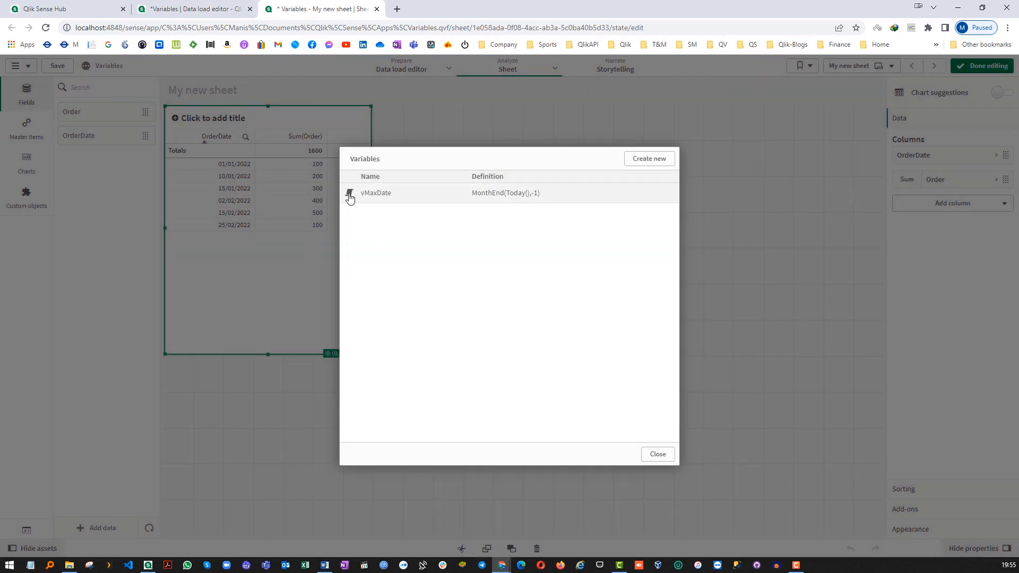
pyautogui.moveTo(350, 197)
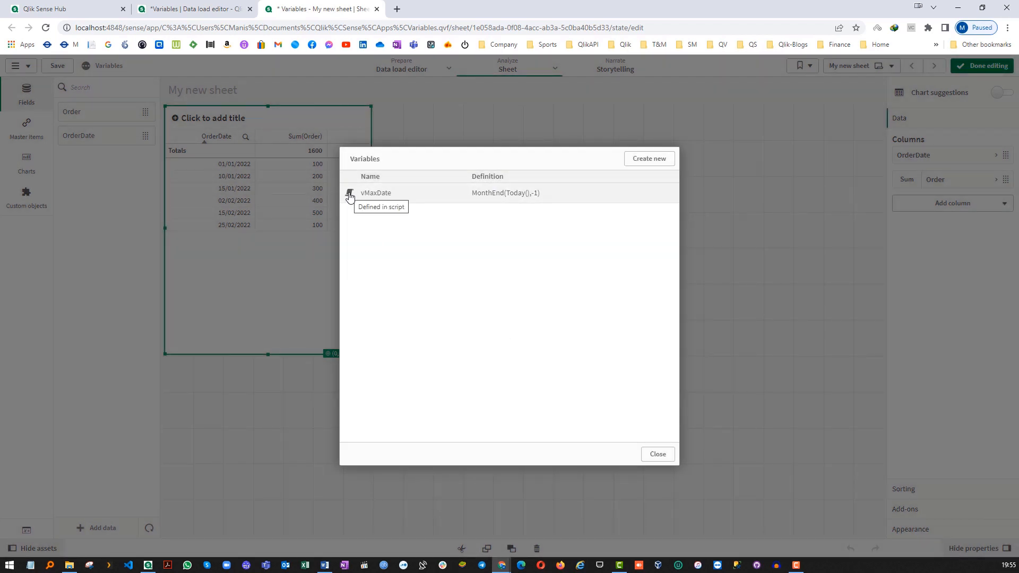
pyautogui.moveTo(617, 338)
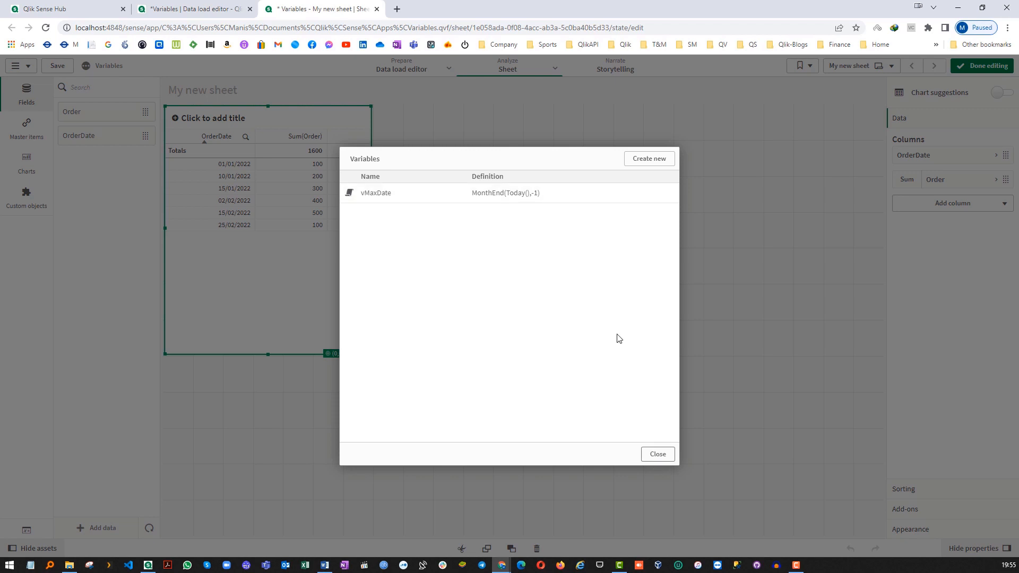
pyautogui.click(657, 454)
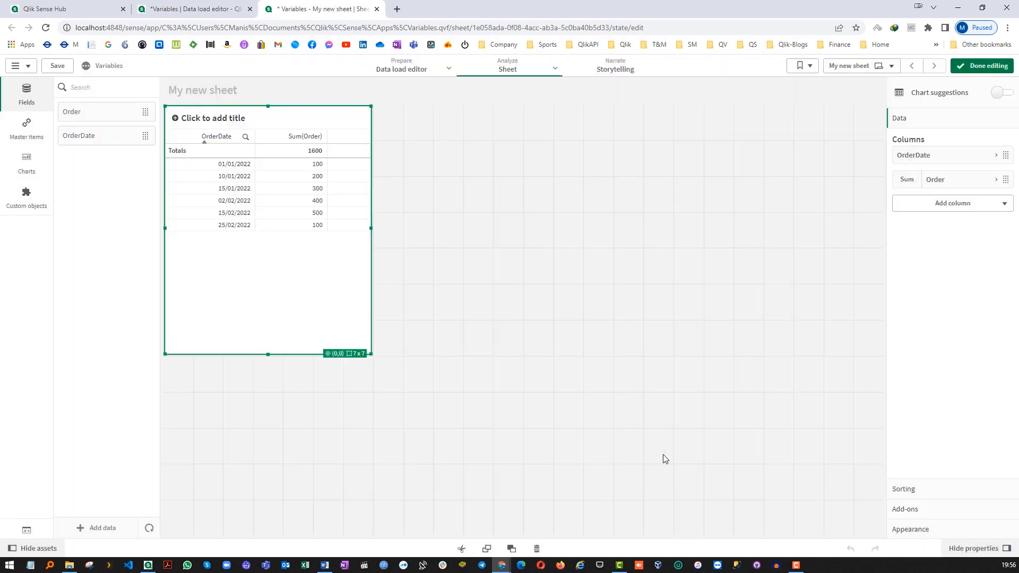
# Step: Append Let vMaxDate = Null(); as the final script line
pyautogui.click(195, 9)
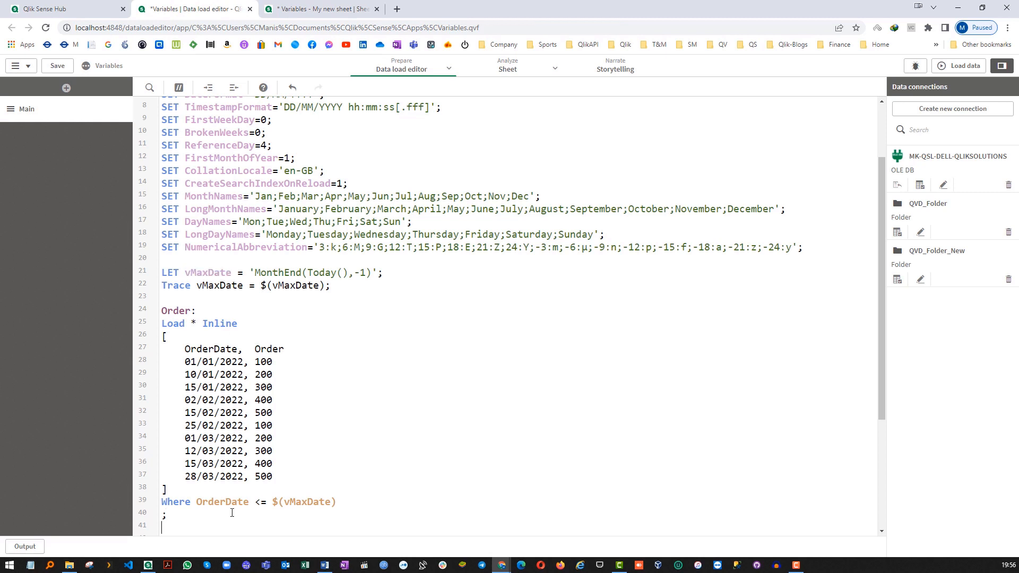
pyautogui.write('Let vMaxDate')
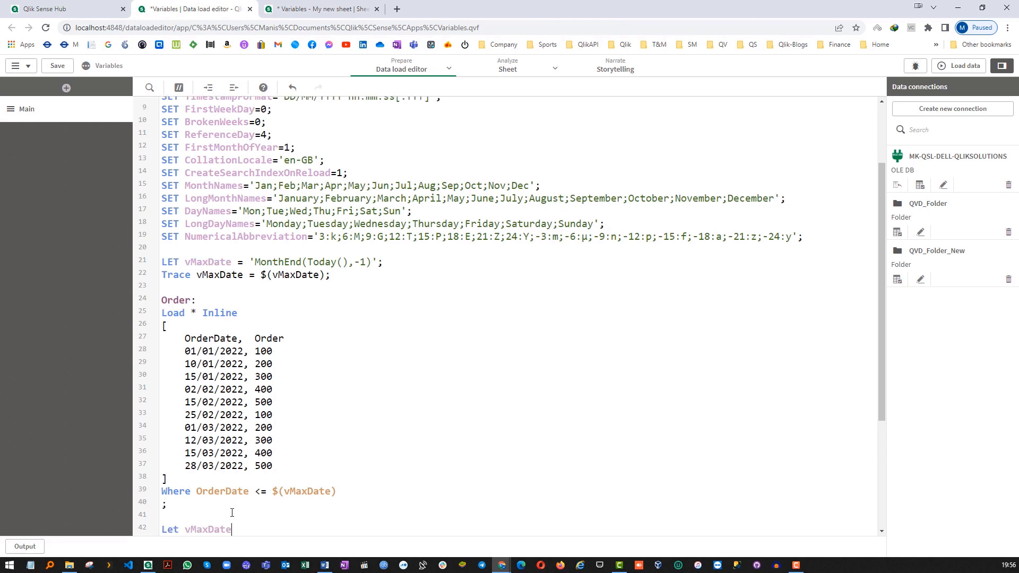
pyautogui.write('=')
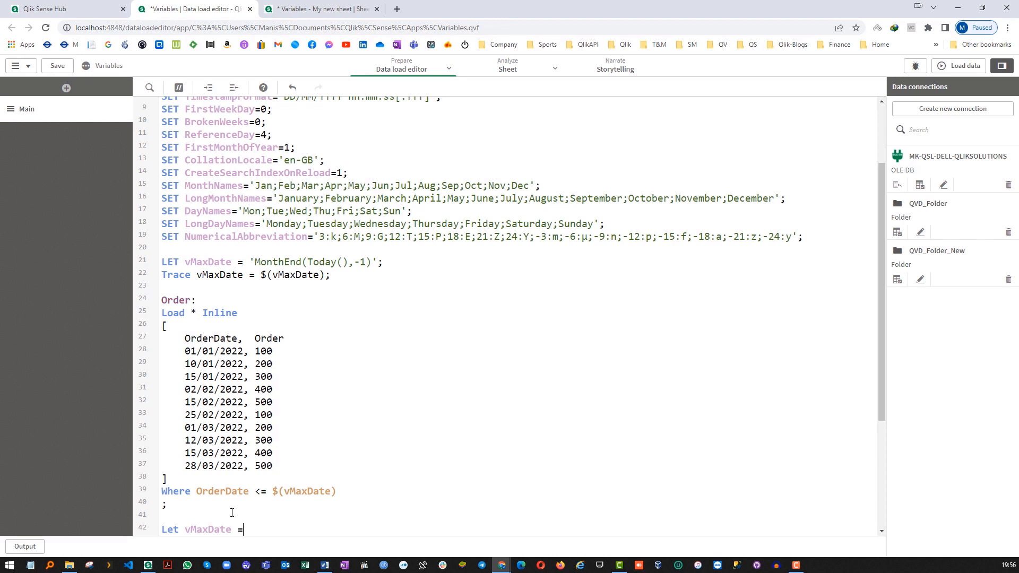
pyautogui.write('Null();')
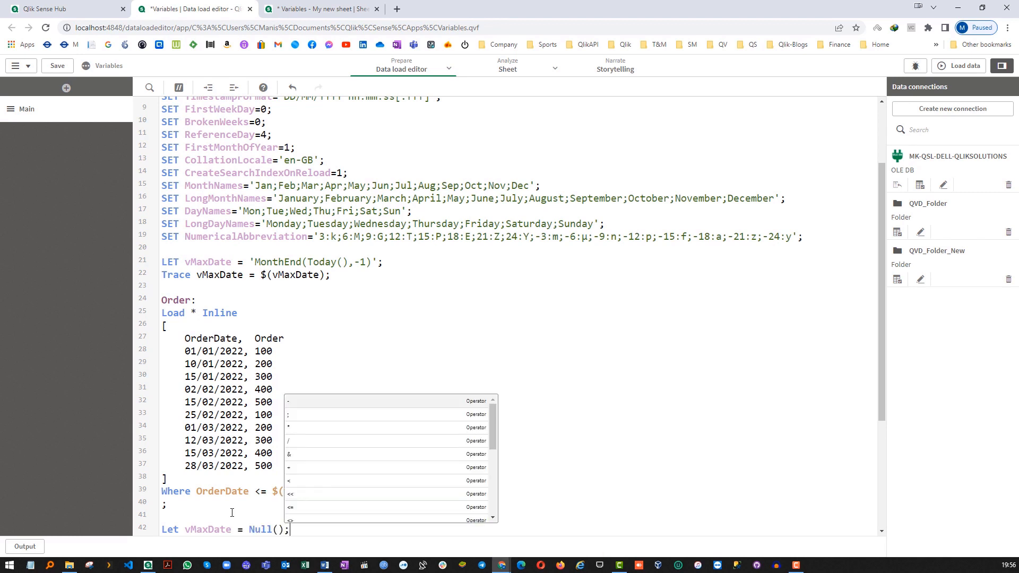
pyautogui.click(958, 64)
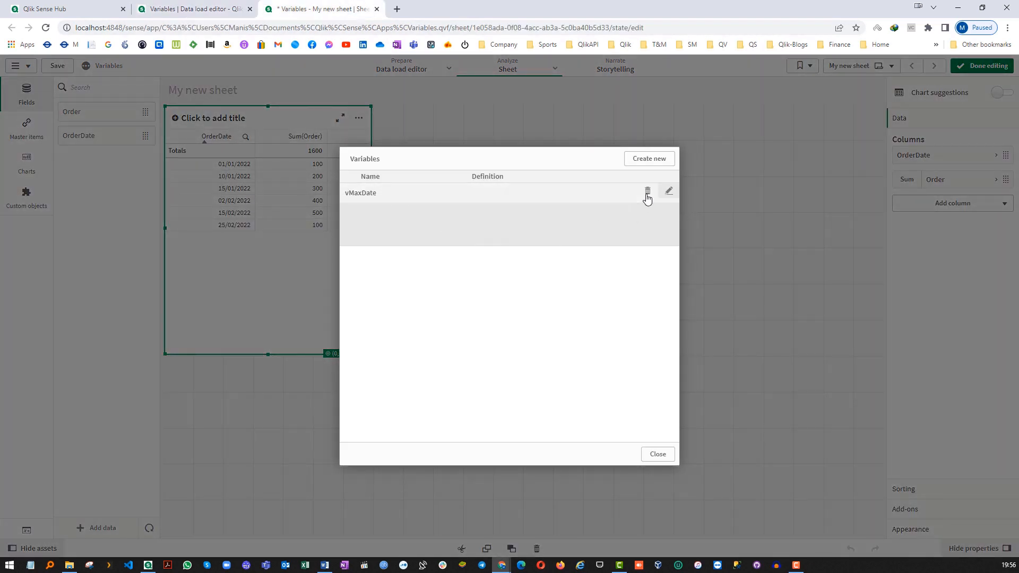
# Step: Delete vMaxDate, reload fetching six Order lines, and confirm no variables remain
pyautogui.click(648, 190)
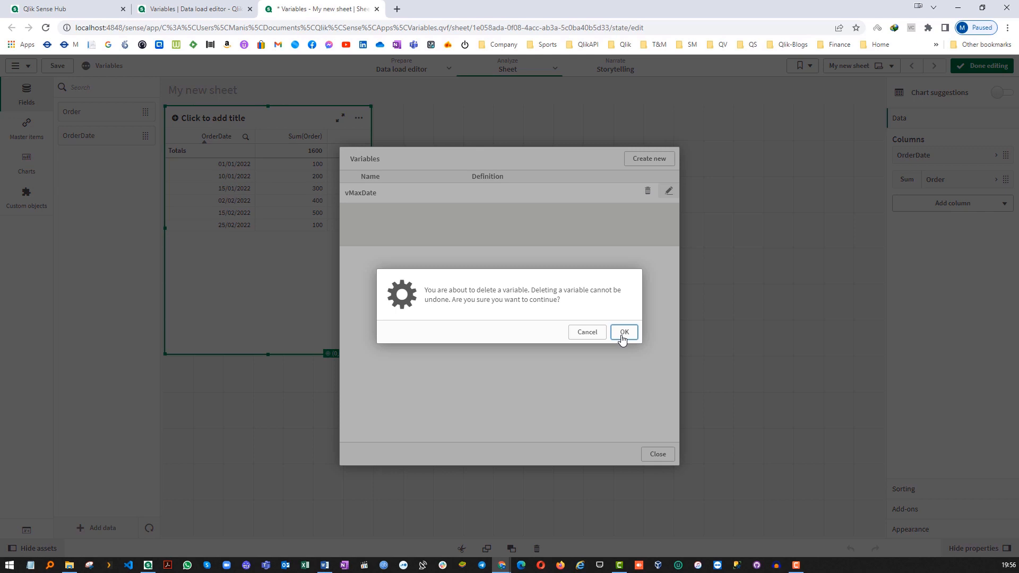
pyautogui.click(622, 333)
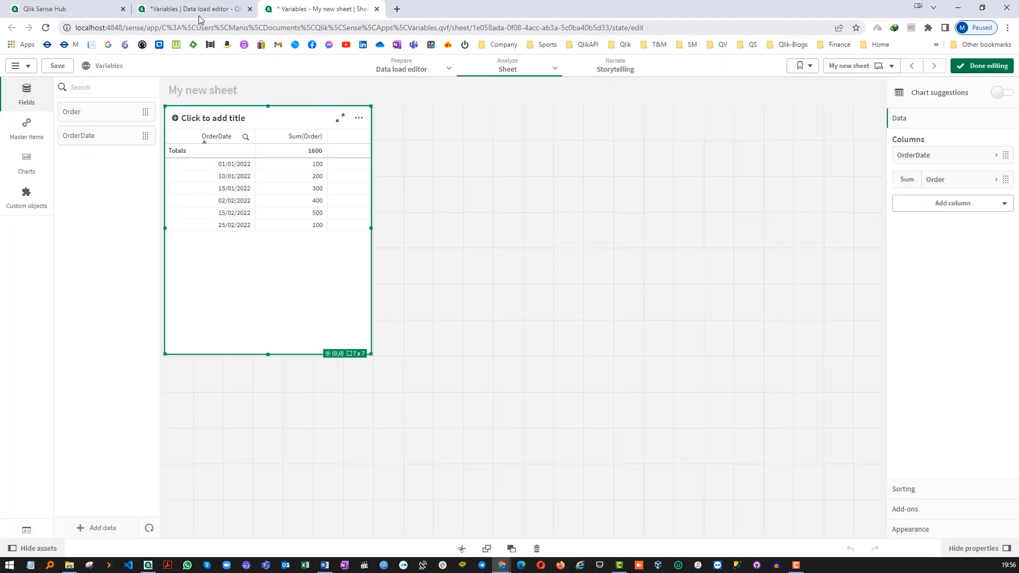
pyautogui.click(194, 8)
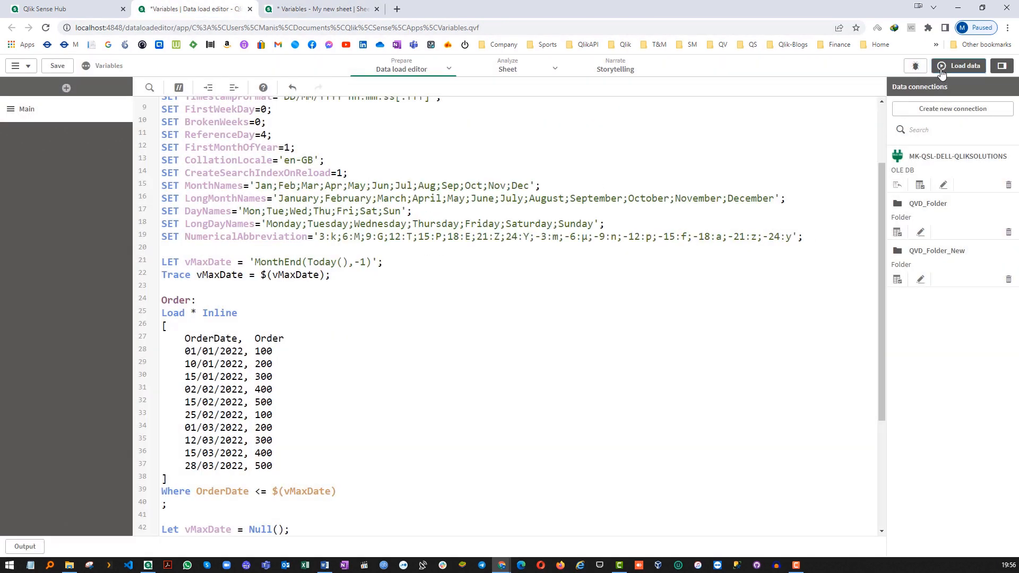
pyautogui.click(321, 8)
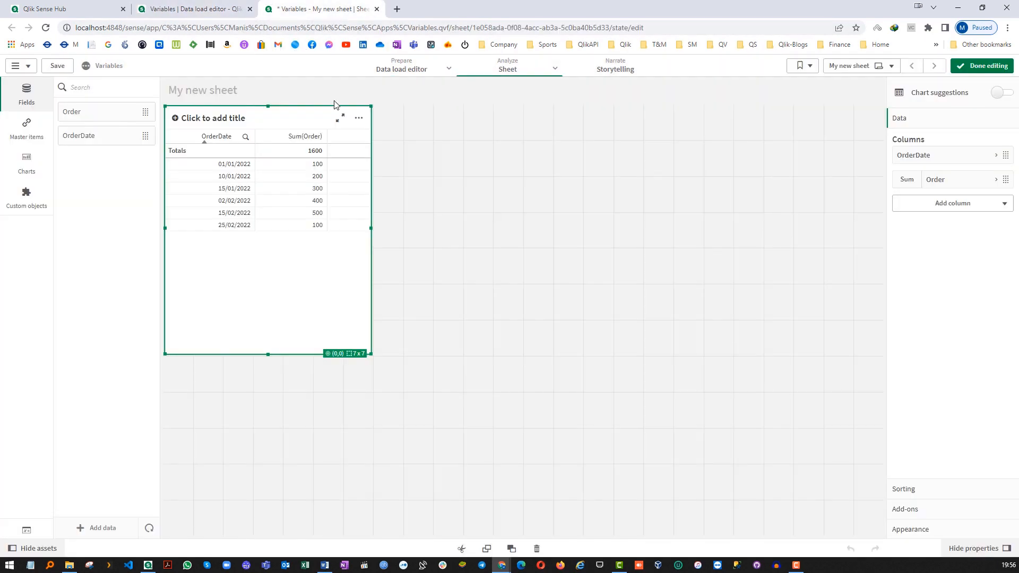
pyautogui.click(104, 65)
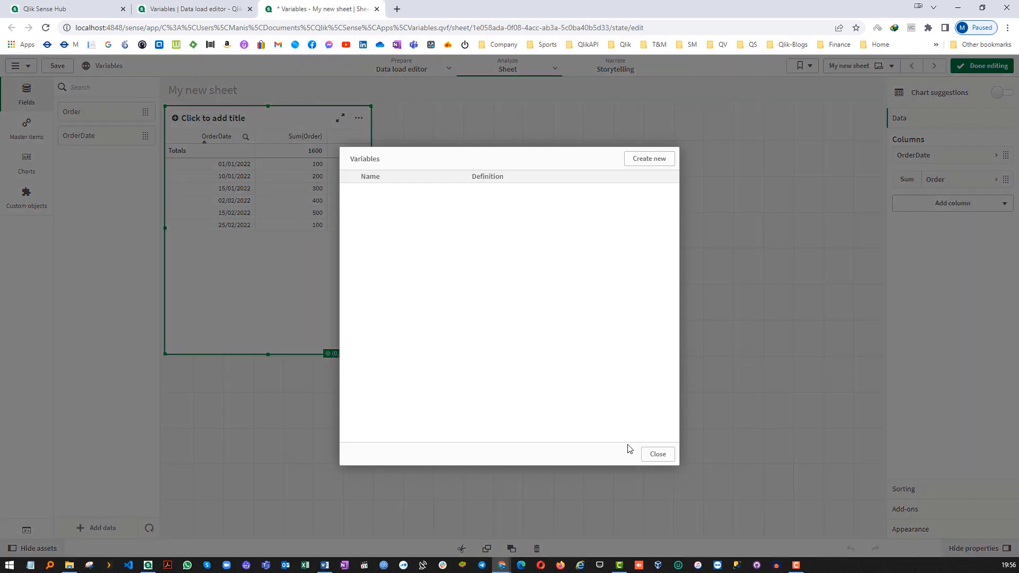
pyautogui.click(193, 9)
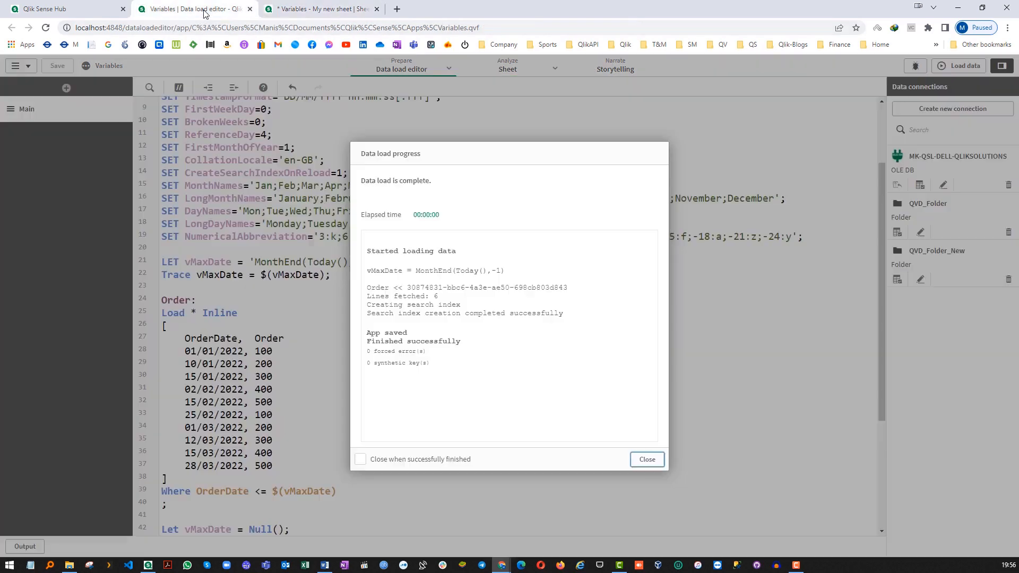
pyautogui.click(646, 459)
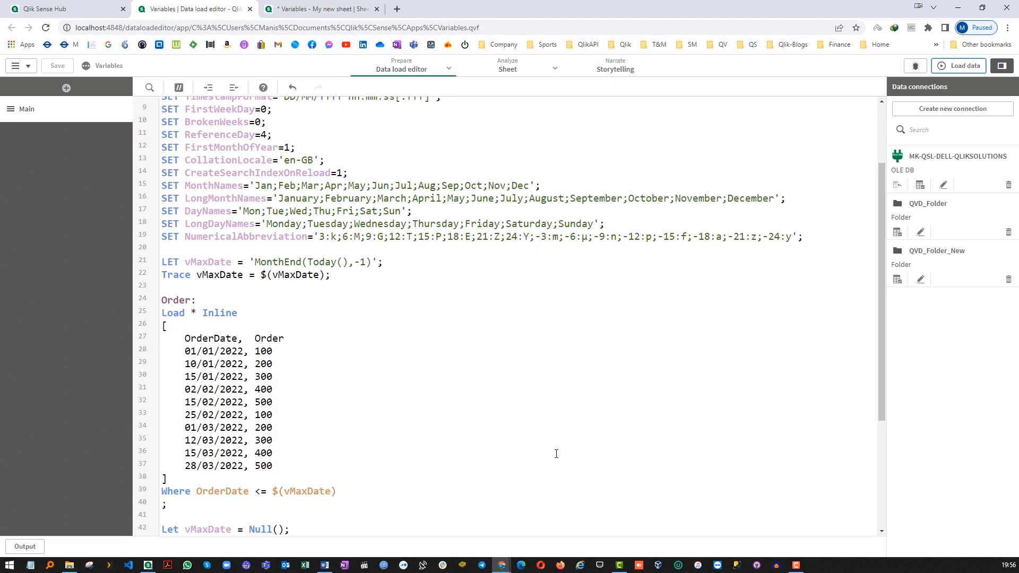
pyautogui.moveTo(450, 387)
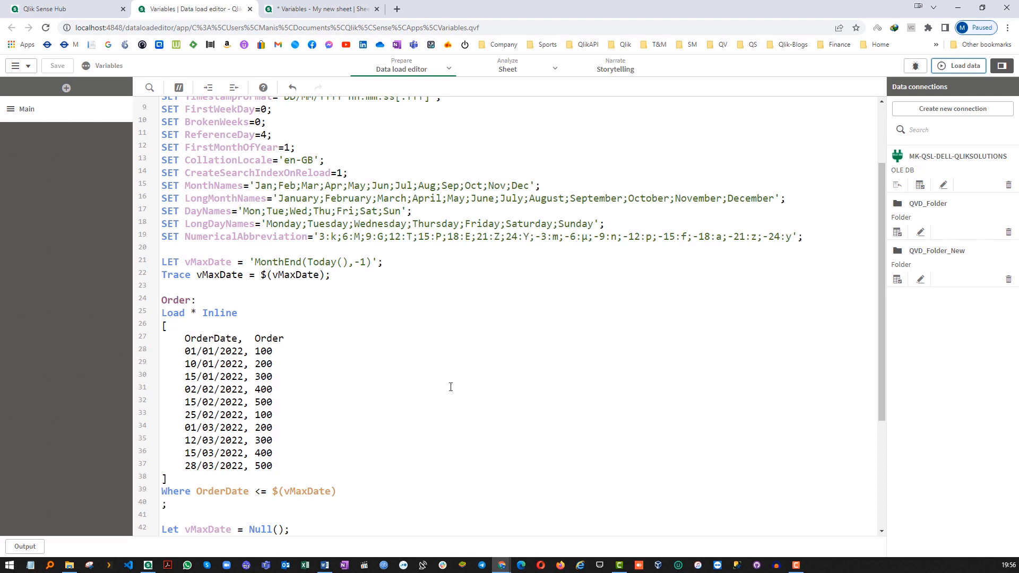